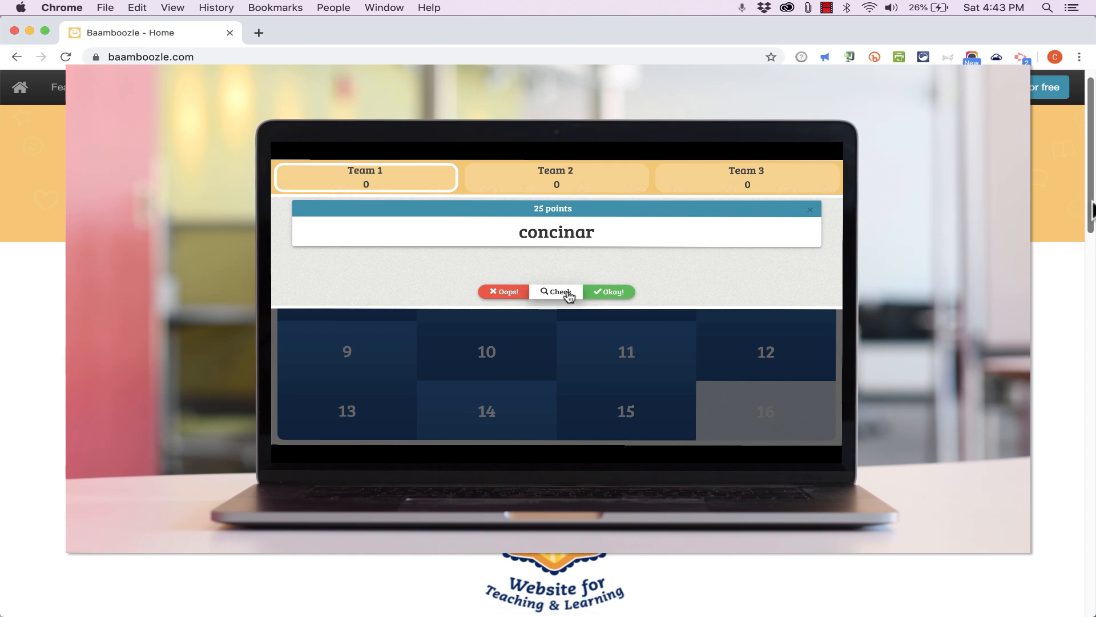
# Scroll the Baamboozle homepage, highlighting the 'Zero preparation needed' and 'No two games the same' features.
pyautogui.click(608, 292)
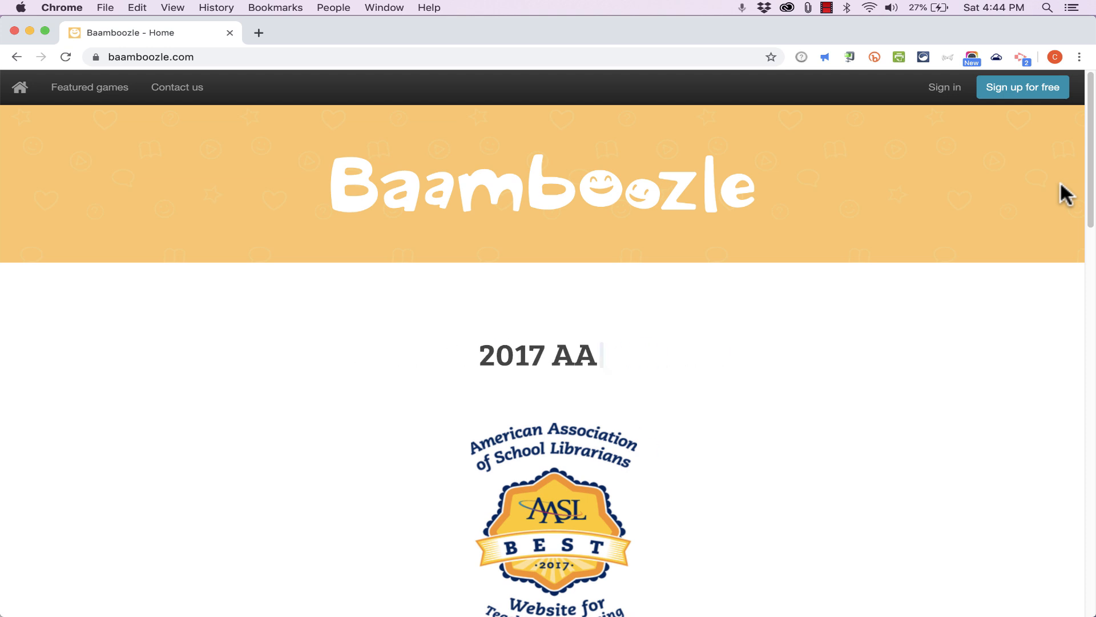
pyautogui.write('SL award winner!')
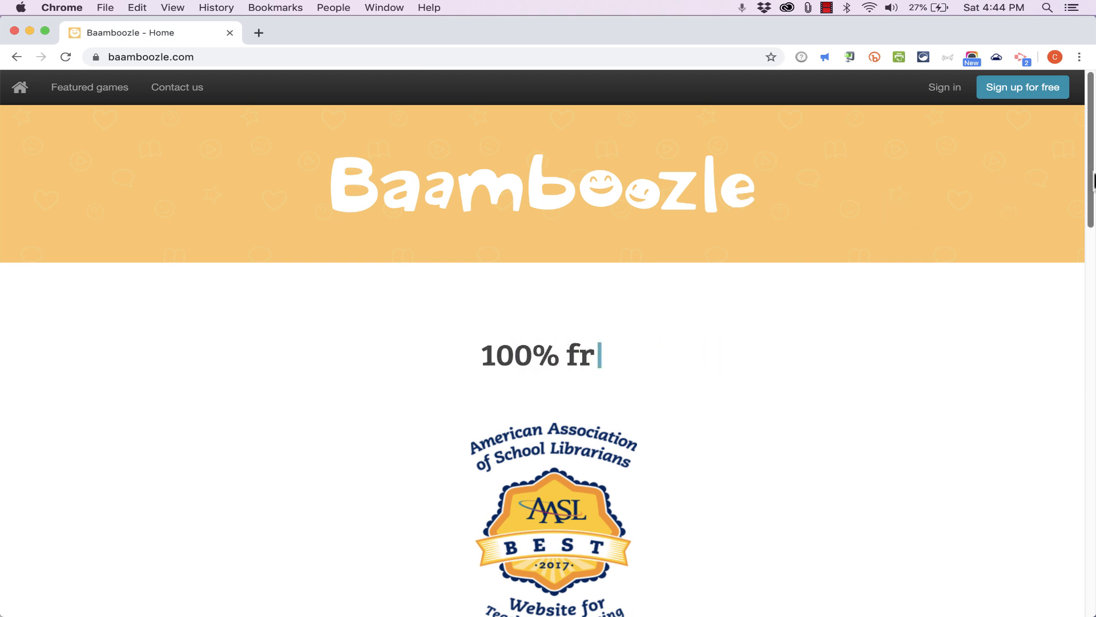
pyautogui.scroll(-3)
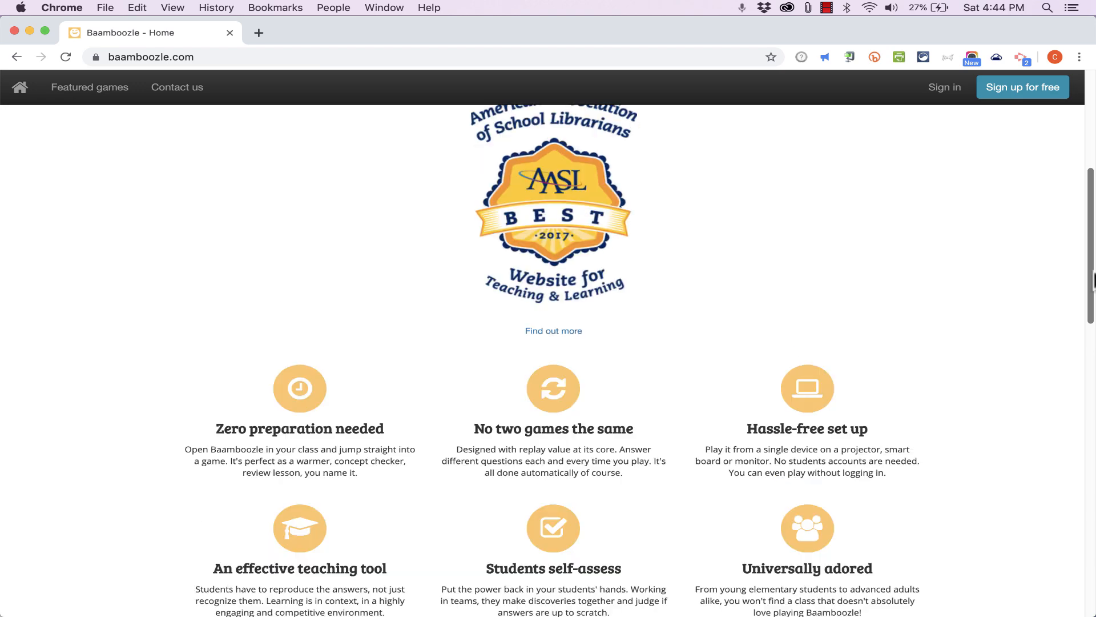
pyautogui.scroll(-3)
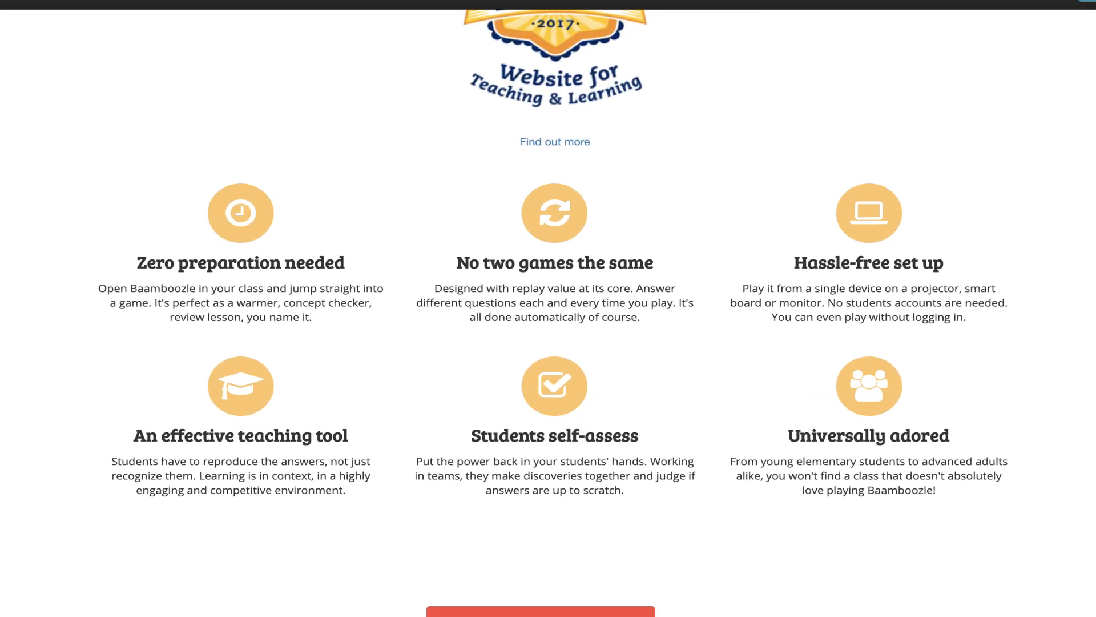
pyautogui.scroll(-3)
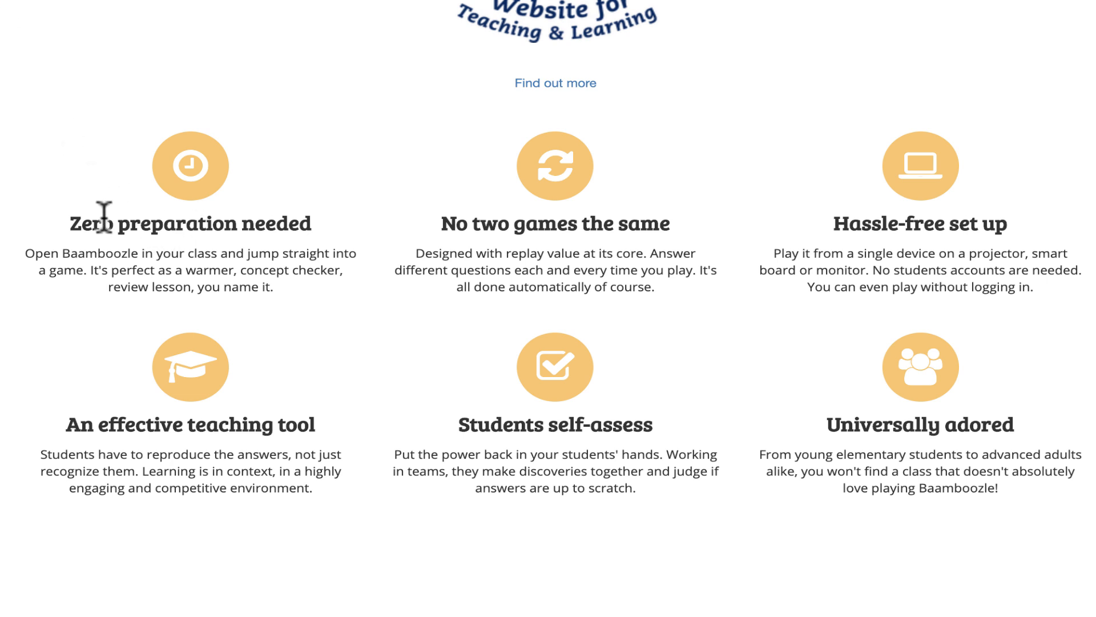
pyautogui.moveTo(68, 222)
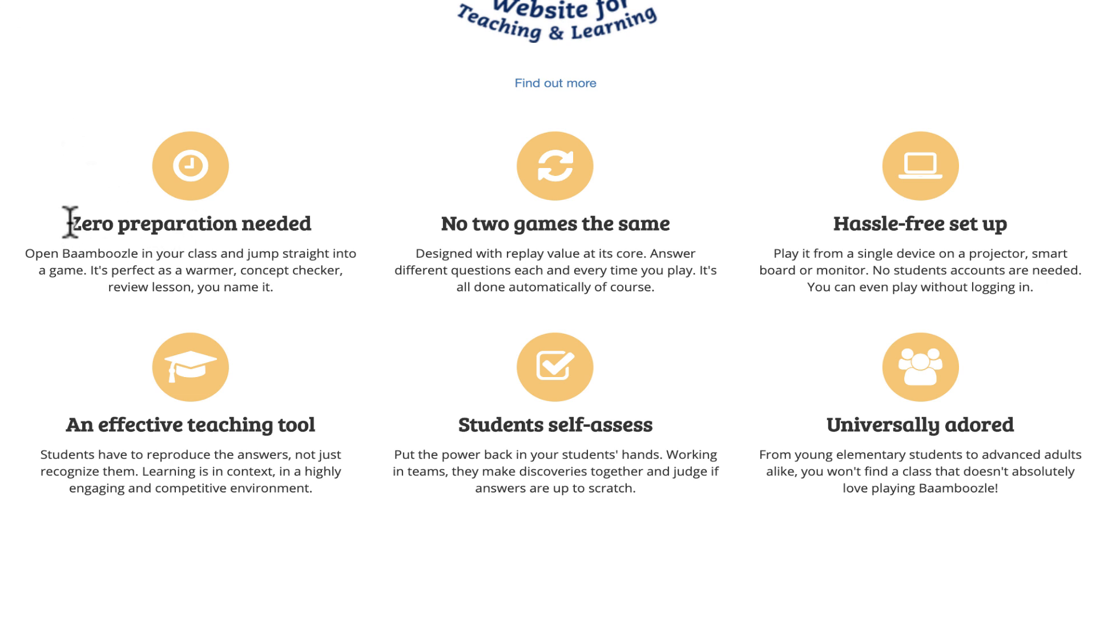
pyautogui.moveTo(67, 222); pyautogui.dragTo(343, 286)
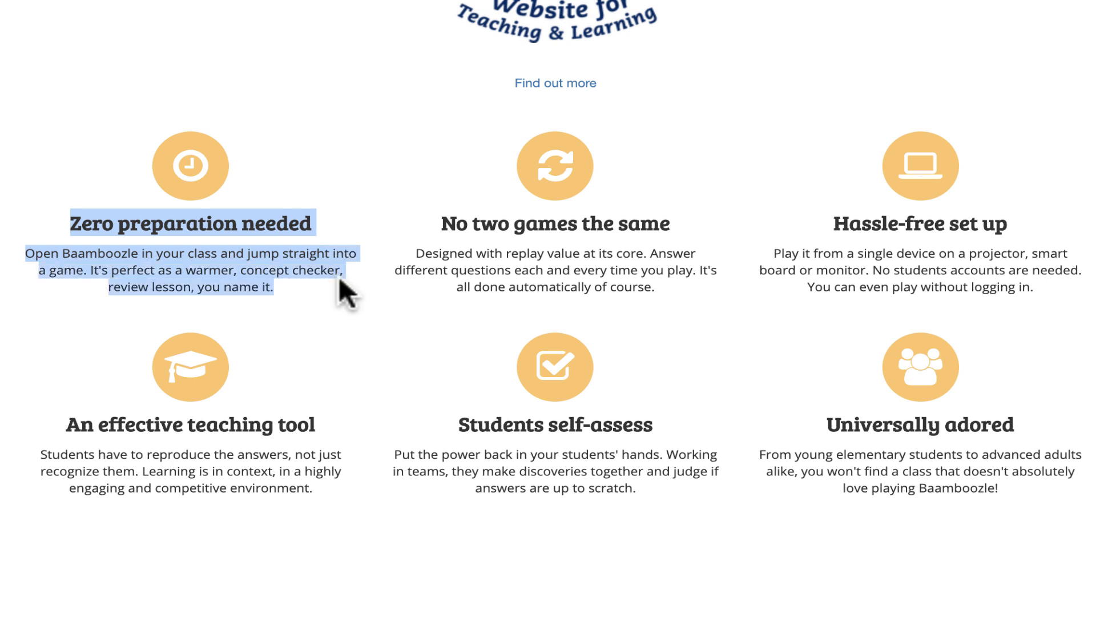
pyautogui.moveTo(440, 224); pyautogui.dragTo(706, 254)
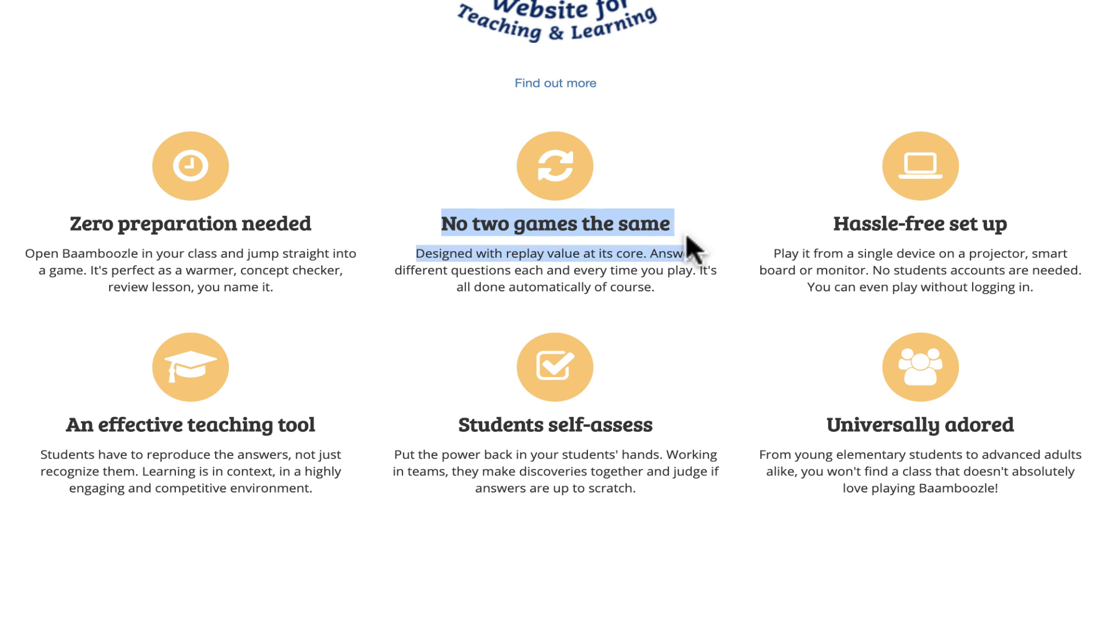
pyautogui.moveTo(692, 253); pyautogui.dragTo(678, 273)
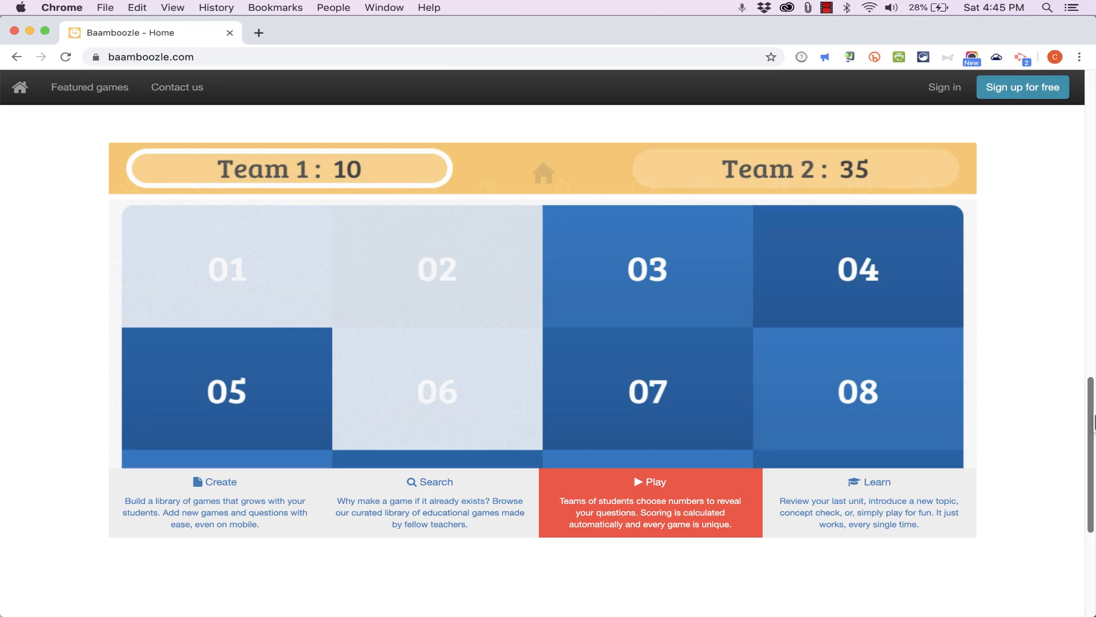
pyautogui.scroll(-3)
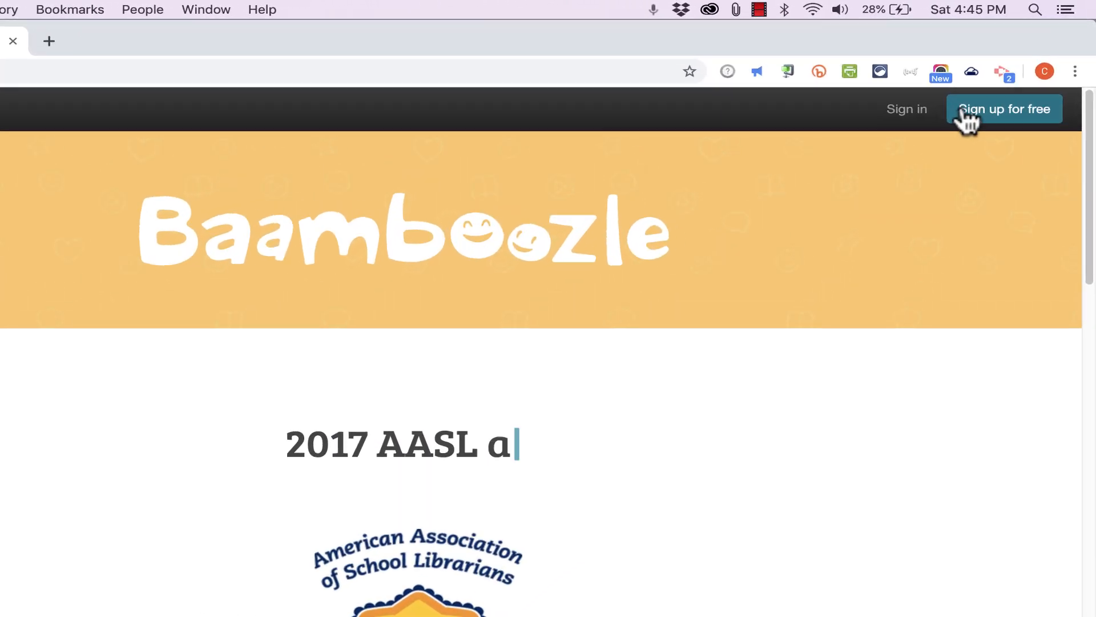
# Register and submit a free account, then sign in once verified.
pyautogui.click(1004, 109)
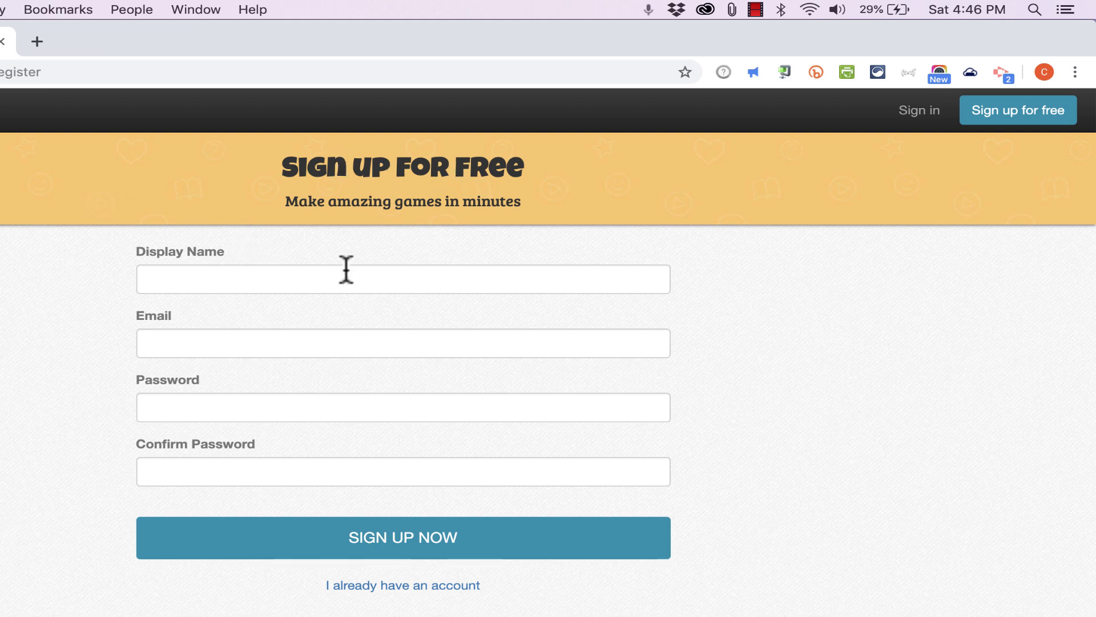
pyautogui.click(402, 536)
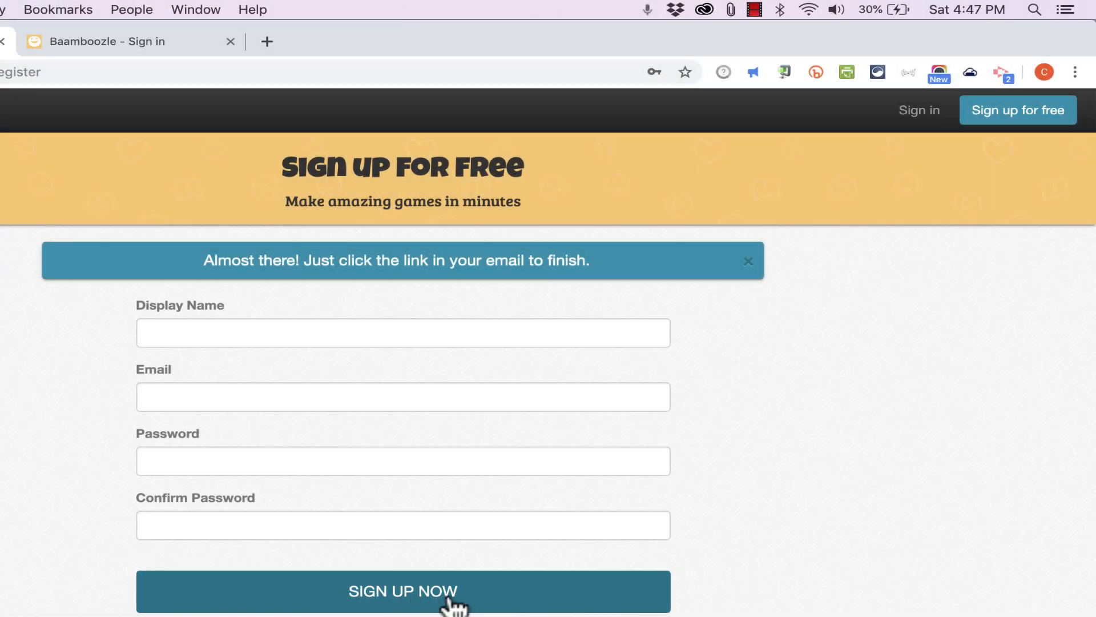
pyautogui.moveTo(250, 348)
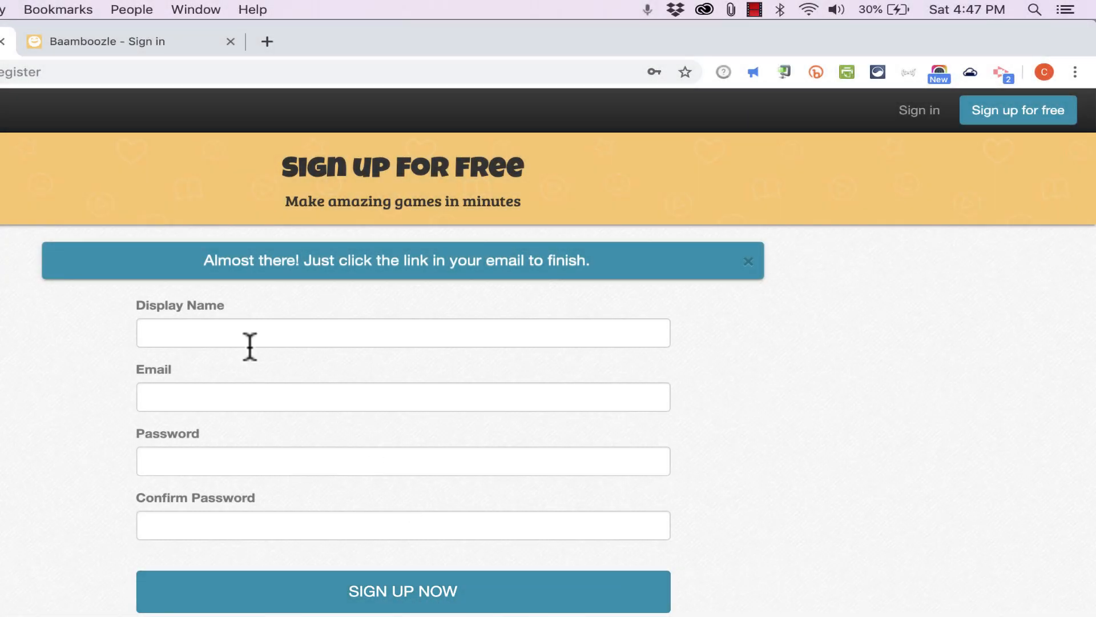
pyautogui.moveTo(582, 261)
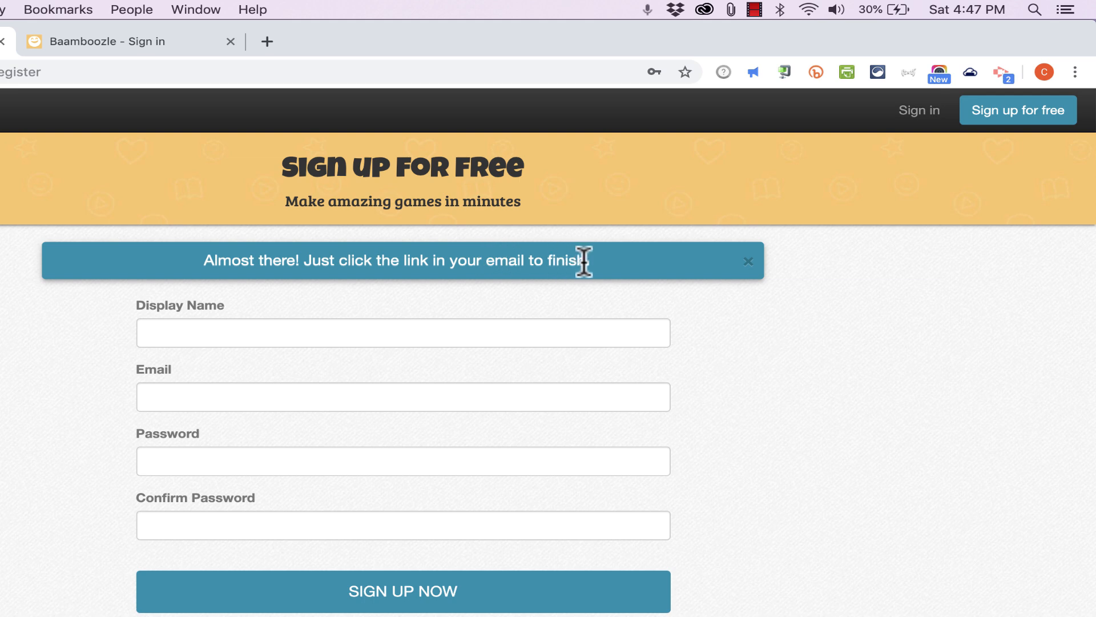
pyautogui.moveTo(161, 59)
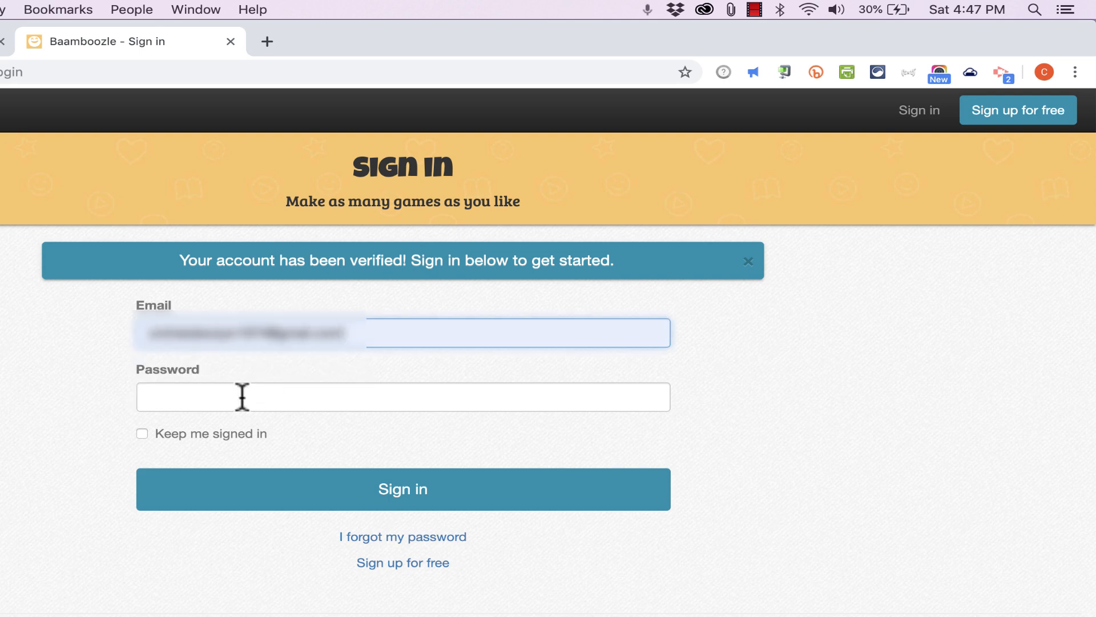
pyautogui.click(403, 489)
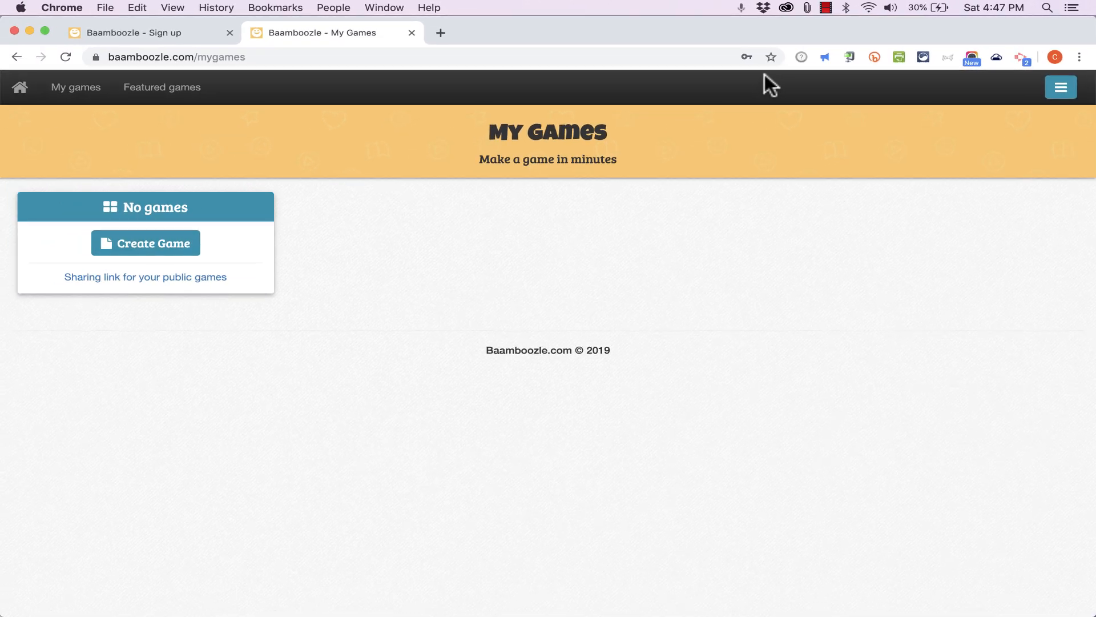
pyautogui.moveTo(223, 157)
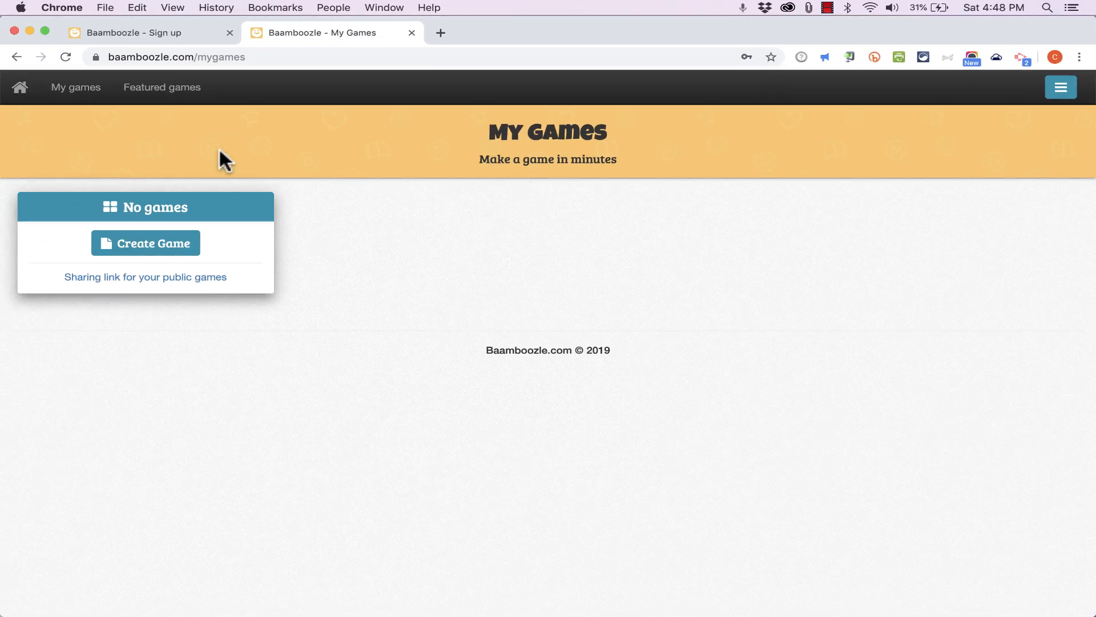
# Open Superlative Adjectives from Featured games and switch the answers toggle from Hide to Show.
pyautogui.click(162, 87)
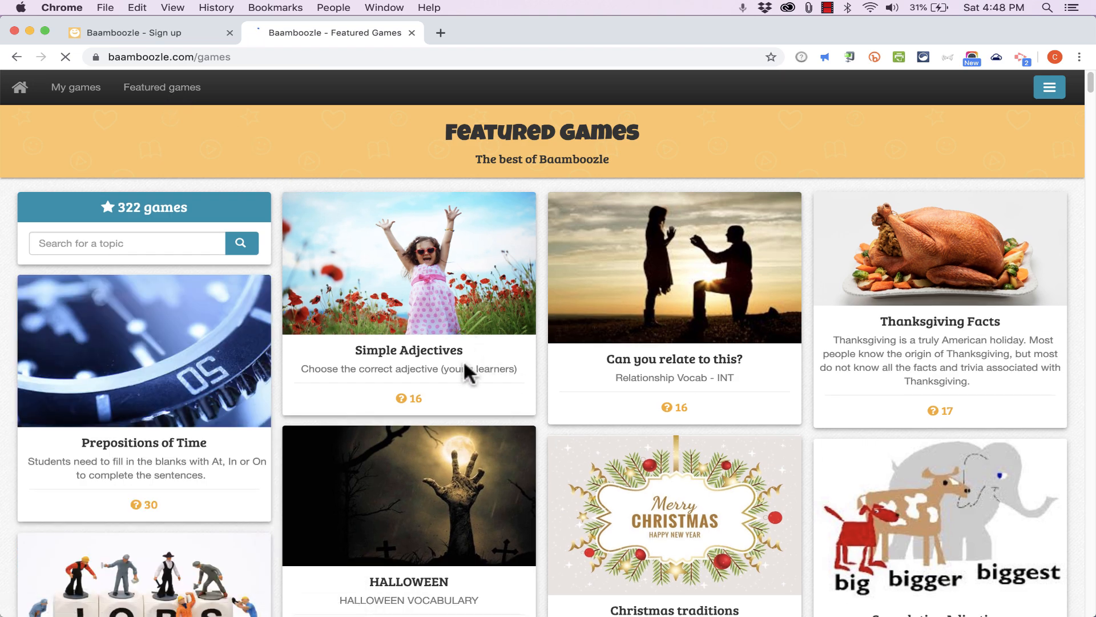
pyautogui.scroll(-3)
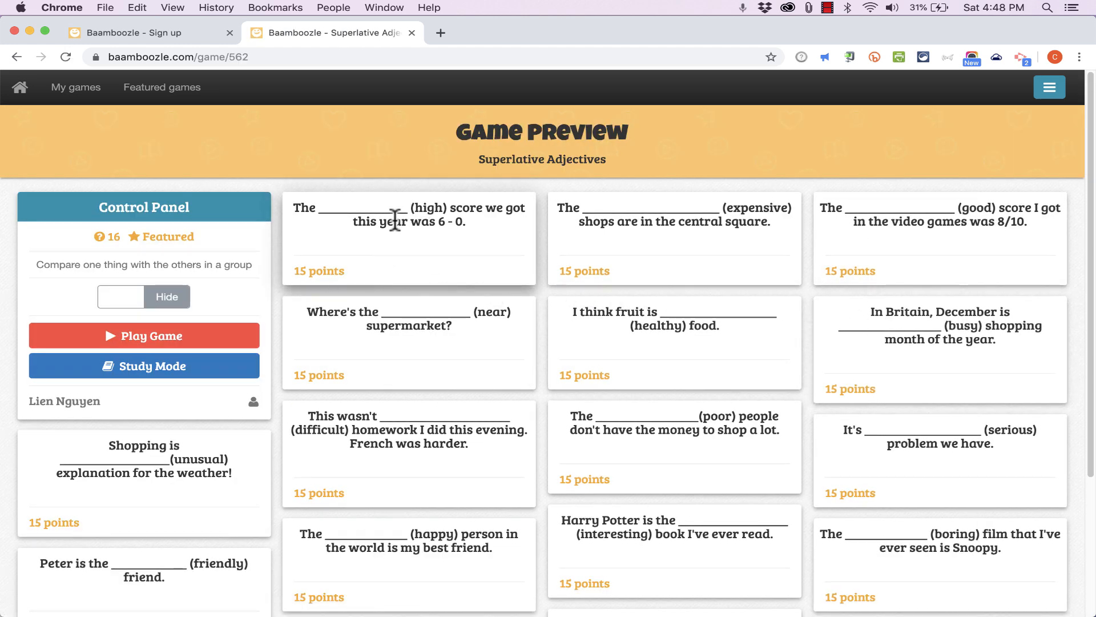
pyautogui.moveTo(807, 329)
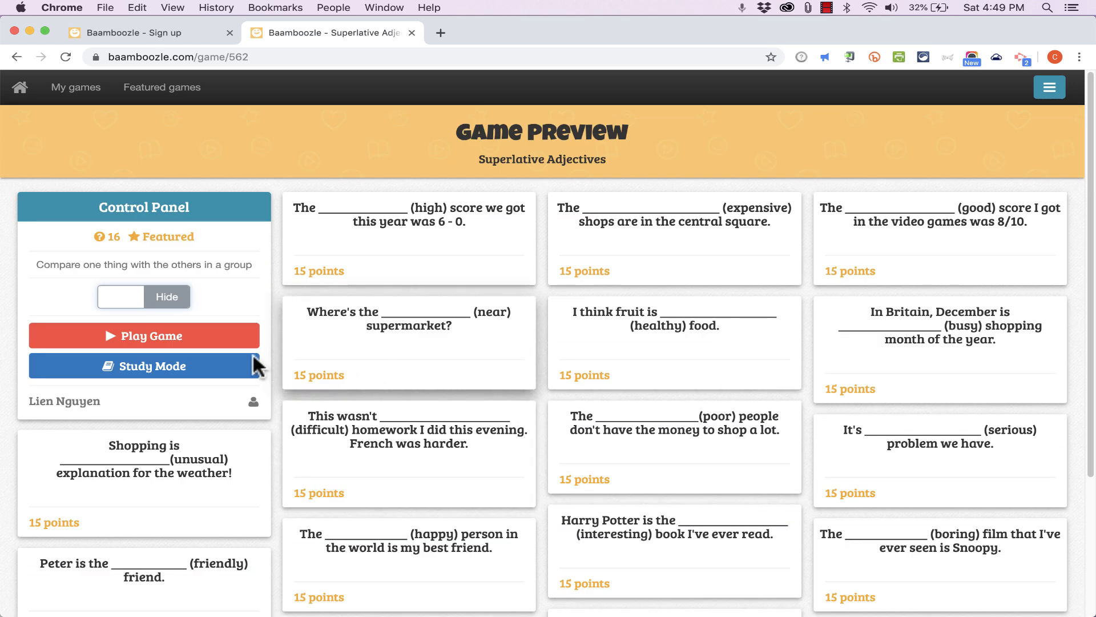
pyautogui.click(119, 297)
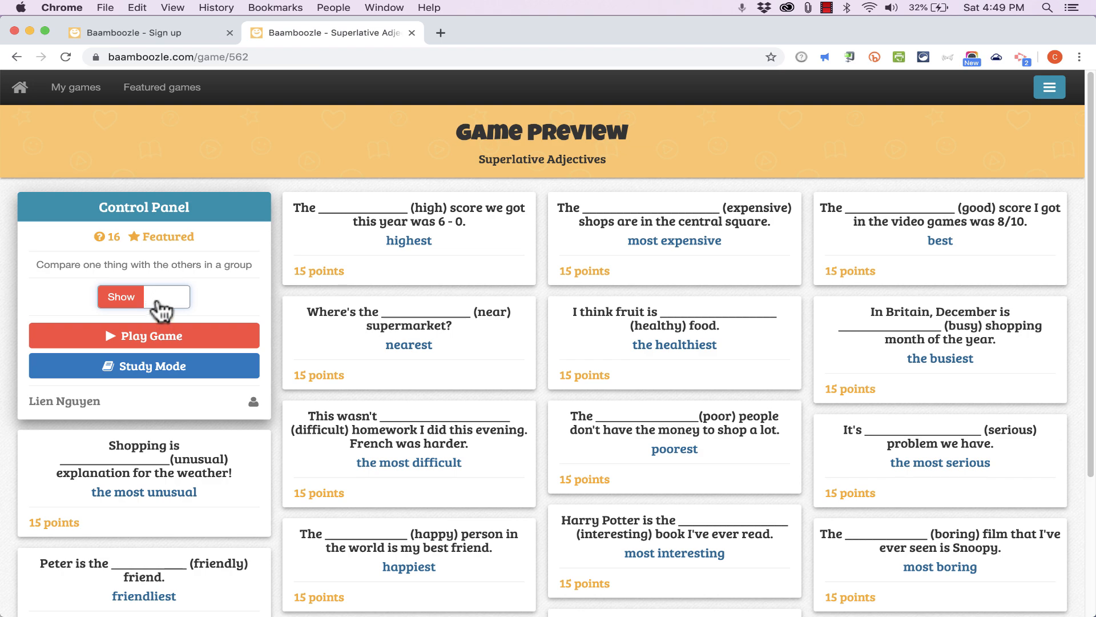
pyautogui.click(144, 335)
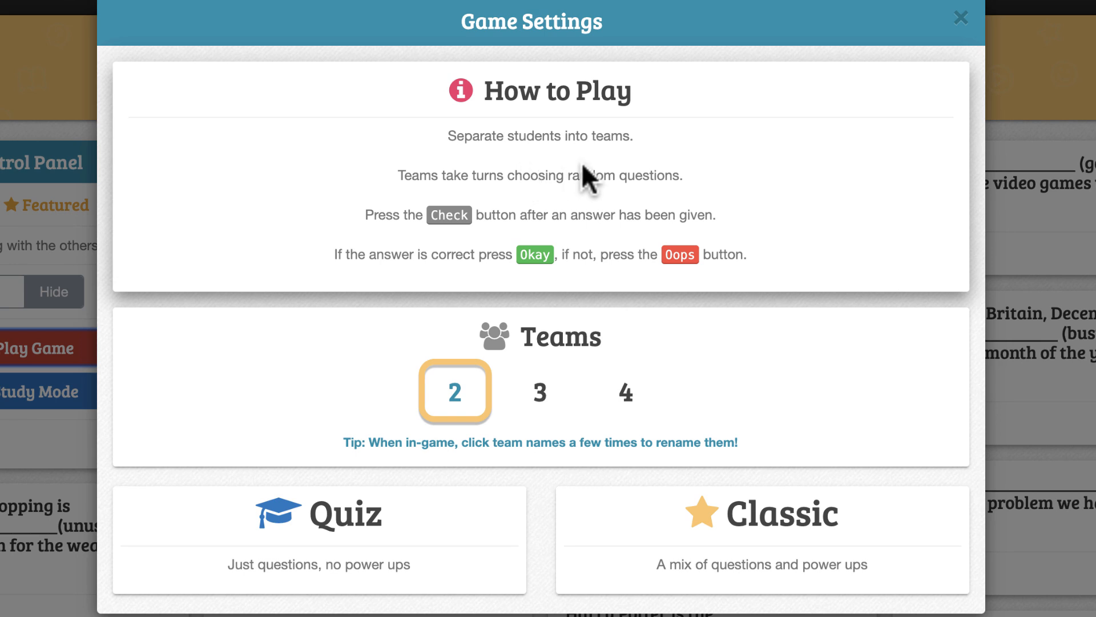
pyautogui.moveTo(575, 277)
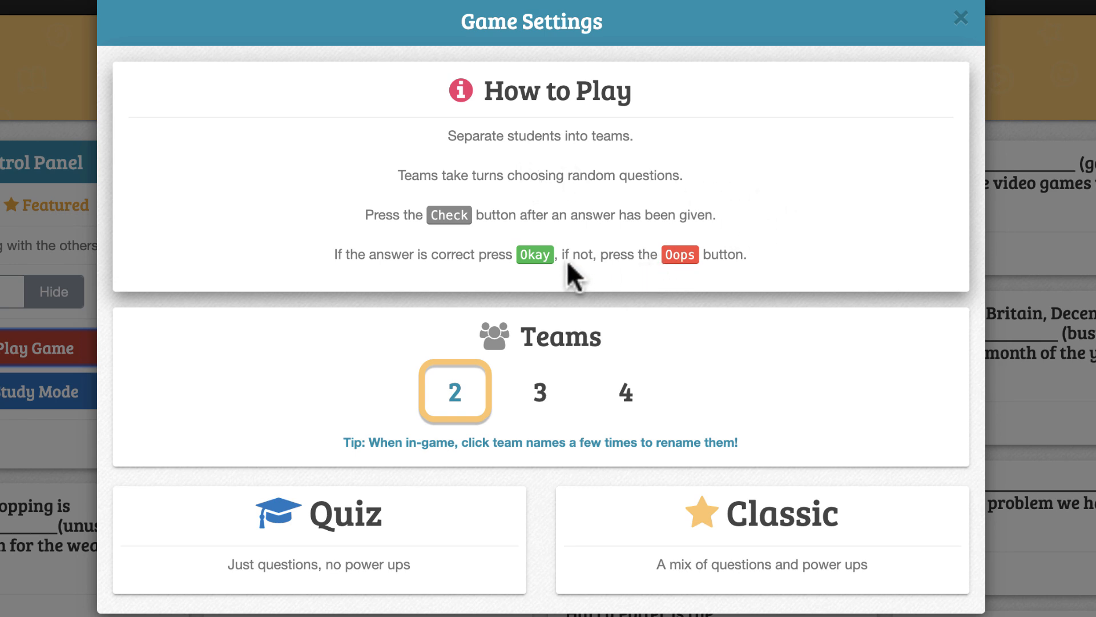
pyautogui.moveTo(430, 249)
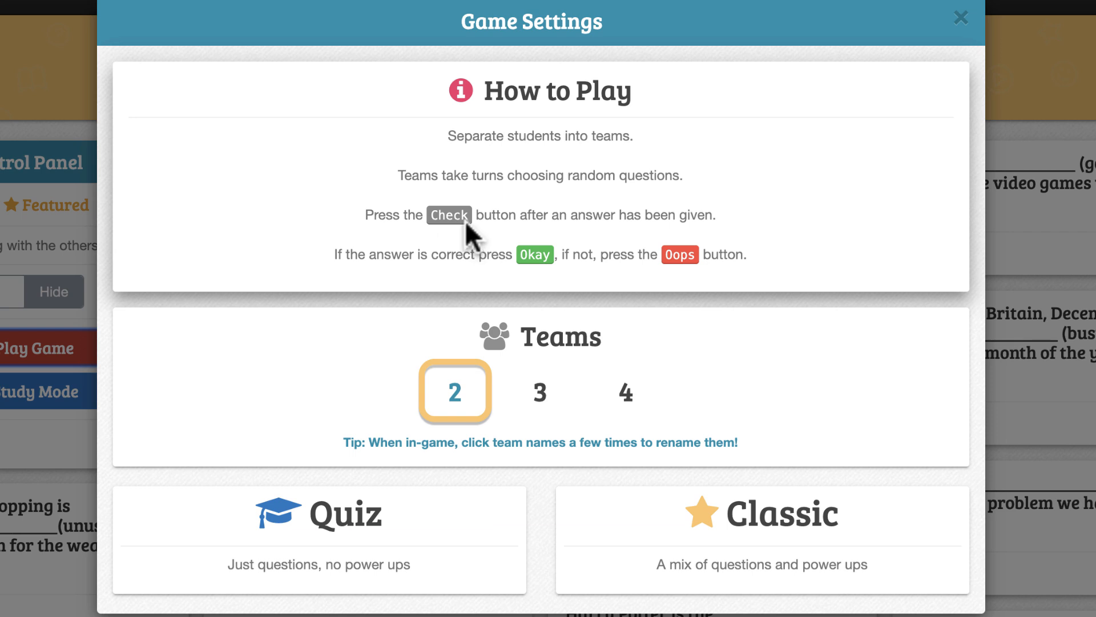
pyautogui.moveTo(669, 241)
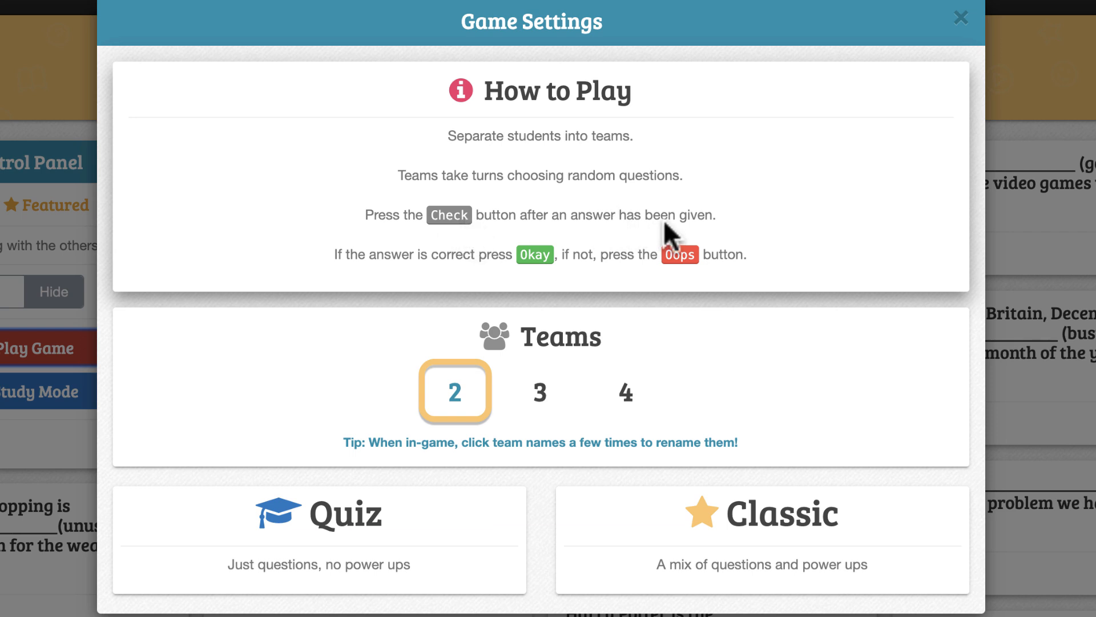
pyautogui.moveTo(579, 281)
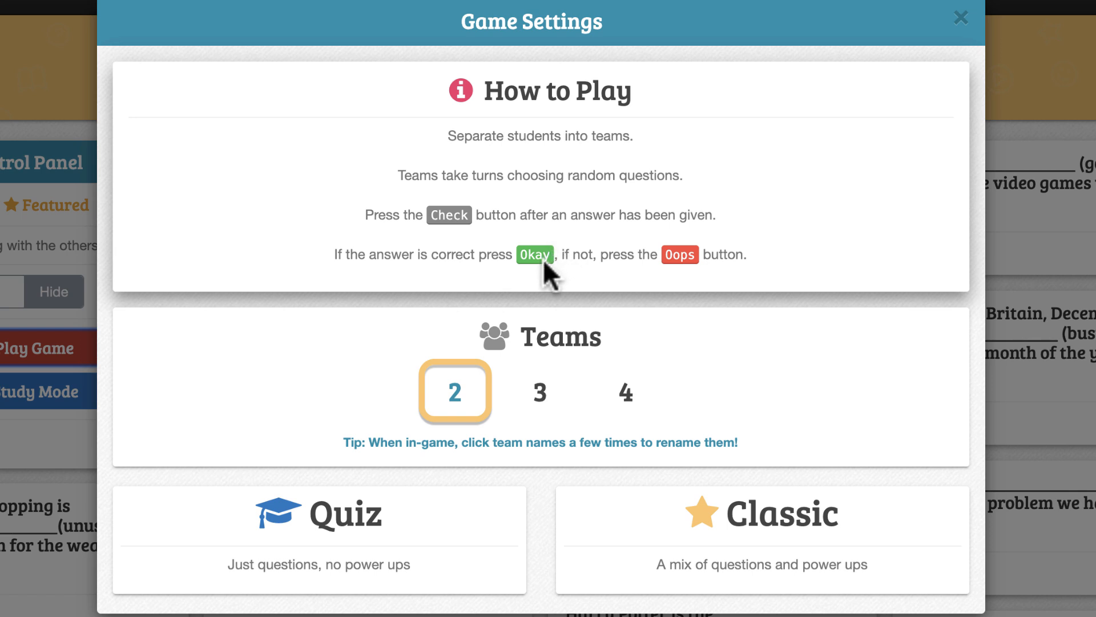
pyautogui.moveTo(633, 272)
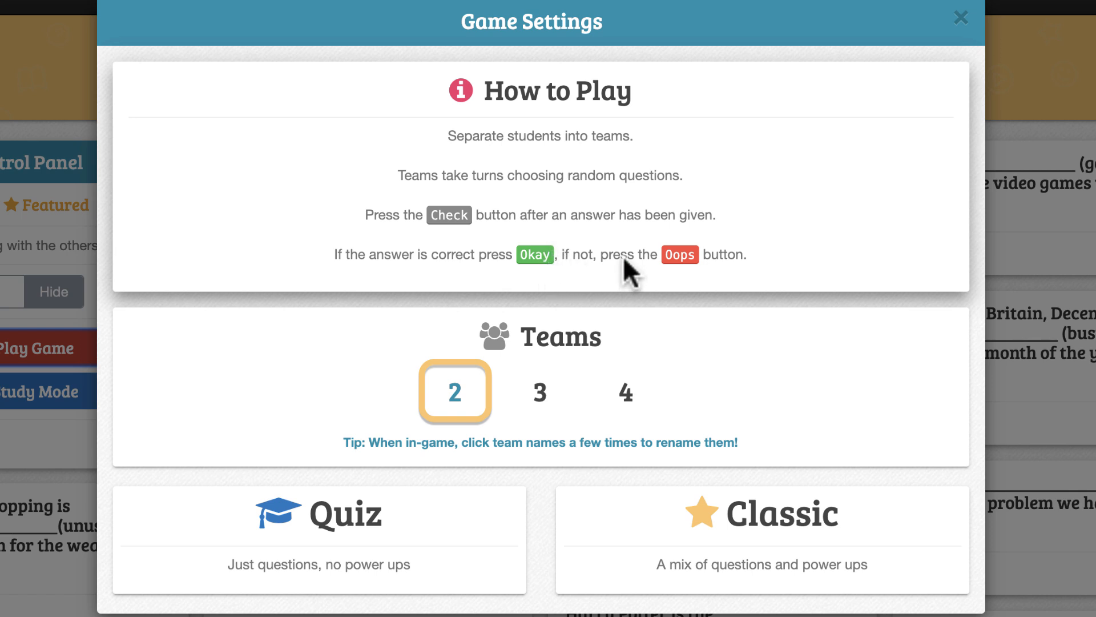
pyautogui.moveTo(712, 280)
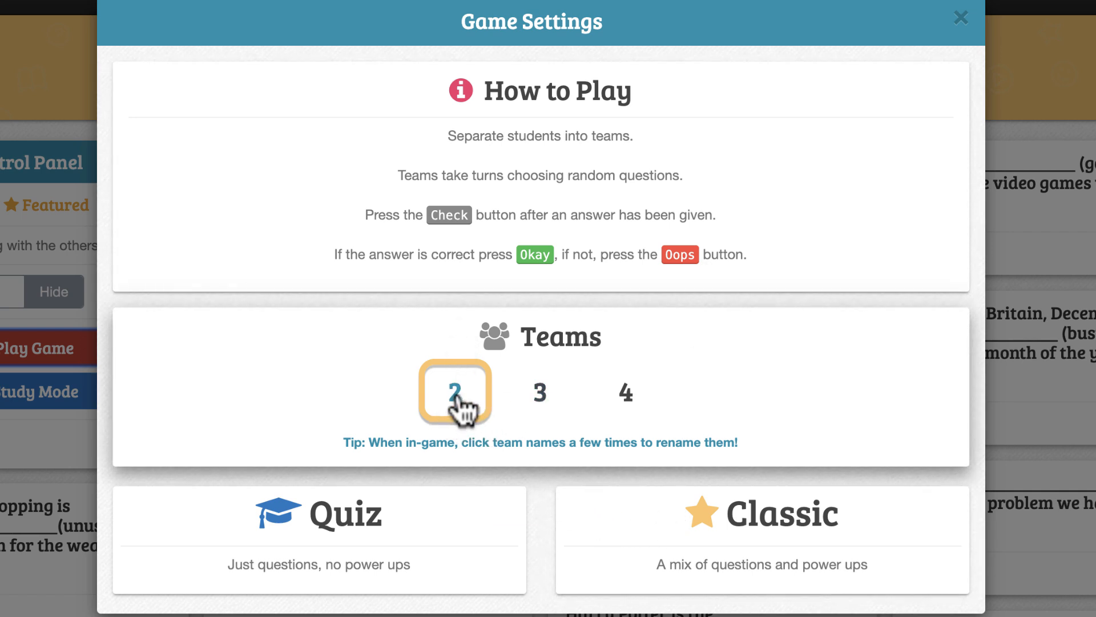
pyautogui.moveTo(551, 399)
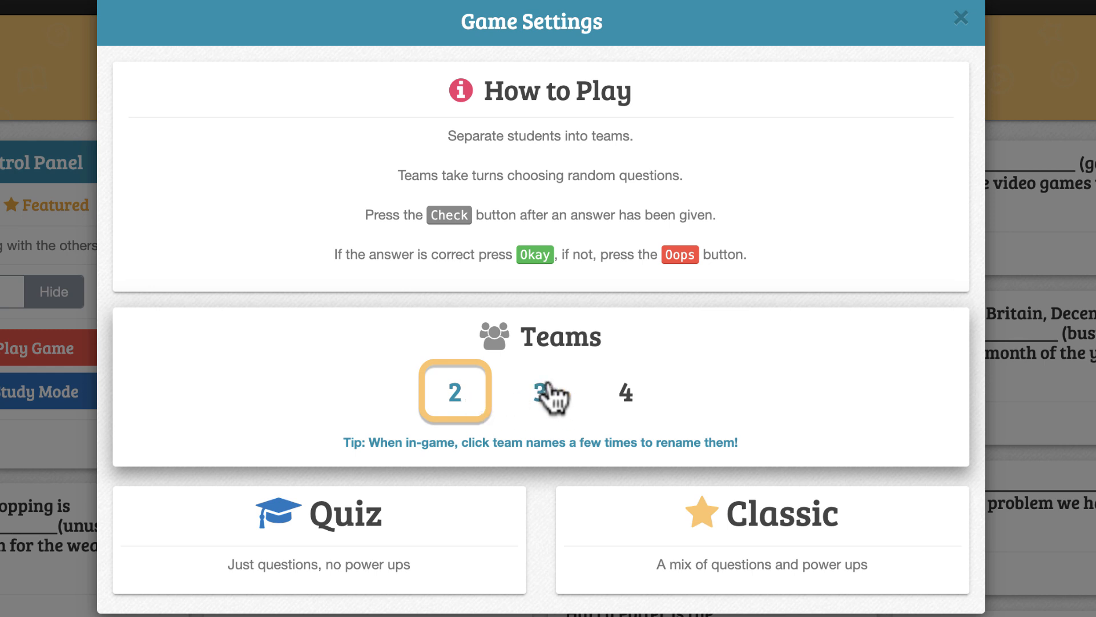
# Choose 3 teams, correcting from 4, and launch a Classic game.
pyautogui.click(626, 392)
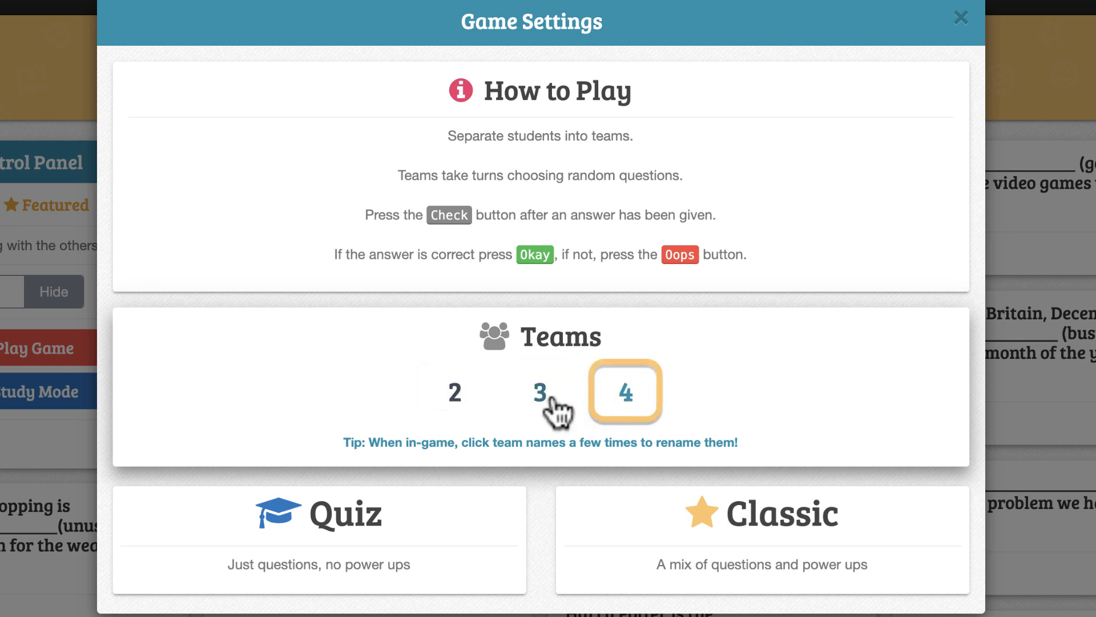
pyautogui.click(539, 392)
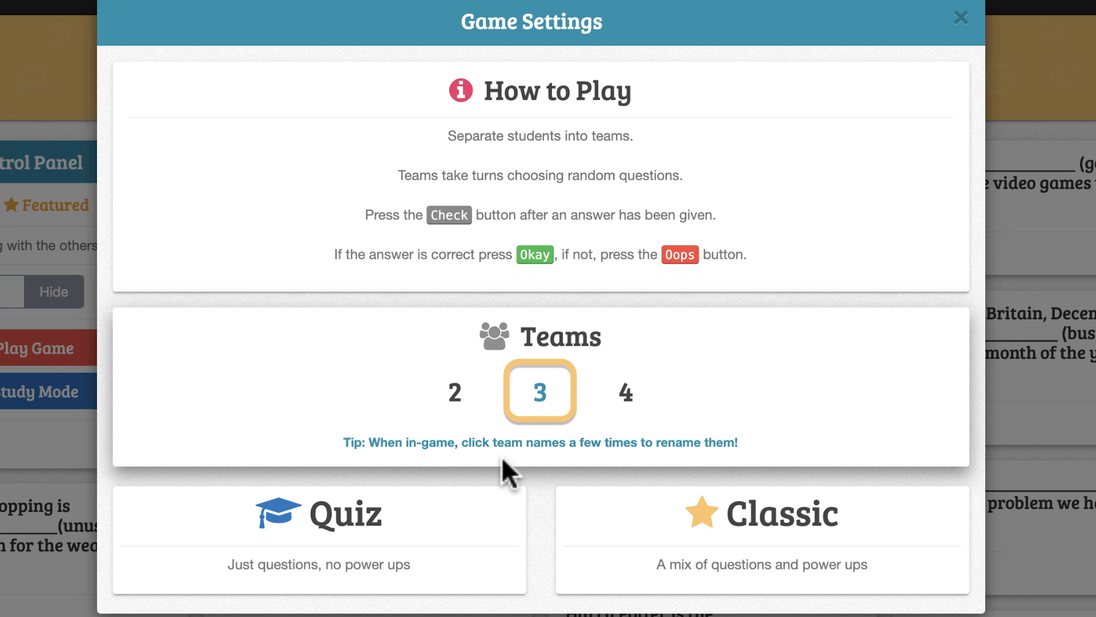
pyautogui.moveTo(755, 545)
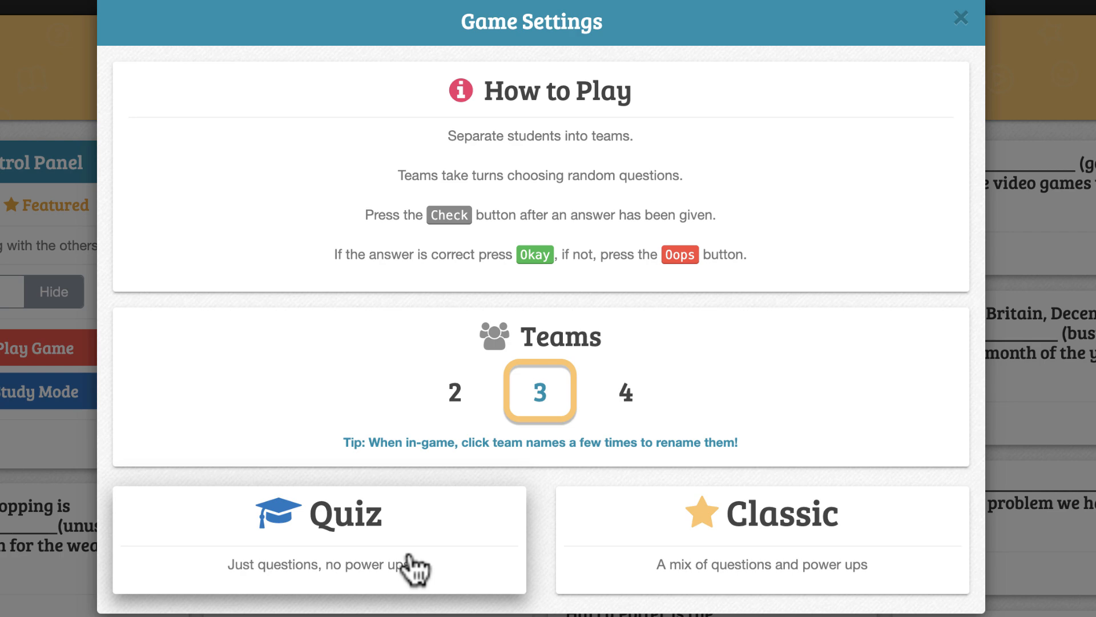
pyautogui.moveTo(418, 558)
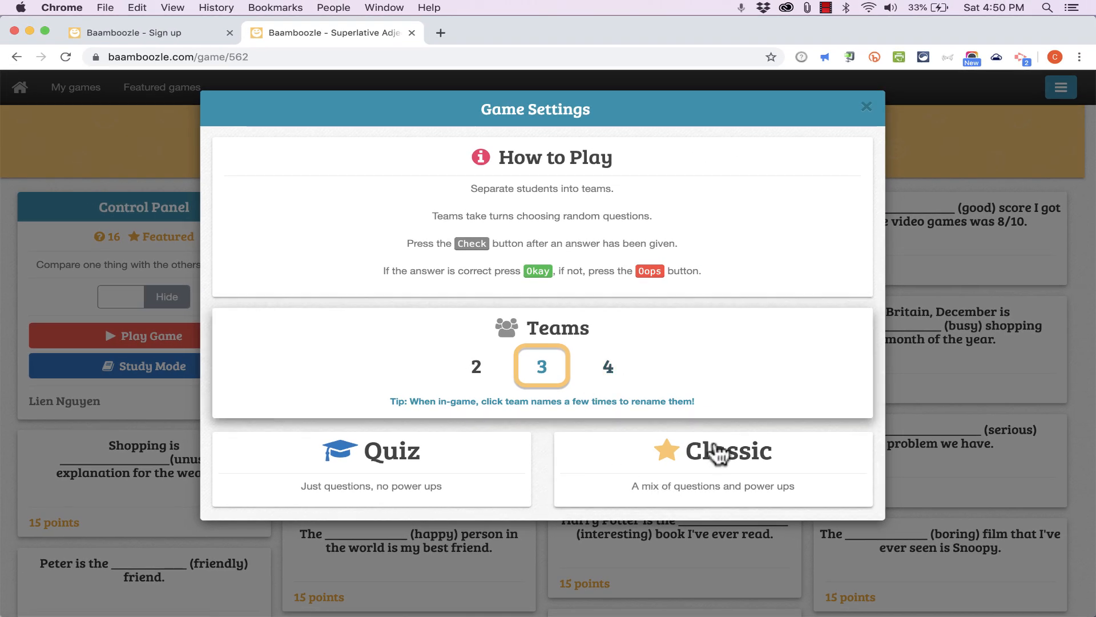
pyautogui.click(713, 451)
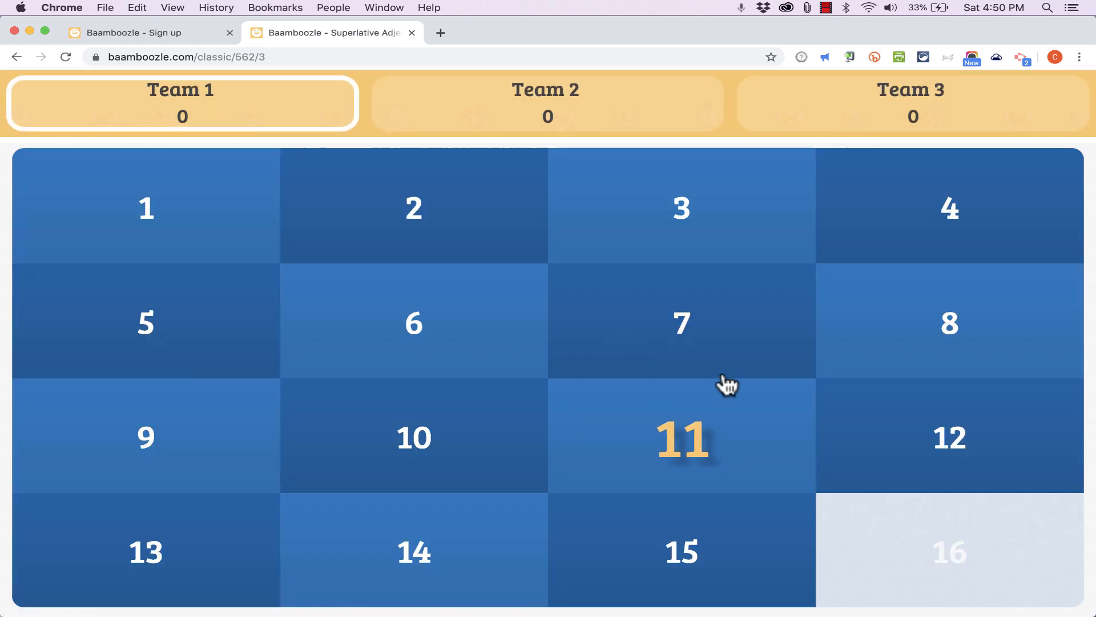
pyautogui.moveTo(950, 436)
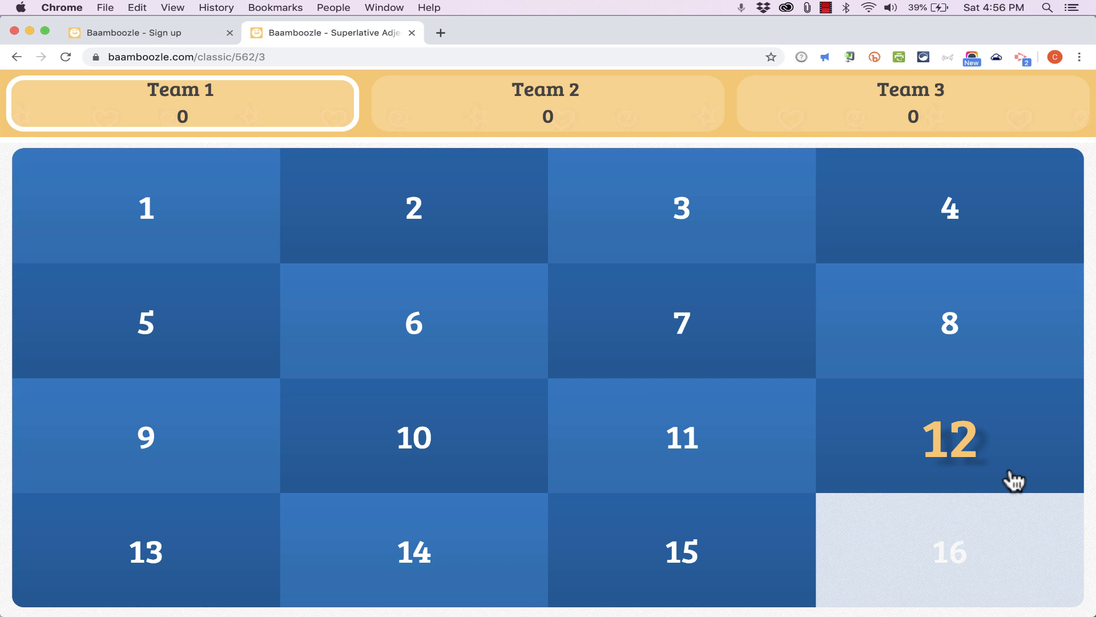
pyautogui.moveTo(983, 485)
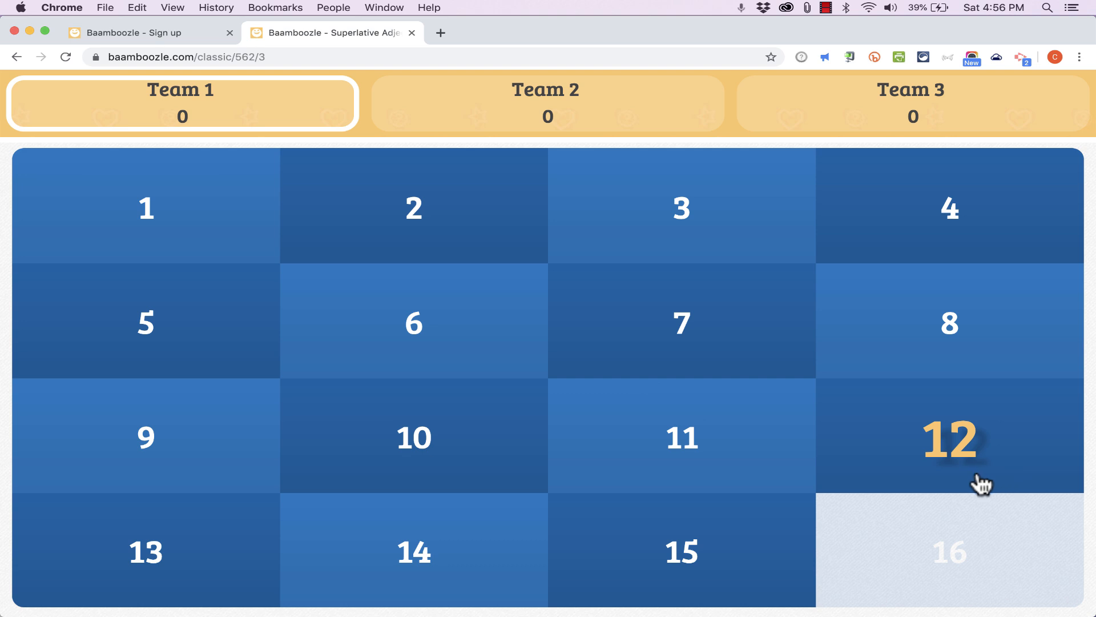
pyautogui.moveTo(965, 487)
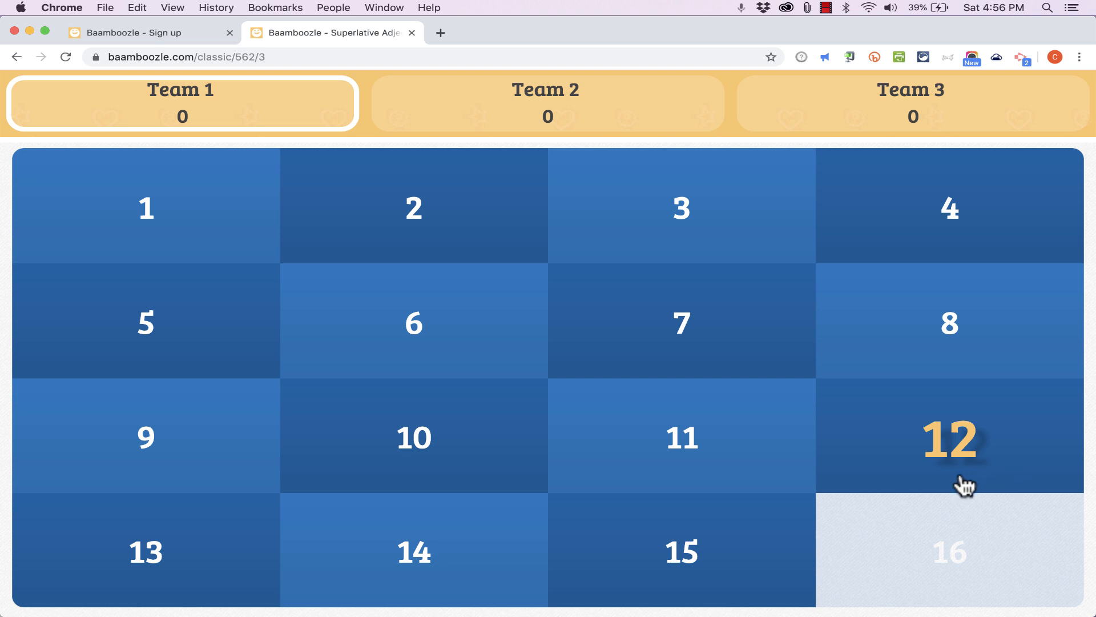
pyautogui.moveTo(221, 138)
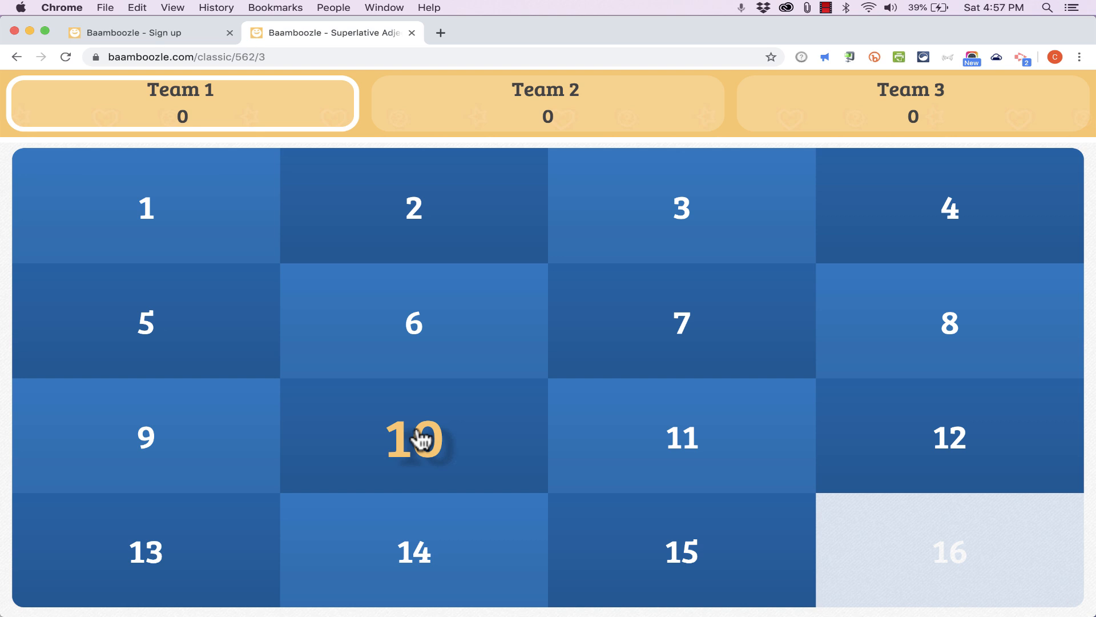
# Open tile 10, reveal the River Nile answer, and mark Team 1 correct.
pyautogui.click(413, 437)
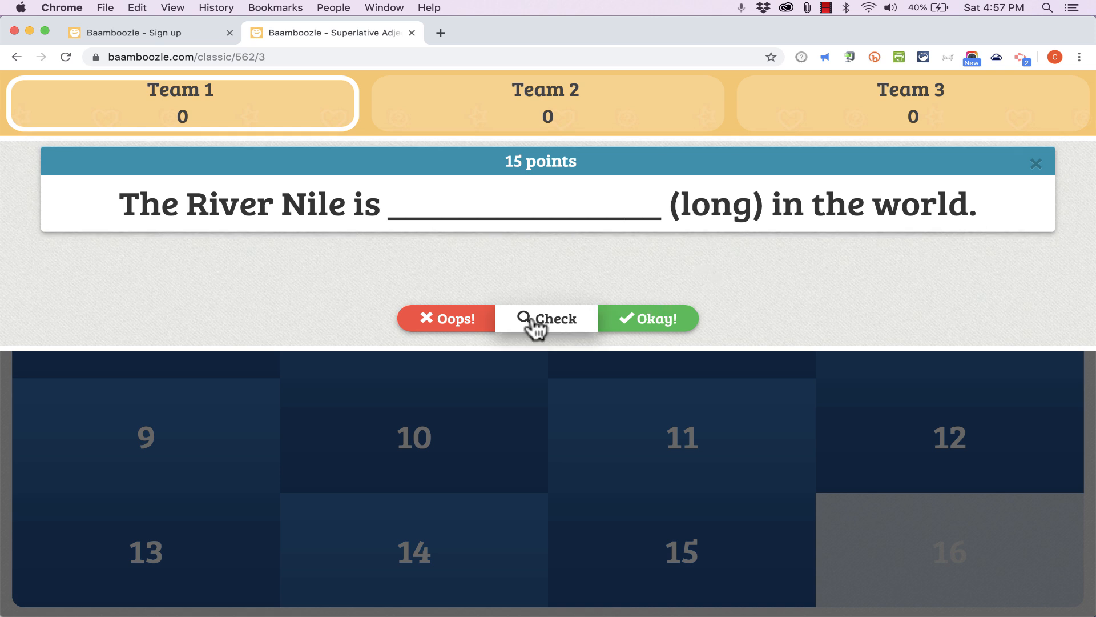
pyautogui.click(547, 318)
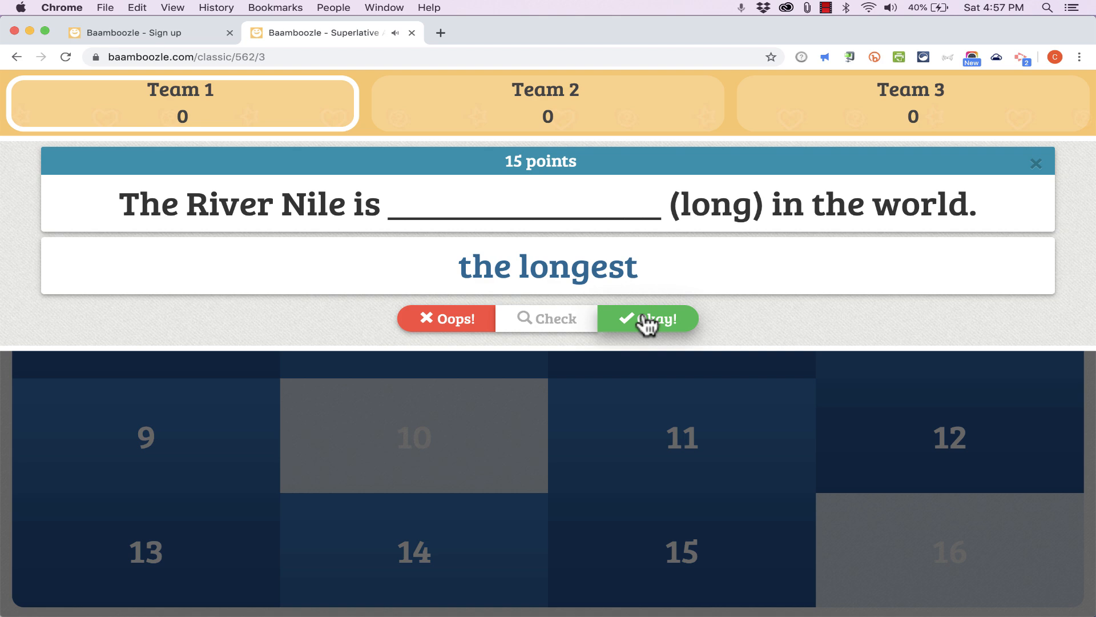
pyautogui.click(648, 319)
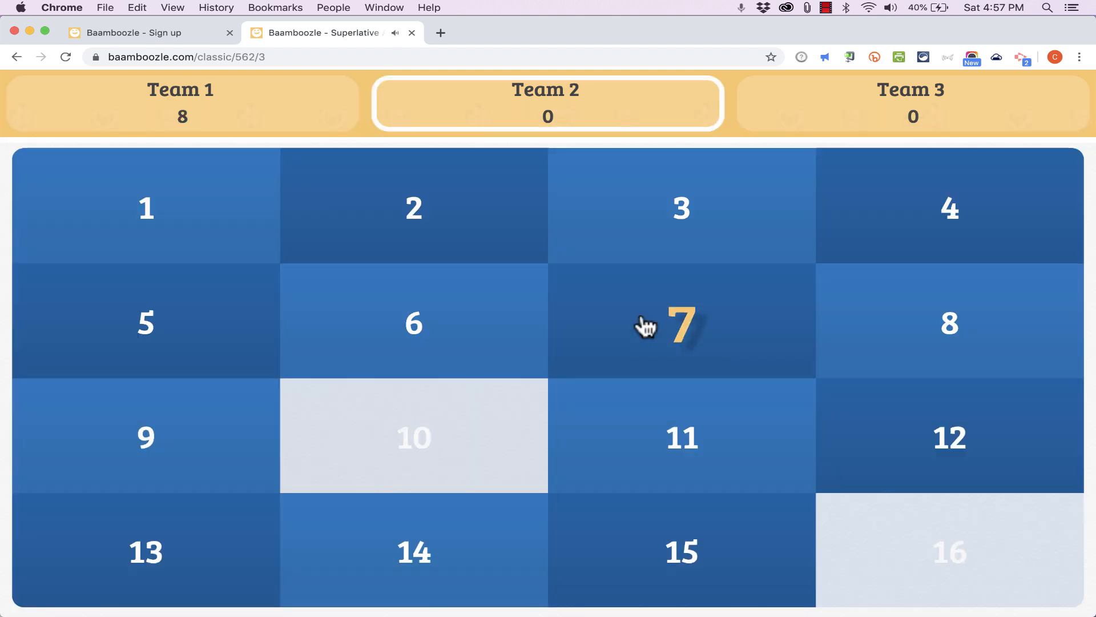
pyautogui.click(681, 322)
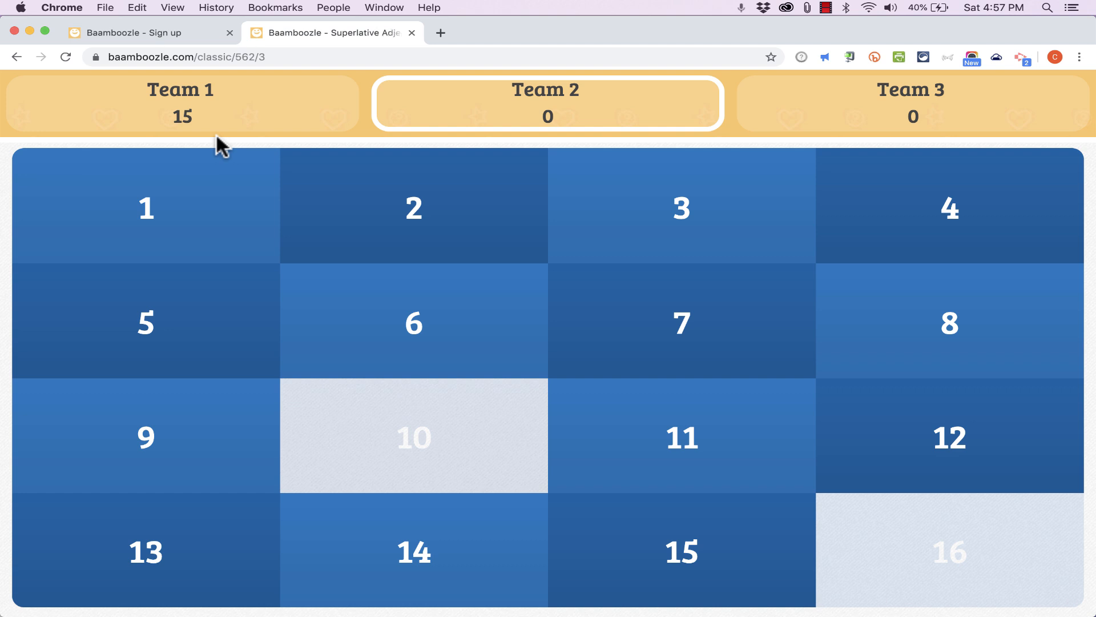
pyautogui.moveTo(233, 150)
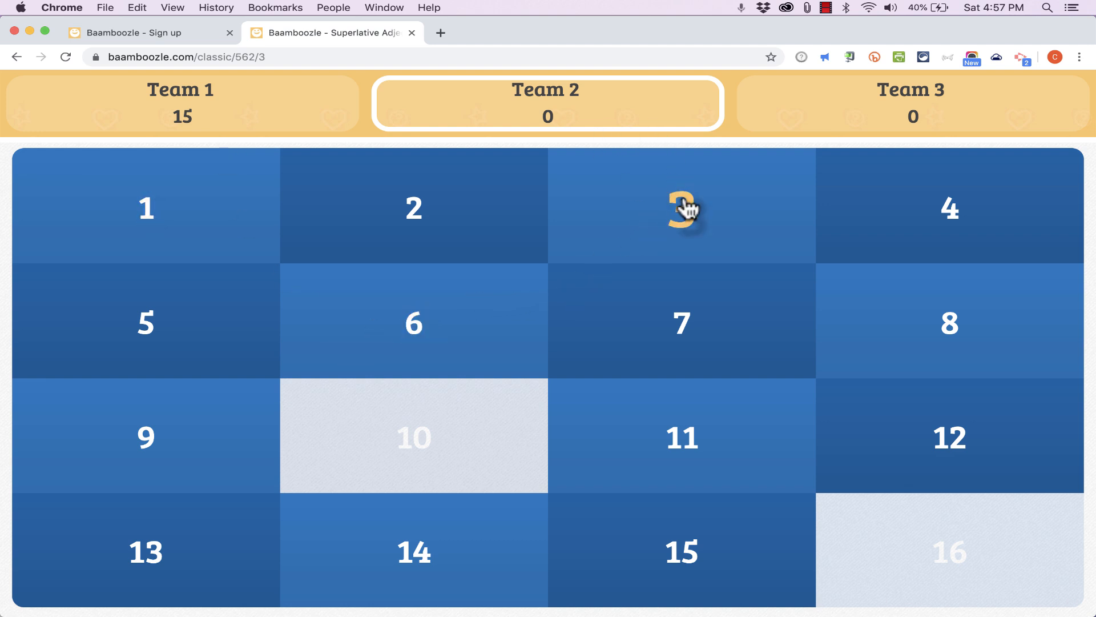
# Open tile 3 for Team 2 and give the 25 bonus points to Team 3.
pyautogui.click(683, 208)
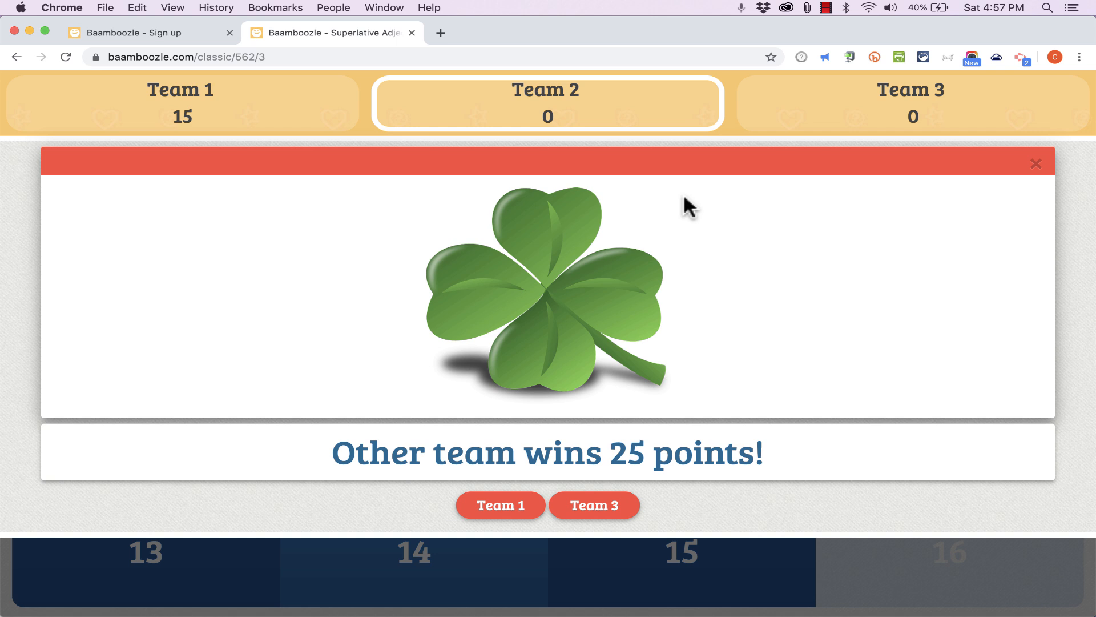
pyautogui.moveTo(692, 296)
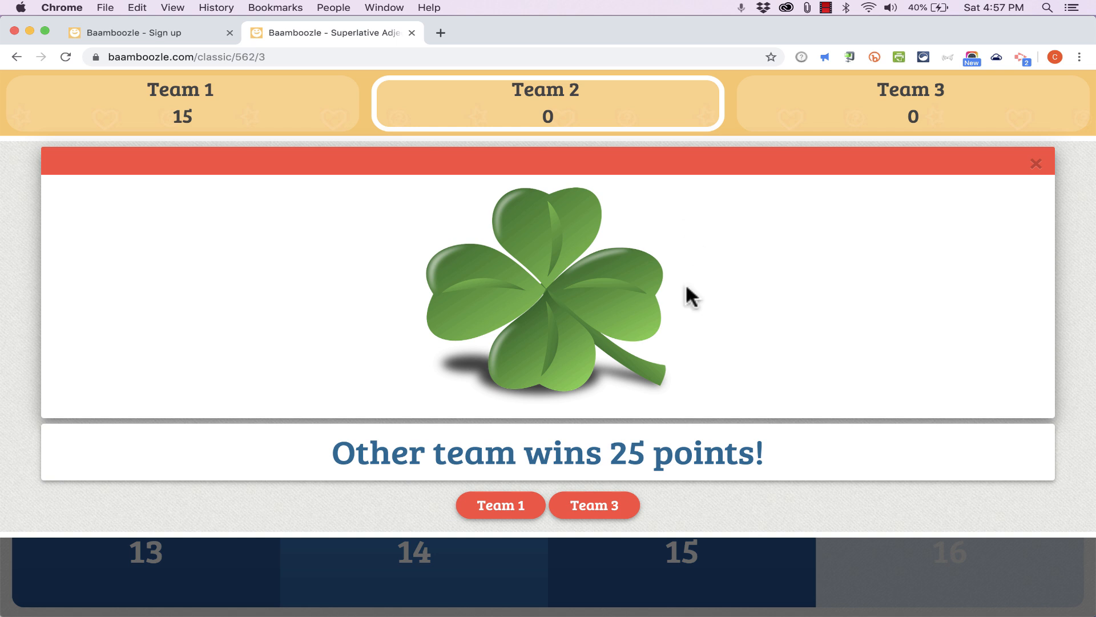
pyautogui.moveTo(625, 483)
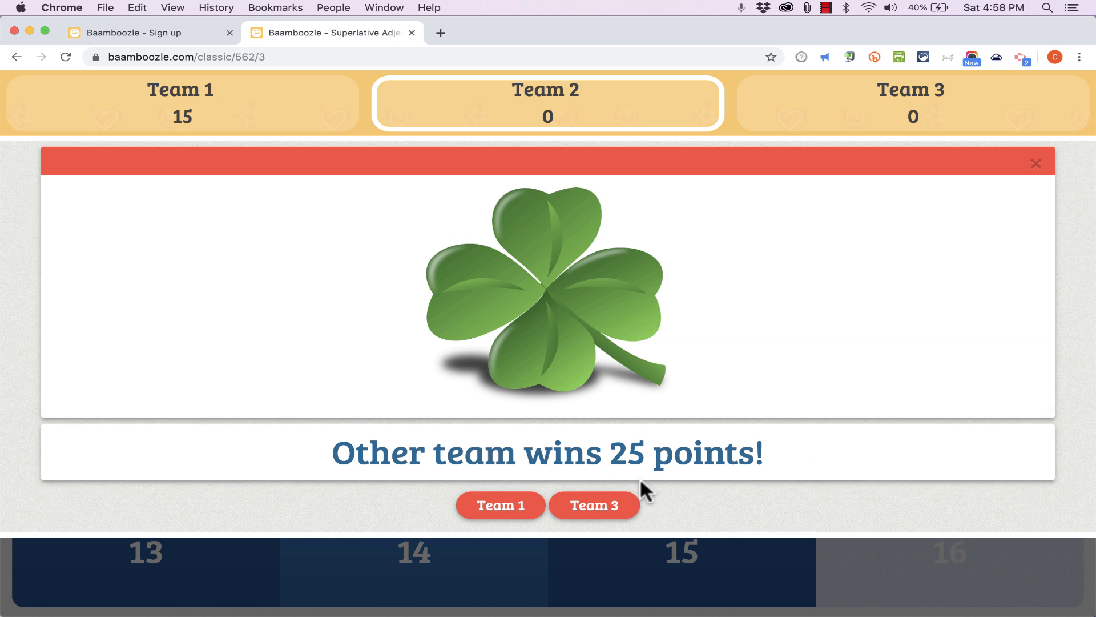
pyautogui.moveTo(595, 505)
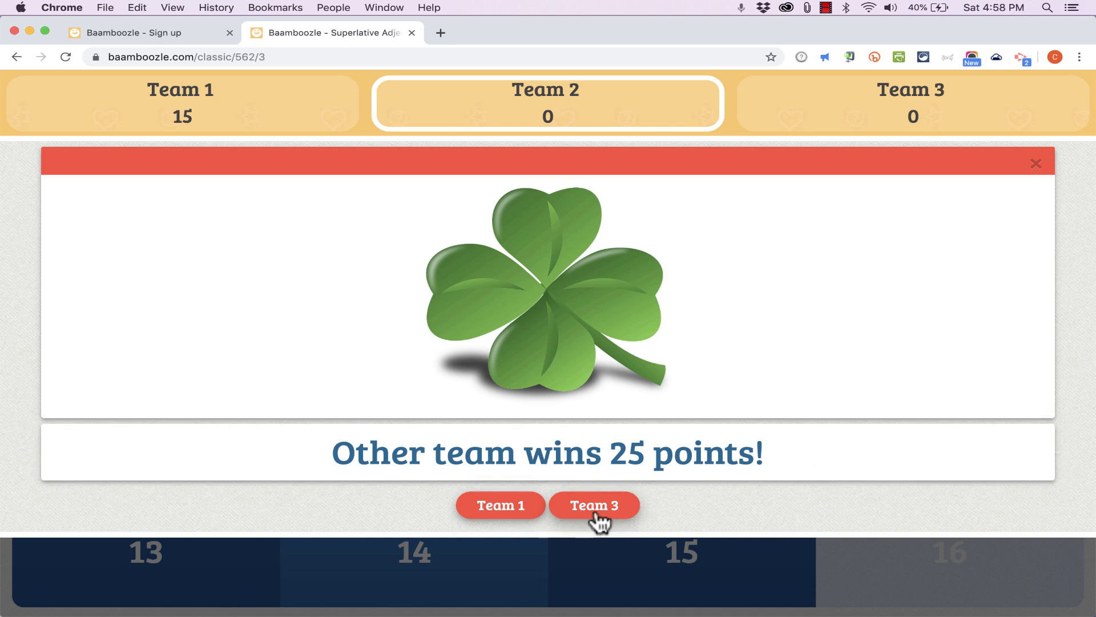
pyautogui.moveTo(591, 193)
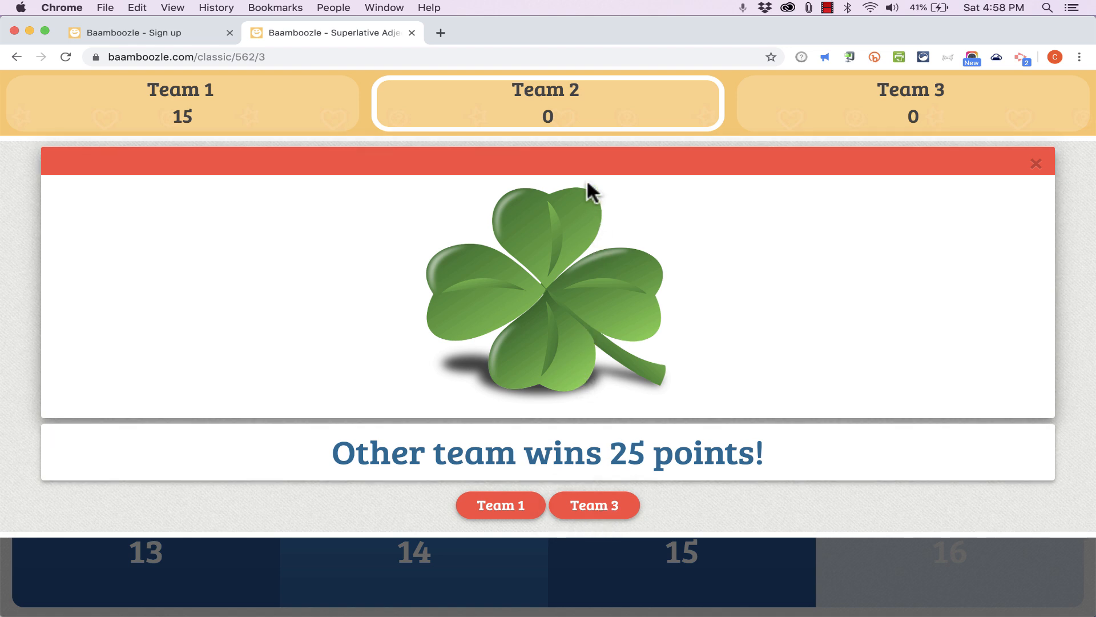
pyautogui.moveTo(679, 529)
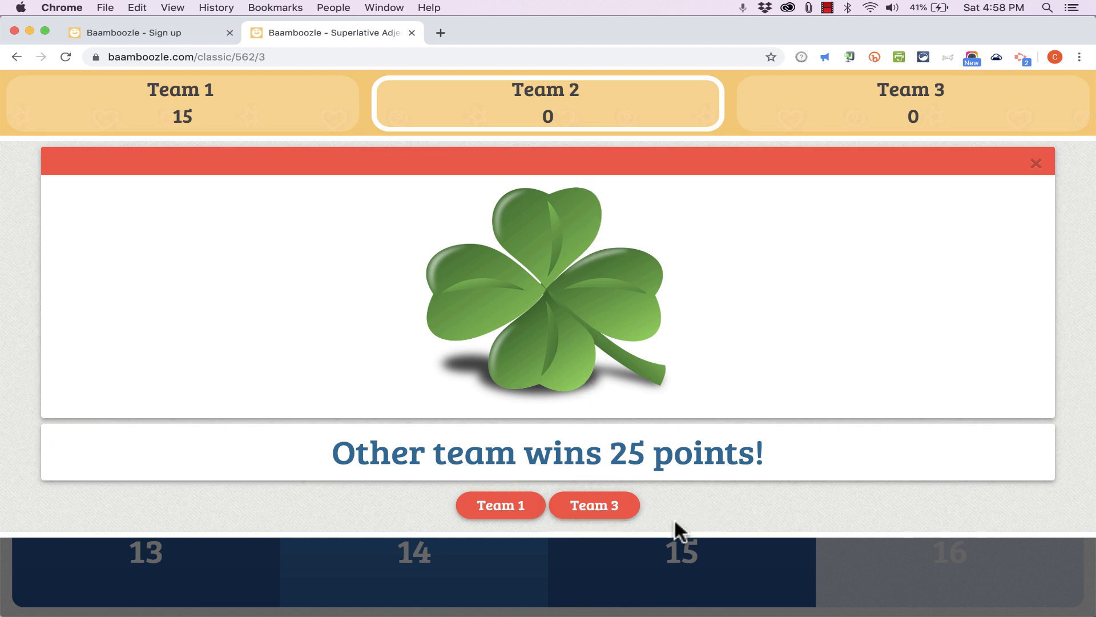
pyautogui.click(594, 505)
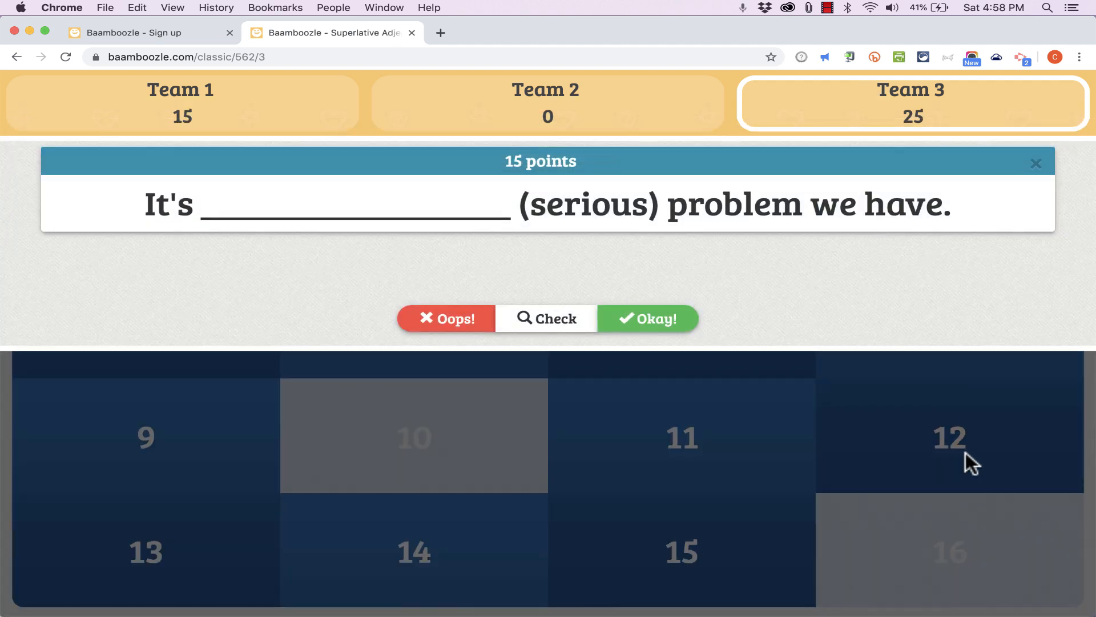
pyautogui.moveTo(680, 243)
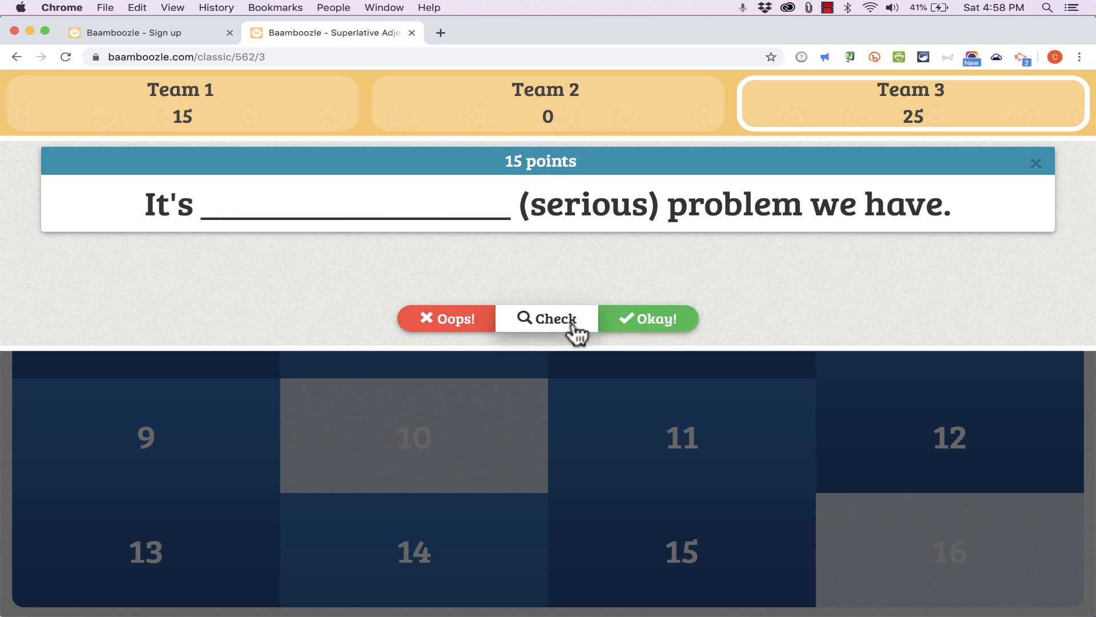
# Mark Team 3 wrong on the serious-problem question, then open tile 1 for Team 1.
pyautogui.click(547, 318)
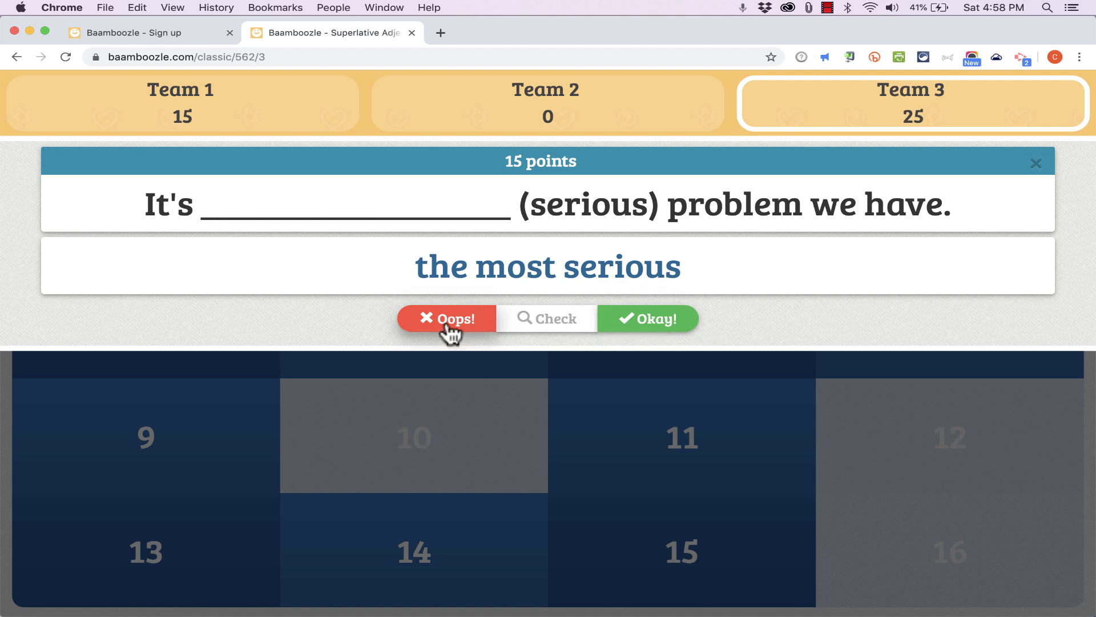
pyautogui.click(446, 318)
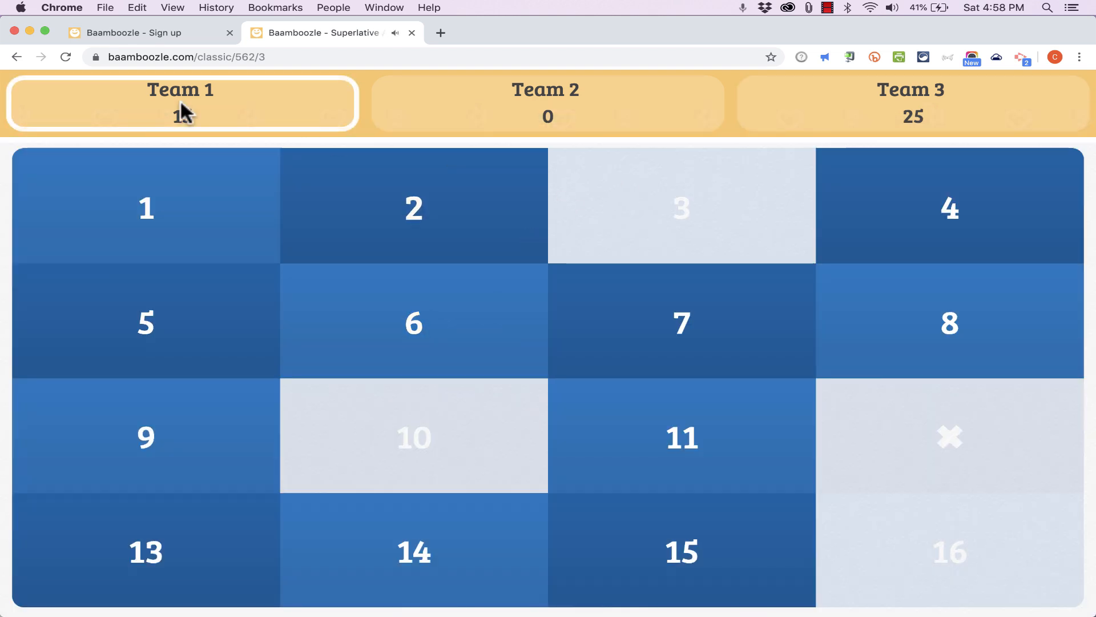
pyautogui.click(146, 206)
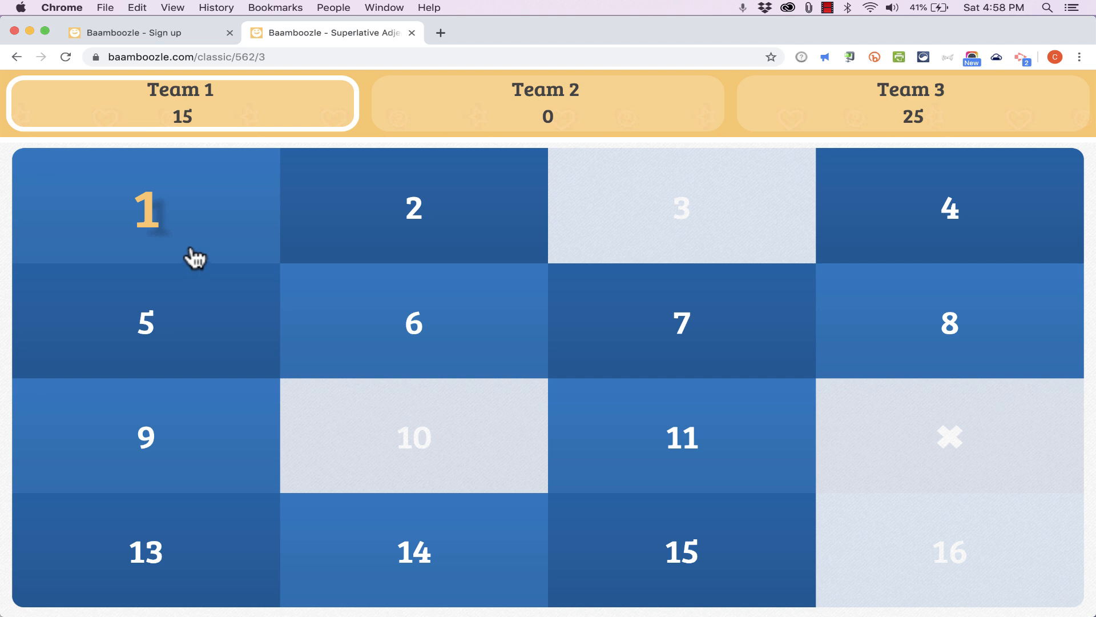
pyautogui.click(147, 208)
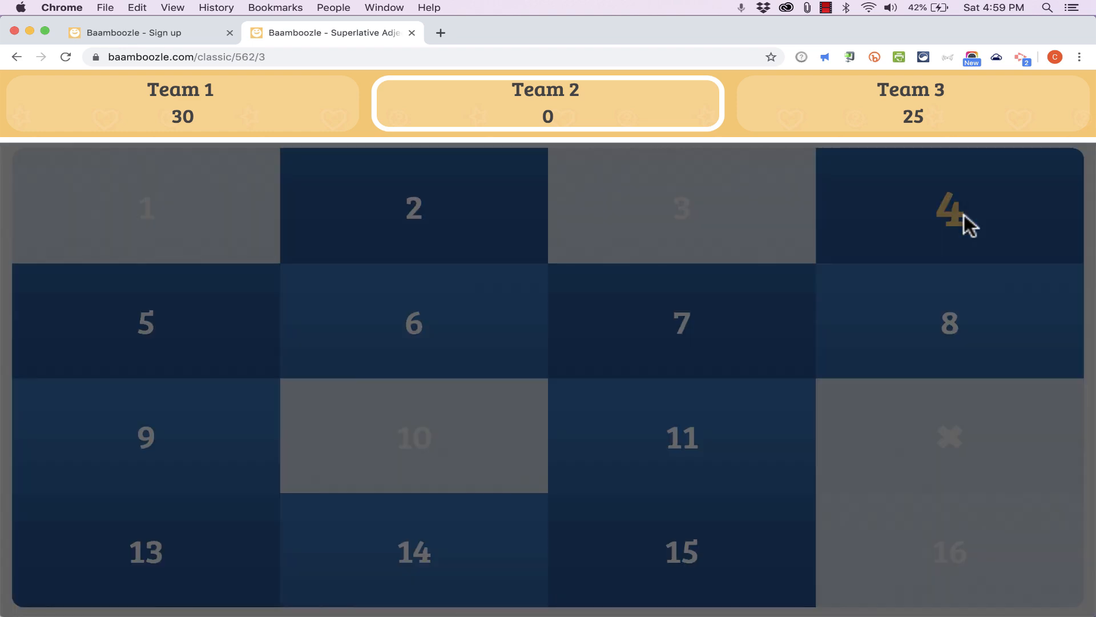
# Open tile 4, accept the no-points and 20-point-loss power-ups, and reveal the expensive-shops answer.
pyautogui.click(949, 205)
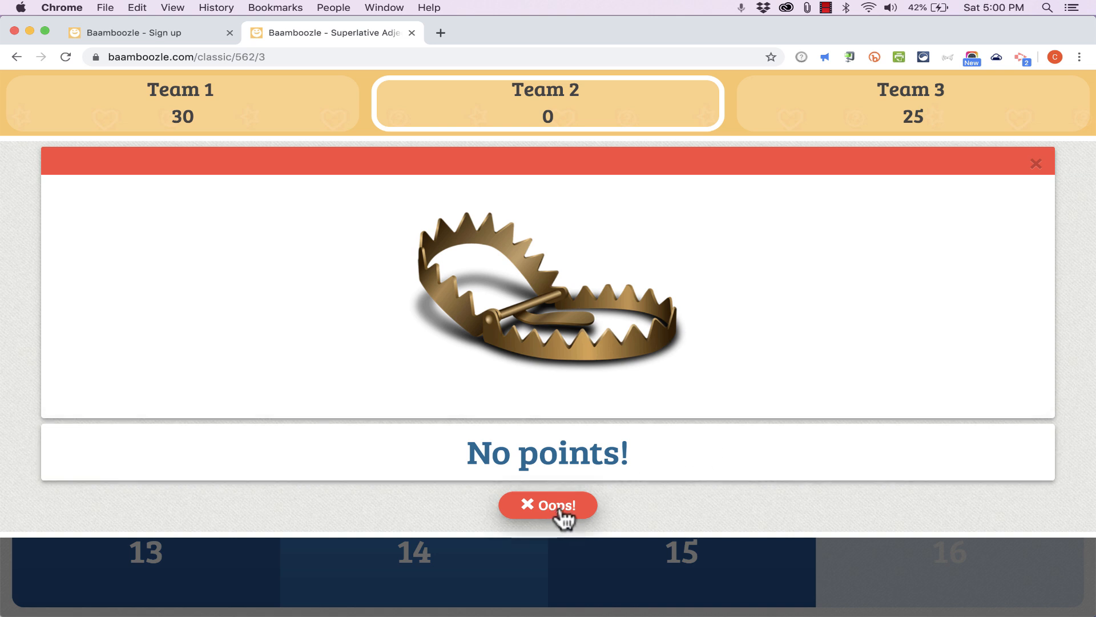
pyautogui.click(548, 505)
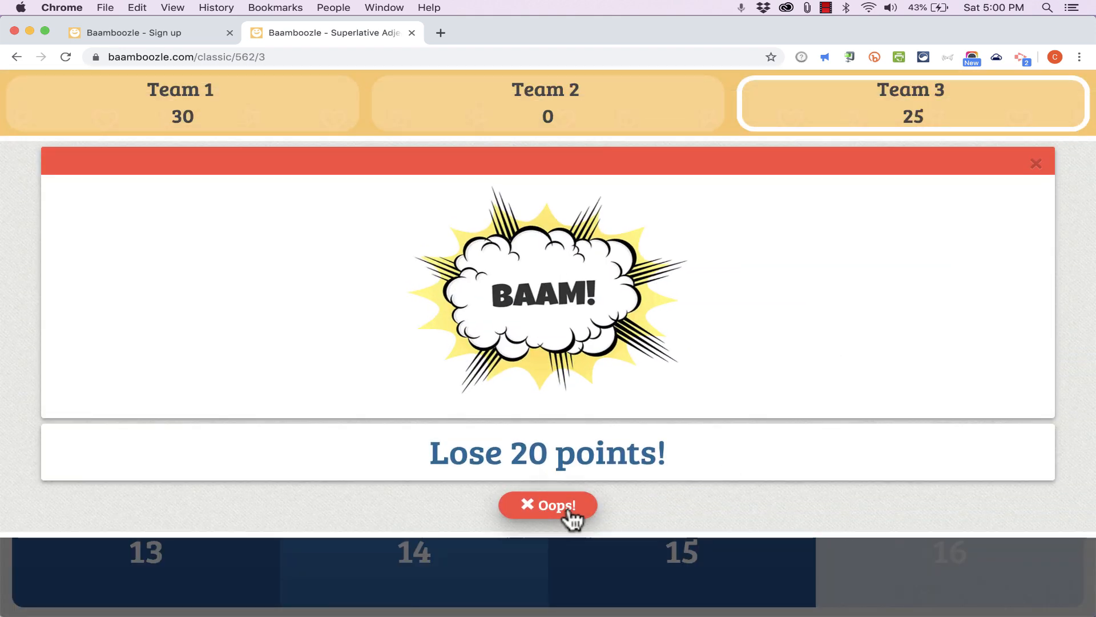
pyautogui.click(548, 504)
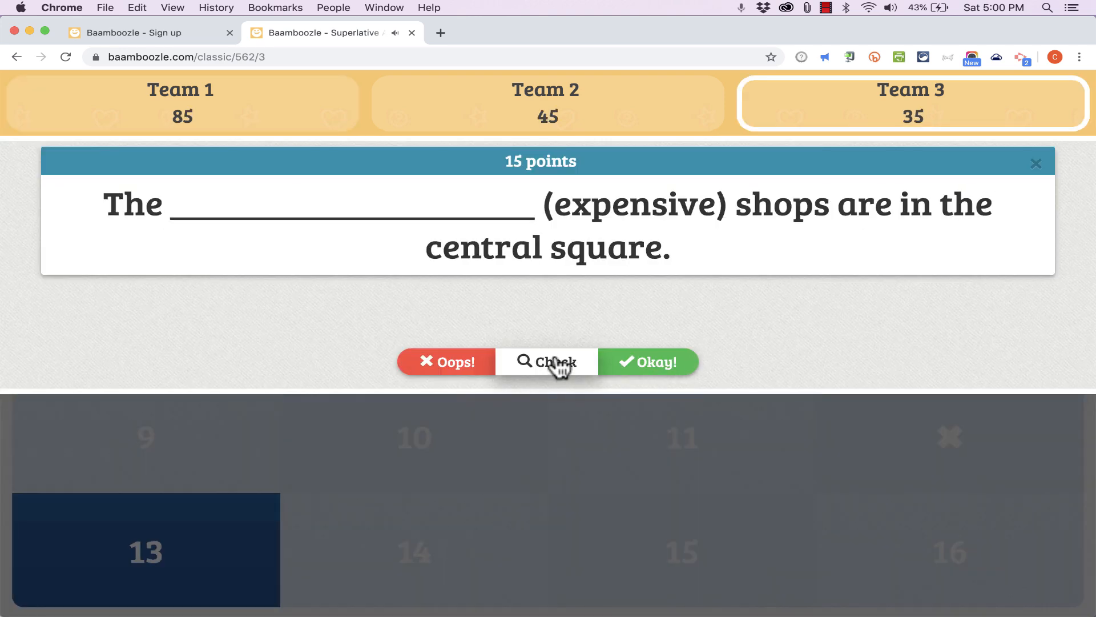
pyautogui.click(647, 361)
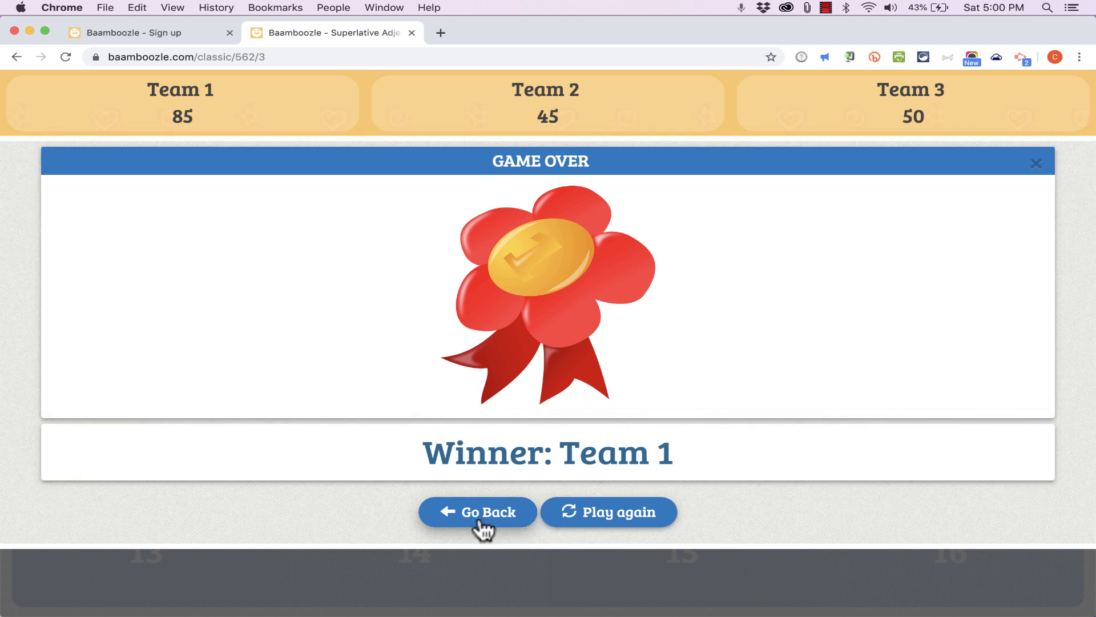
pyautogui.click(477, 511)
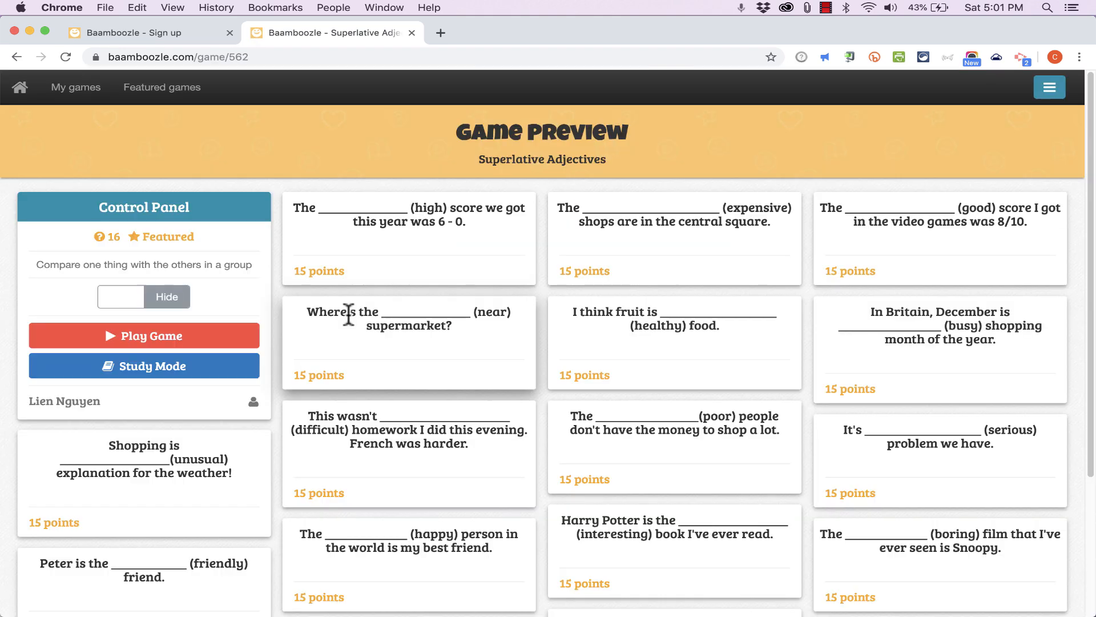
pyautogui.scroll(-3)
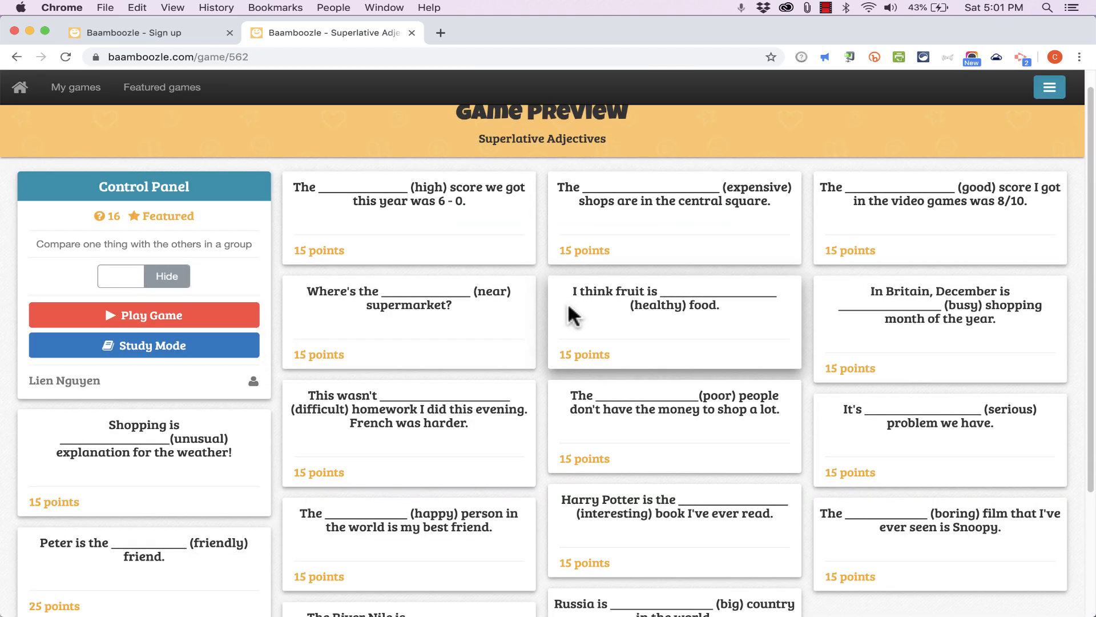
pyautogui.scroll(-3)
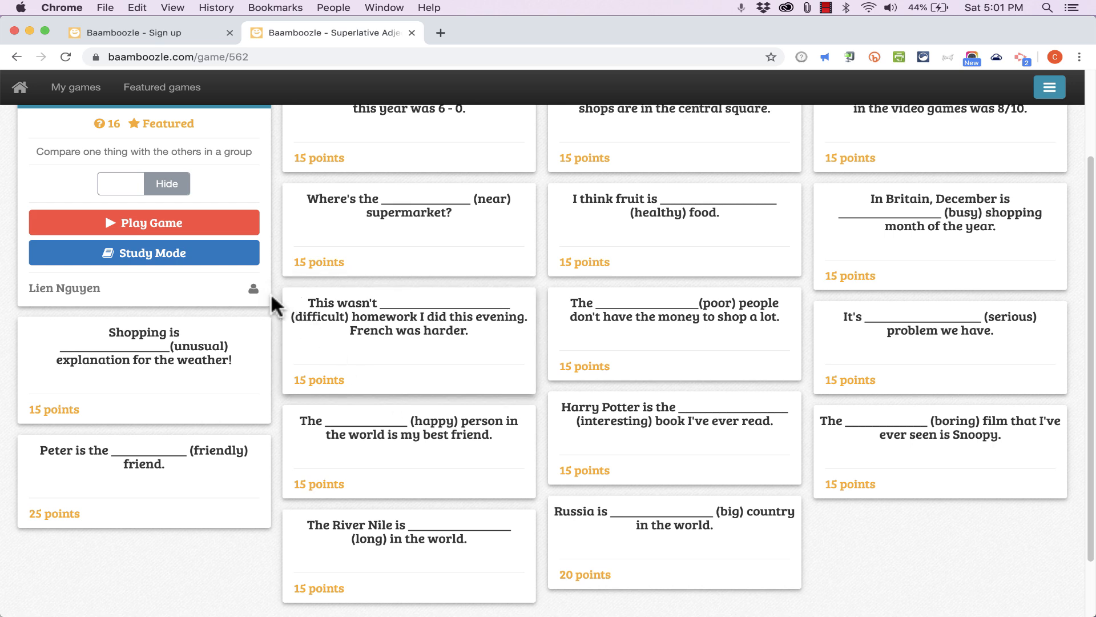
pyautogui.moveTo(342, 328)
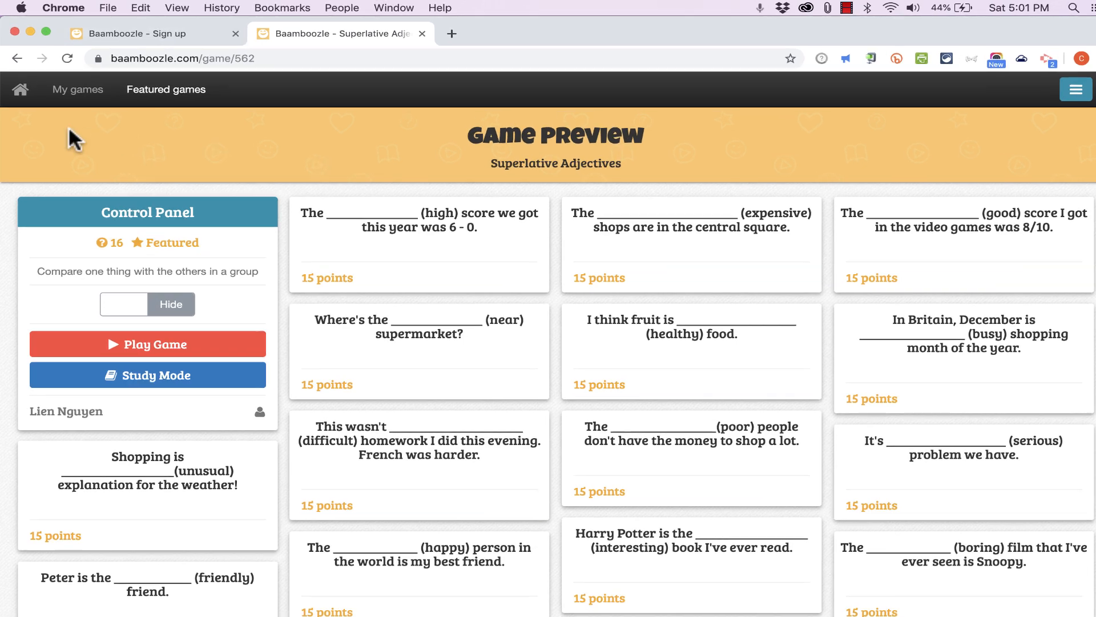
# Create the game 'Spanish Infinitive Verbs' with picture Spanish 2.png and a description.
pyautogui.click(78, 90)
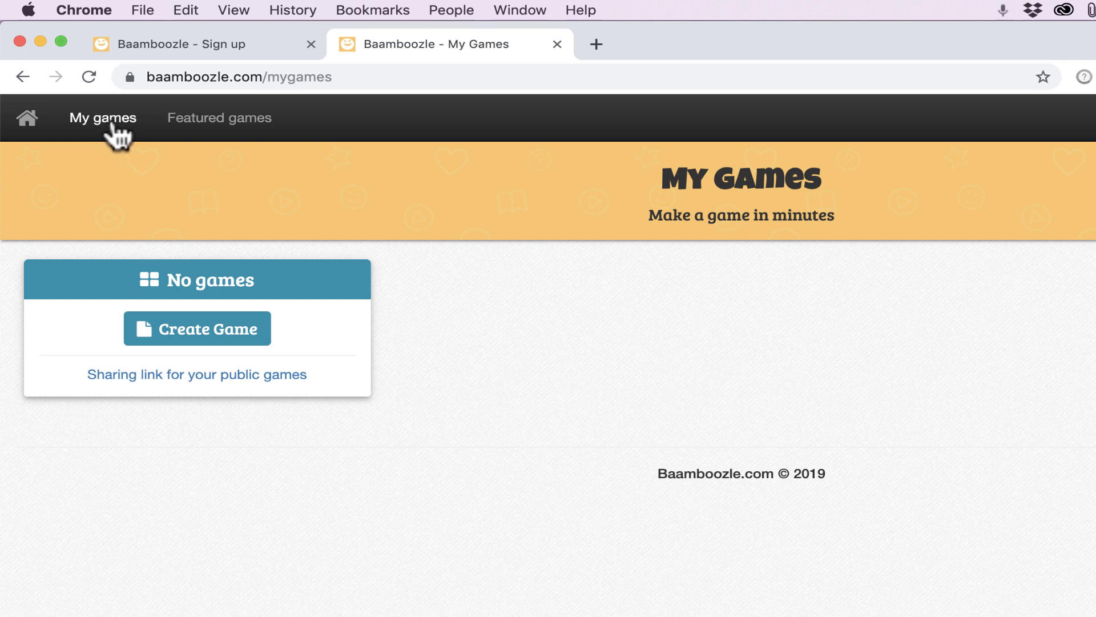
pyautogui.moveTo(247, 280)
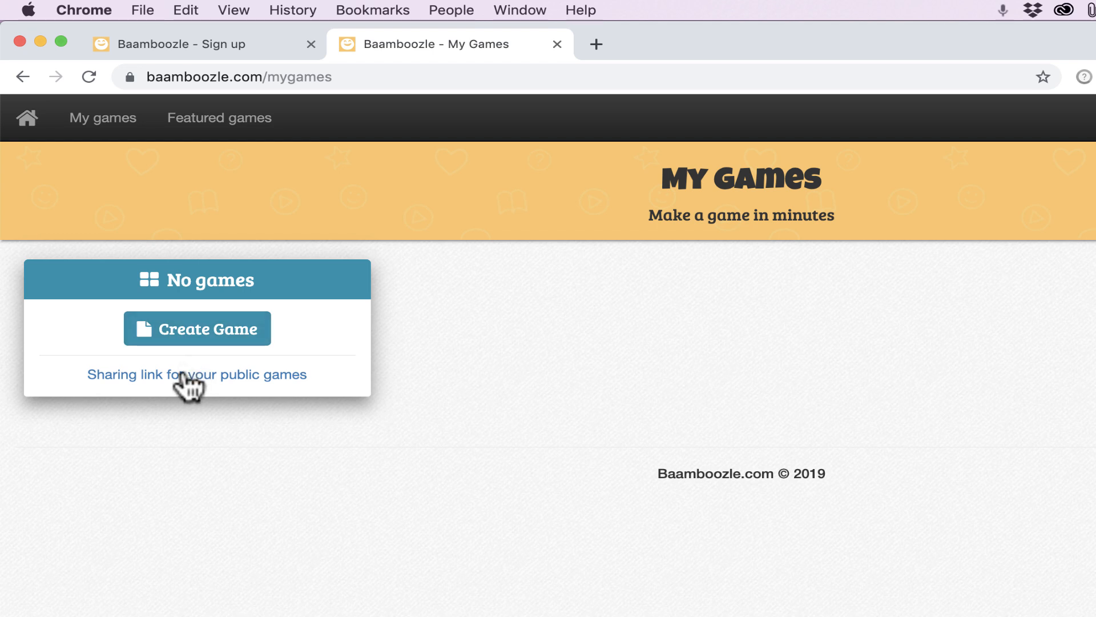
pyautogui.click(197, 329)
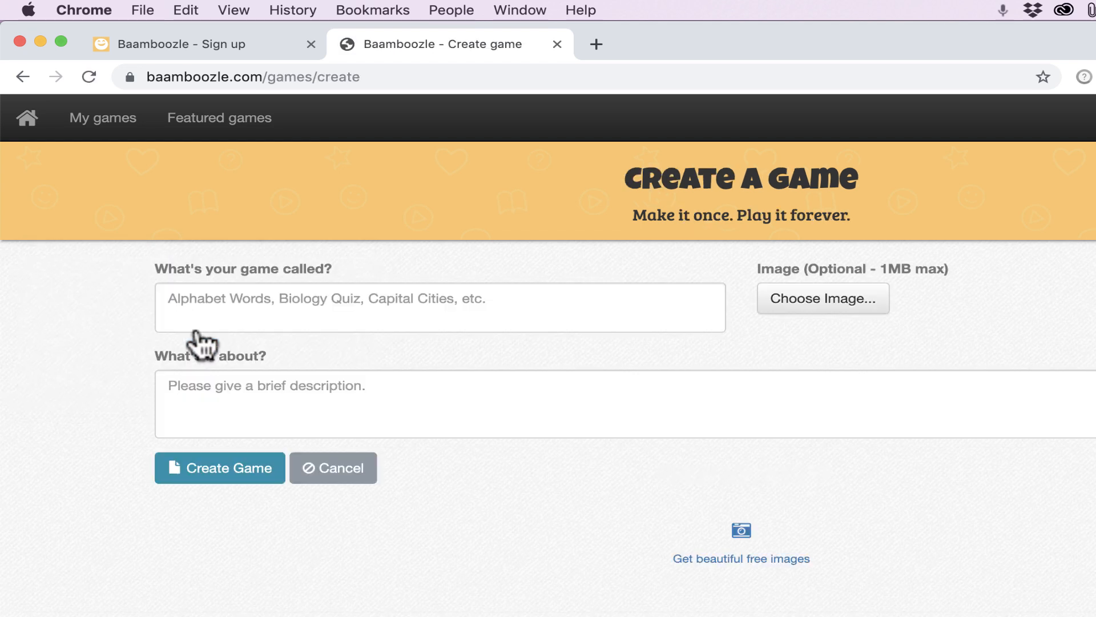
pyautogui.write('Span')
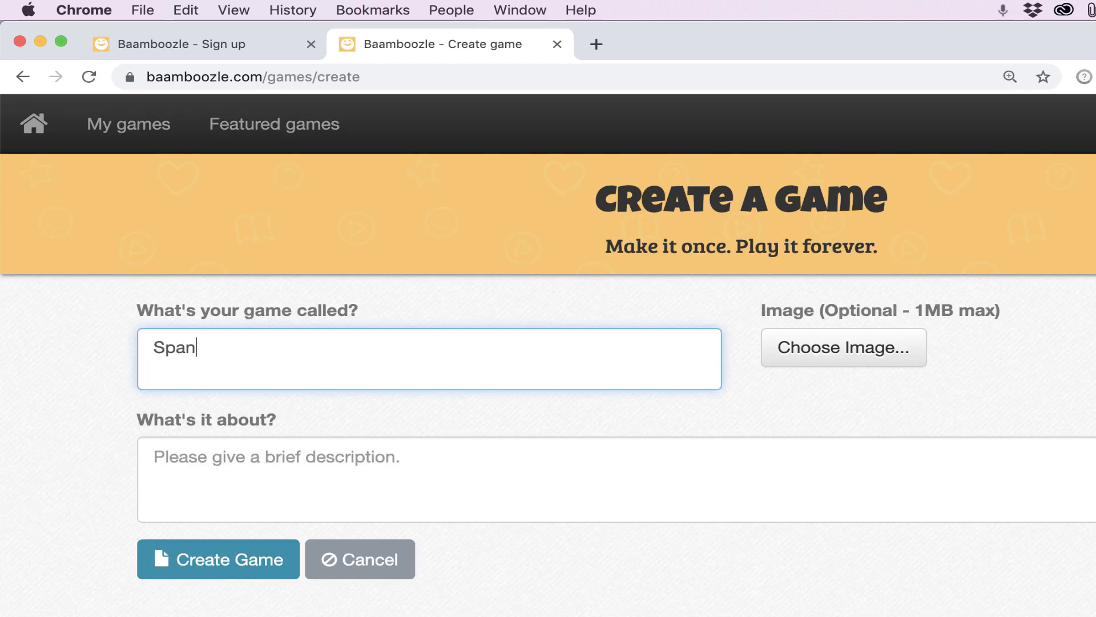
pyautogui.write('ish Infinit')
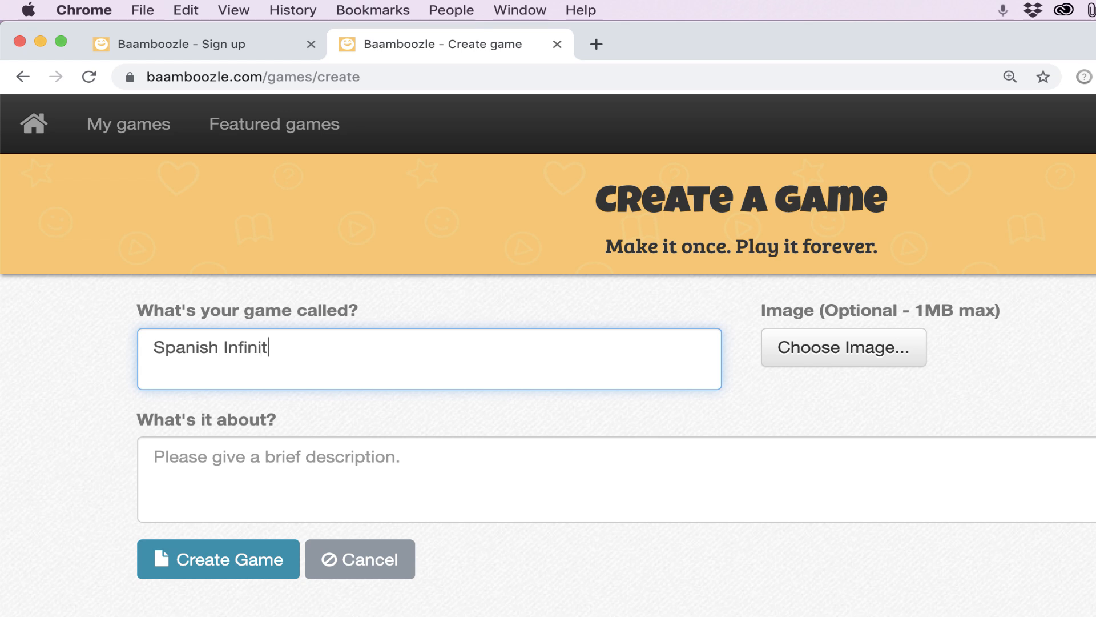
pyautogui.write('ive Verbs')
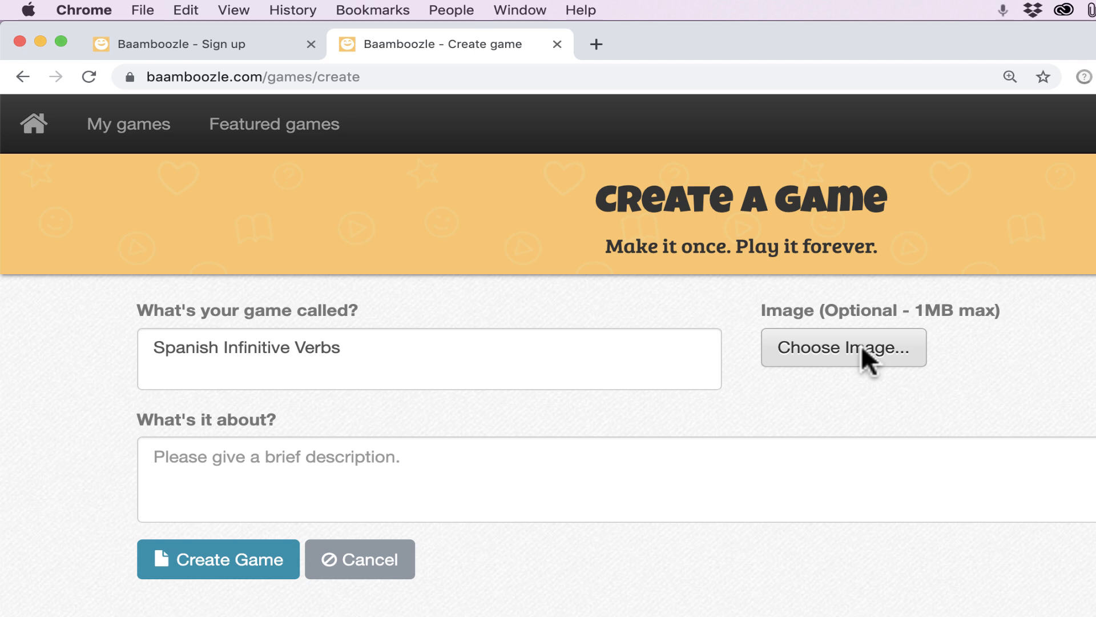
pyautogui.click(844, 346)
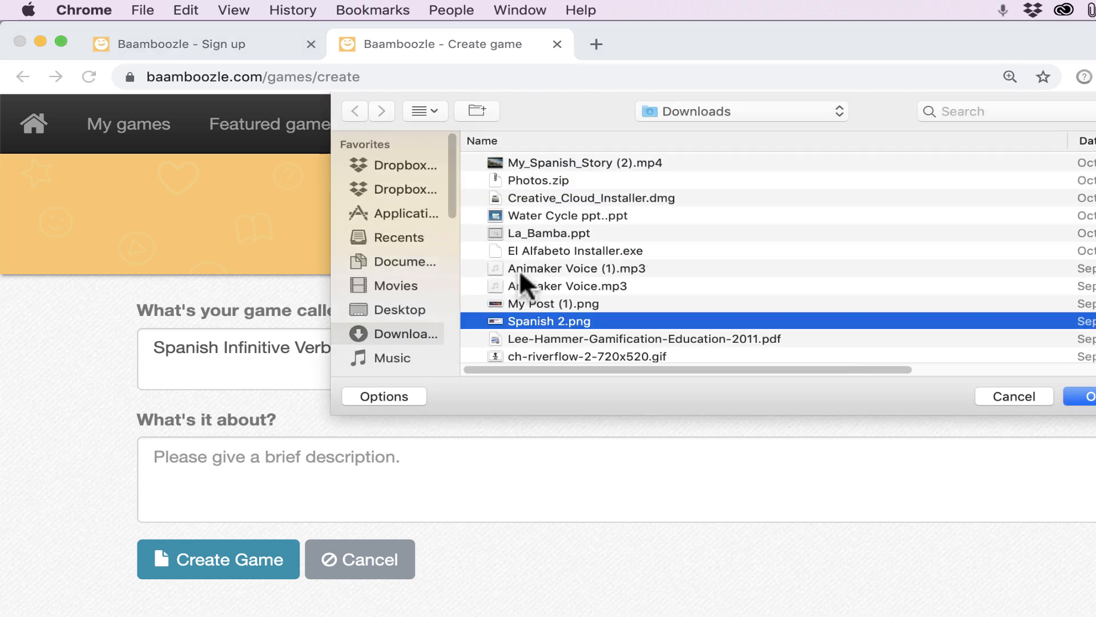
pyautogui.moveTo(555, 329)
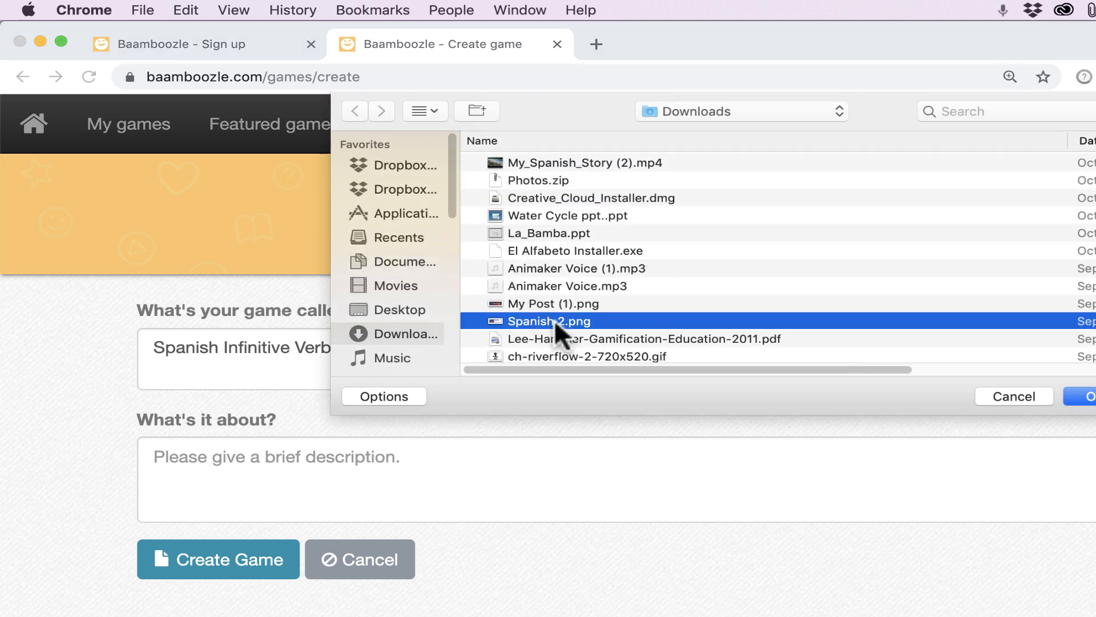
pyautogui.click(1091, 396)
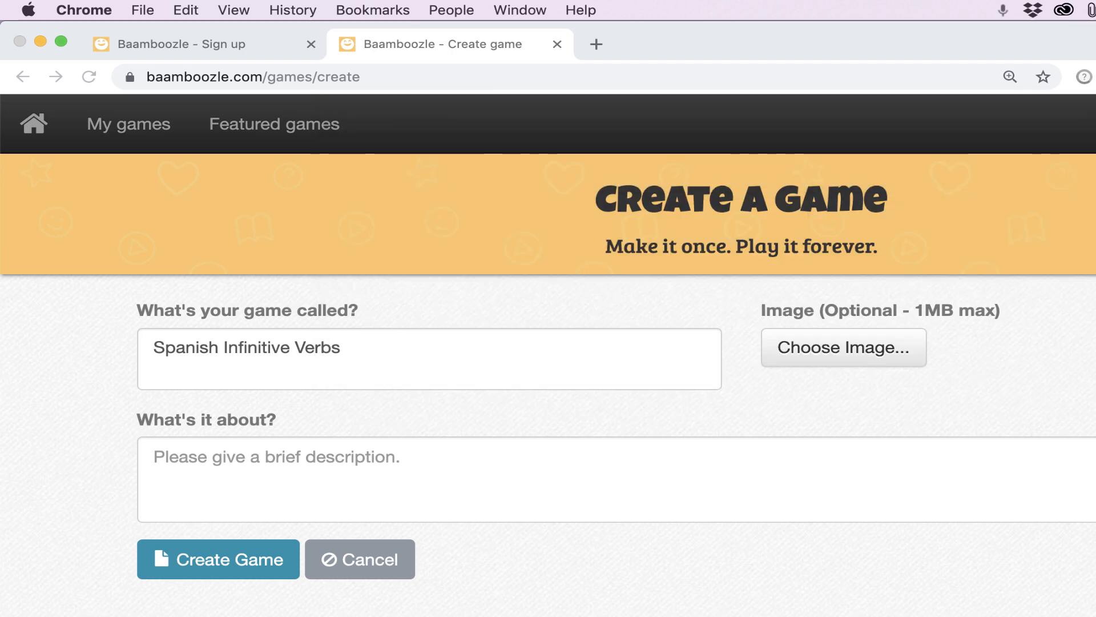
pyautogui.click(843, 348)
pyautogui.write('This game helps you memorize Spanish infinitive verbs.')
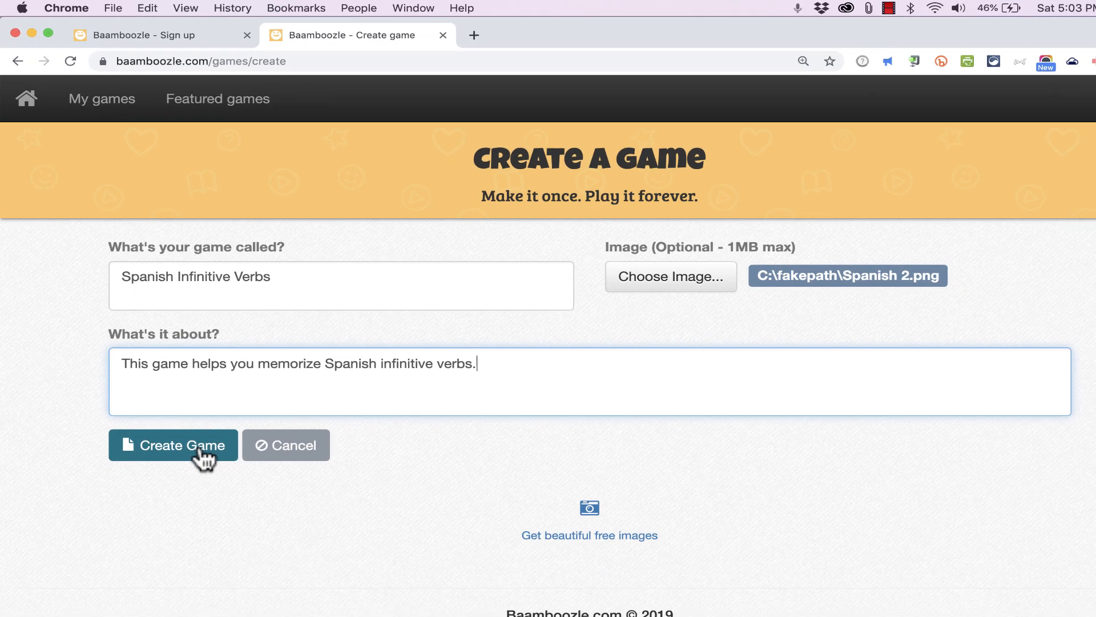
pyautogui.click(173, 445)
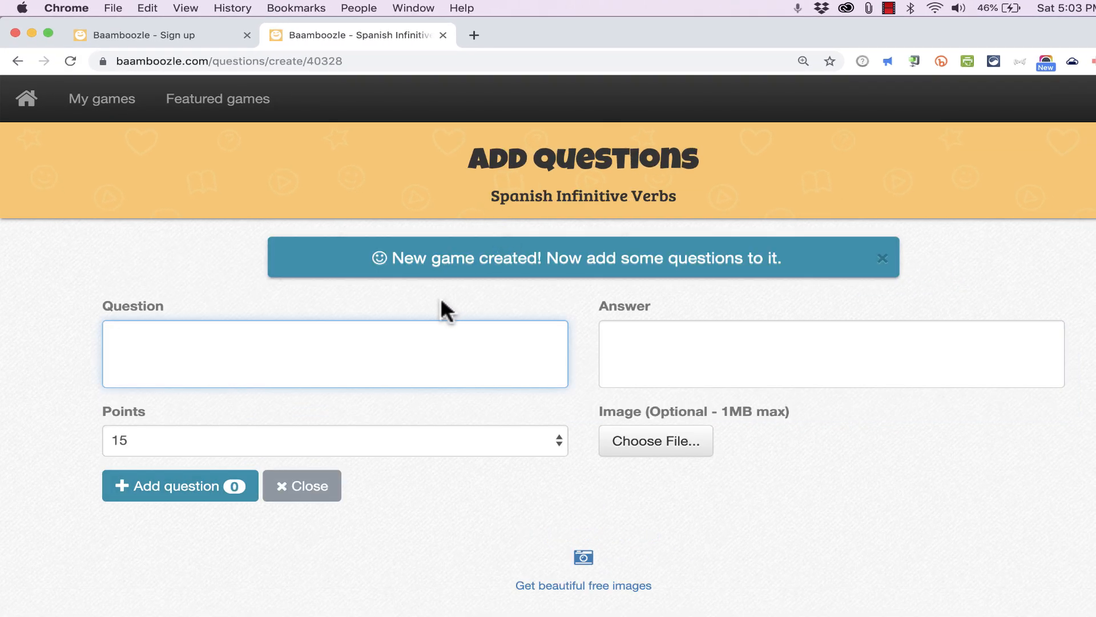
# Enter question 'visitar' with answer 'to visit', worth 5 points.
pyautogui.click(308, 353)
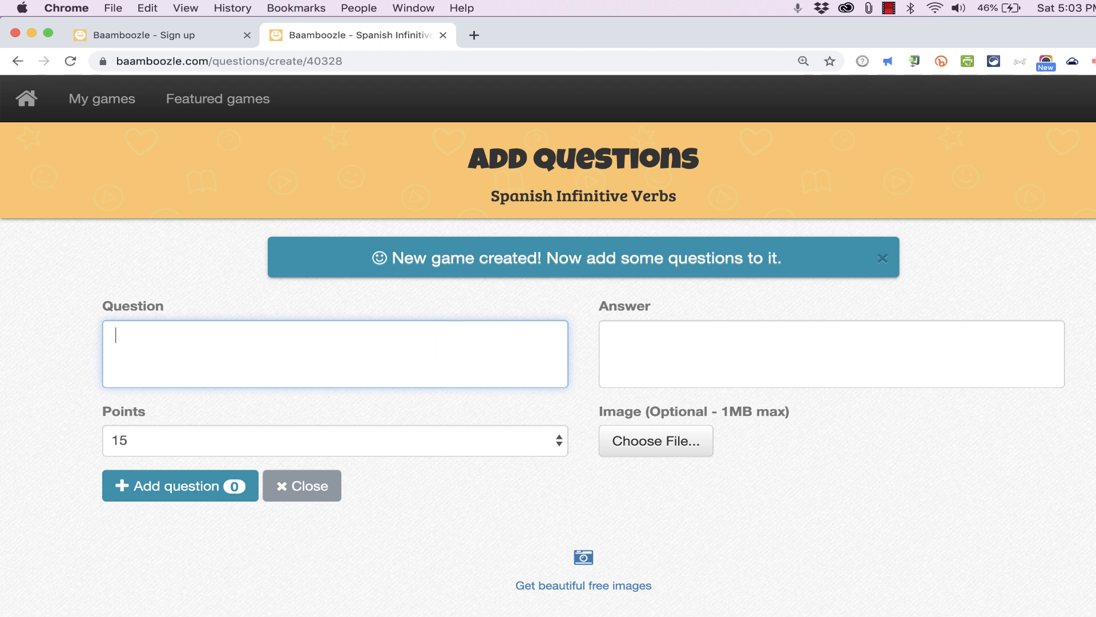
pyautogui.write('visitar')
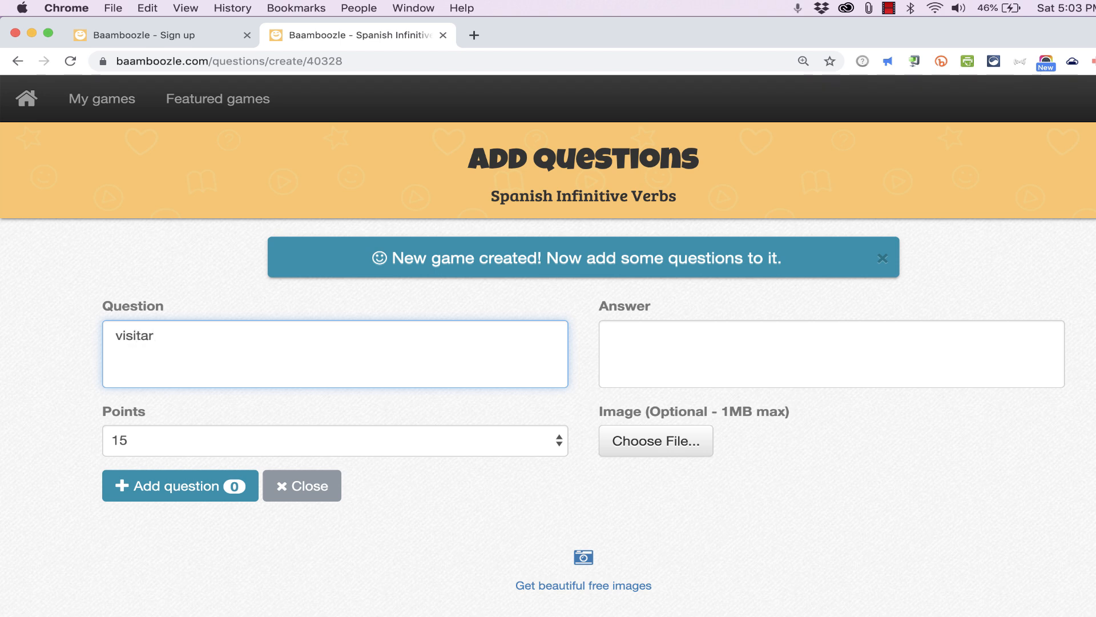
pyautogui.write('to visit')
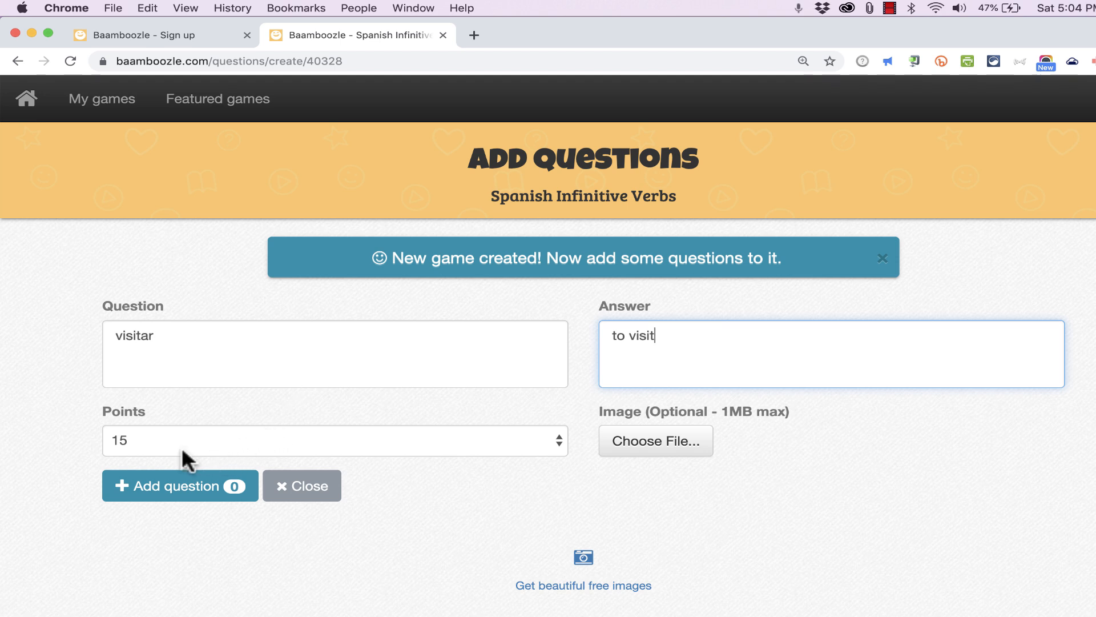
pyautogui.moveTo(447, 454)
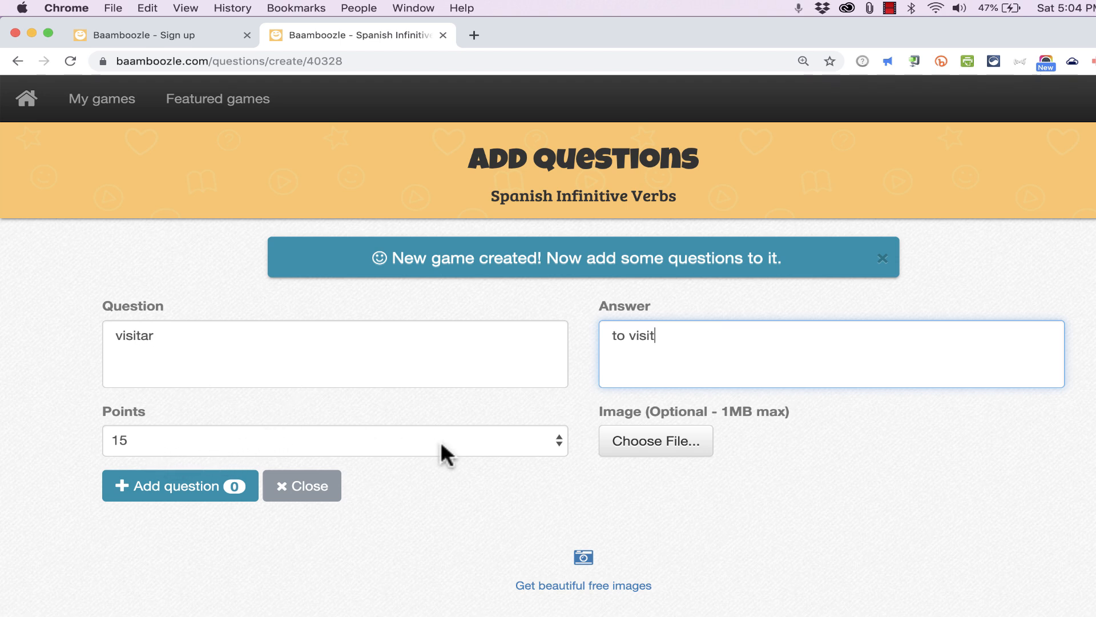
pyautogui.click(335, 441)
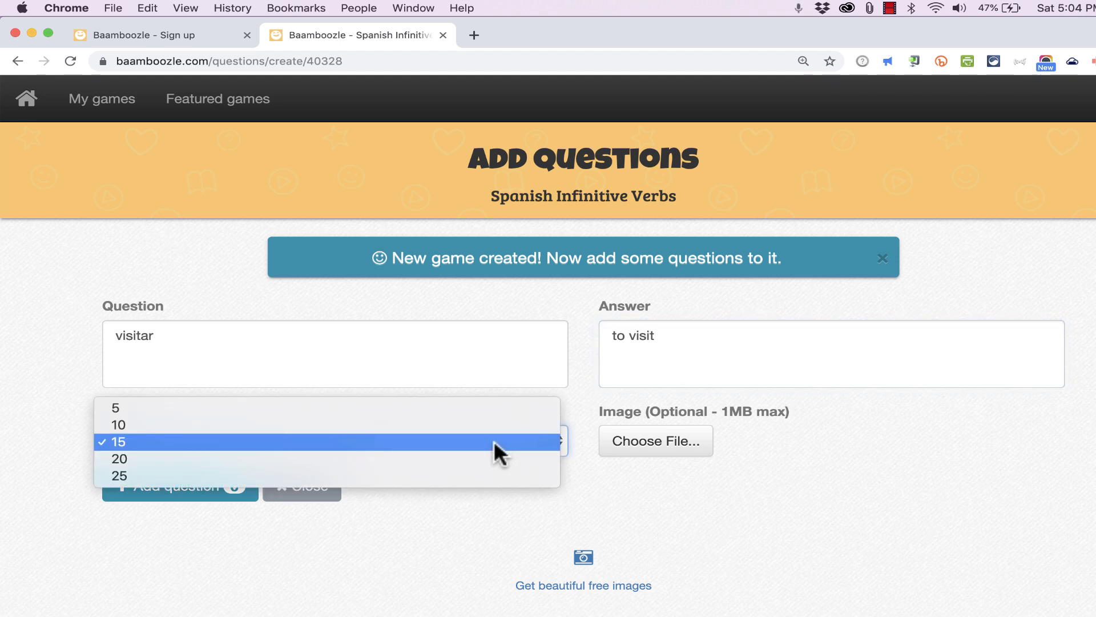
pyautogui.moveTo(378, 425)
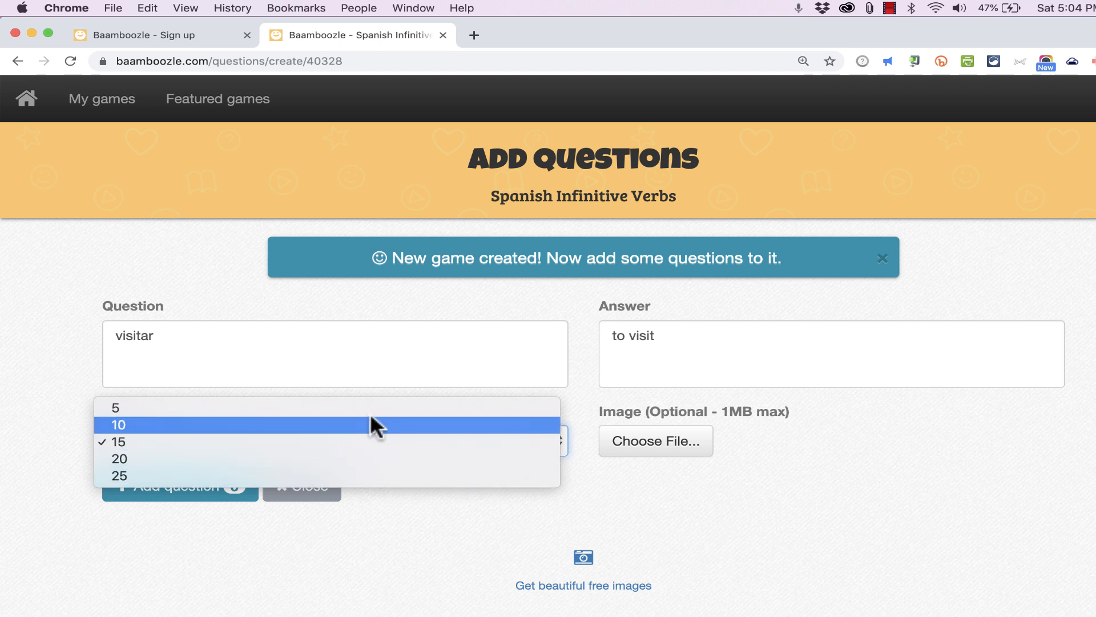
pyautogui.moveTo(370, 408)
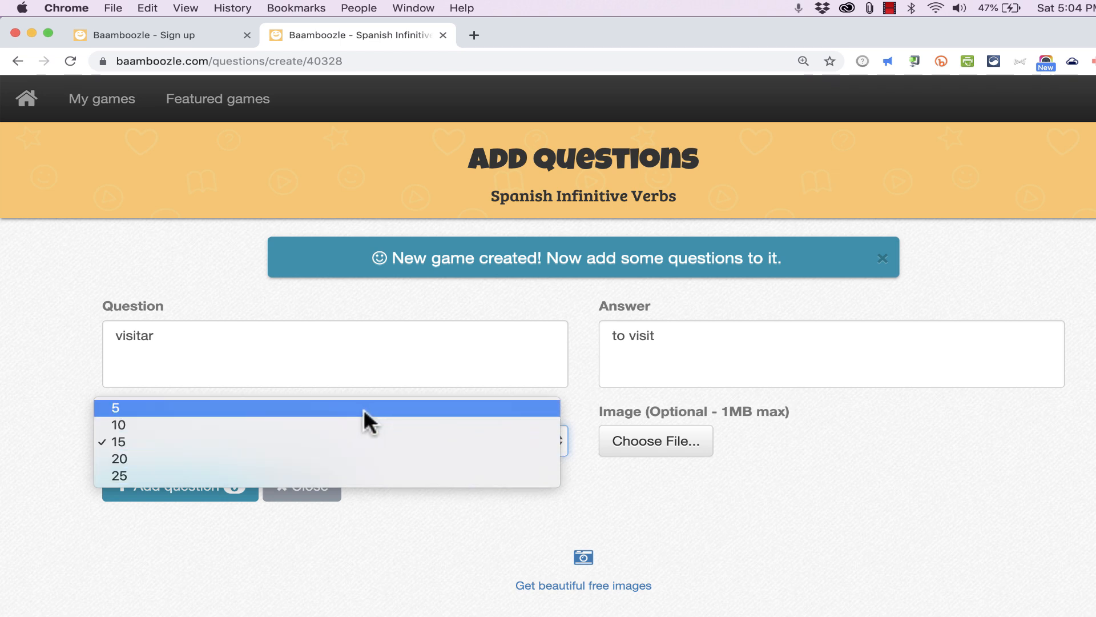
pyautogui.click(115, 407)
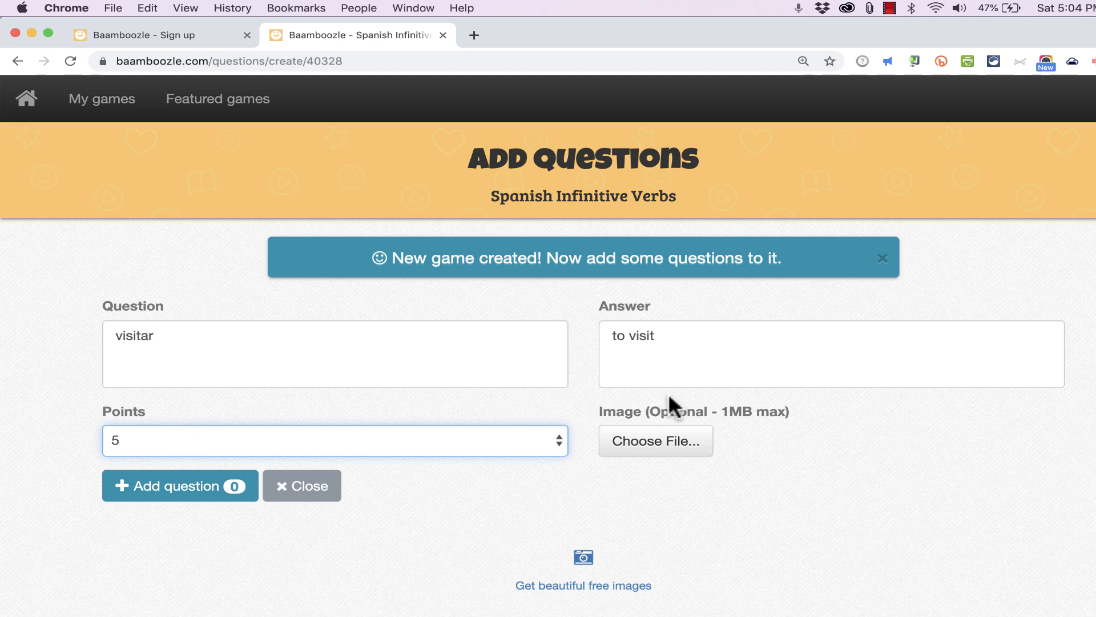
pyautogui.moveTo(319, 433)
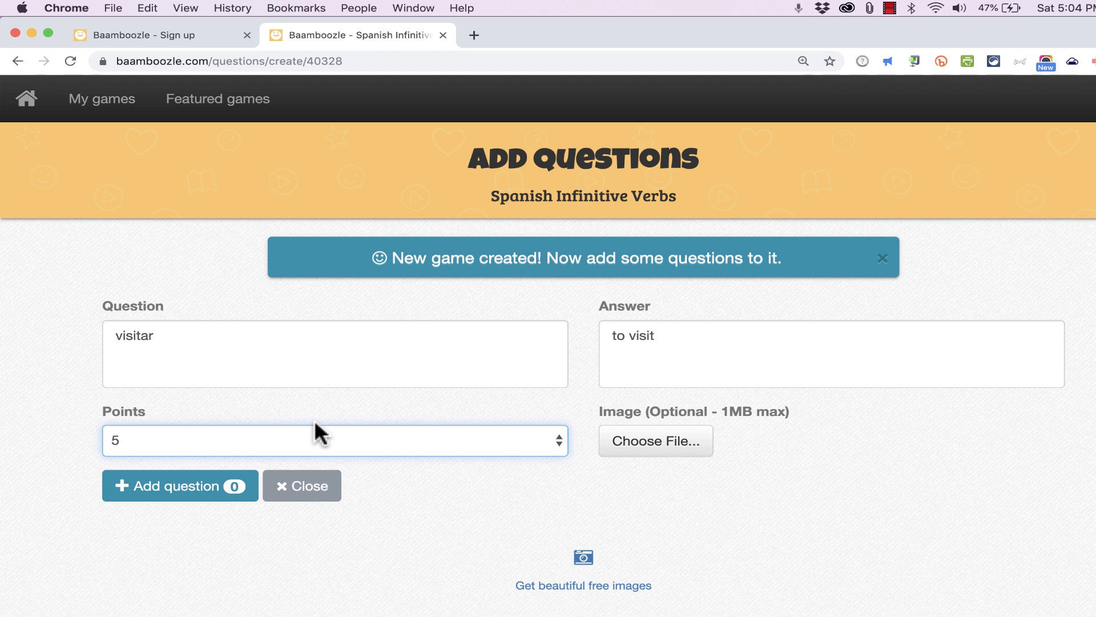
pyautogui.moveTo(670, 314)
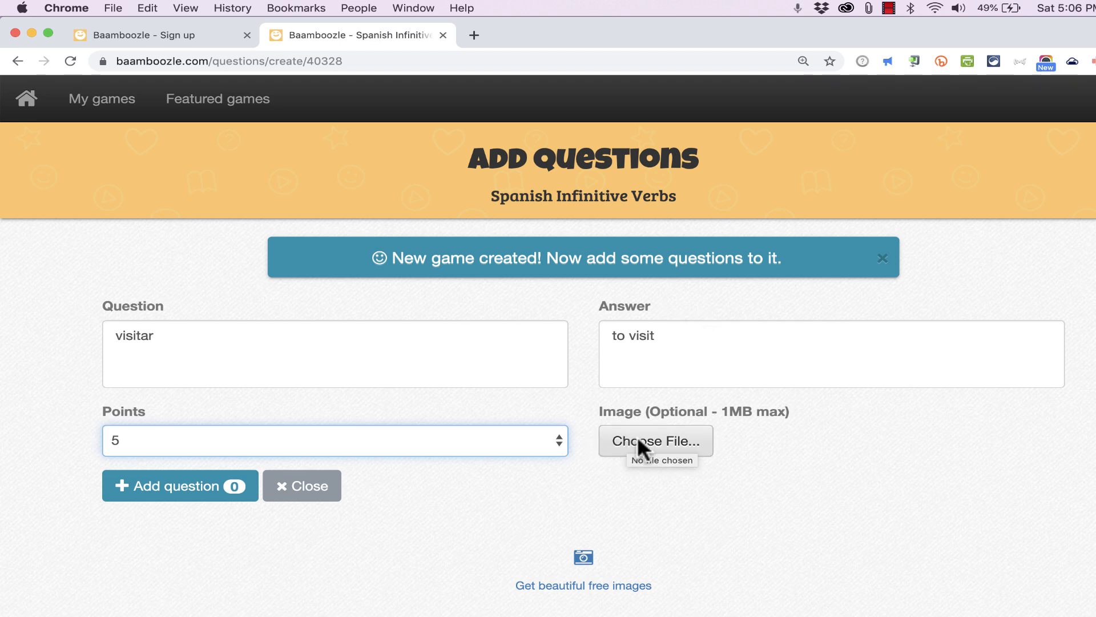
pyautogui.moveTo(322, 383)
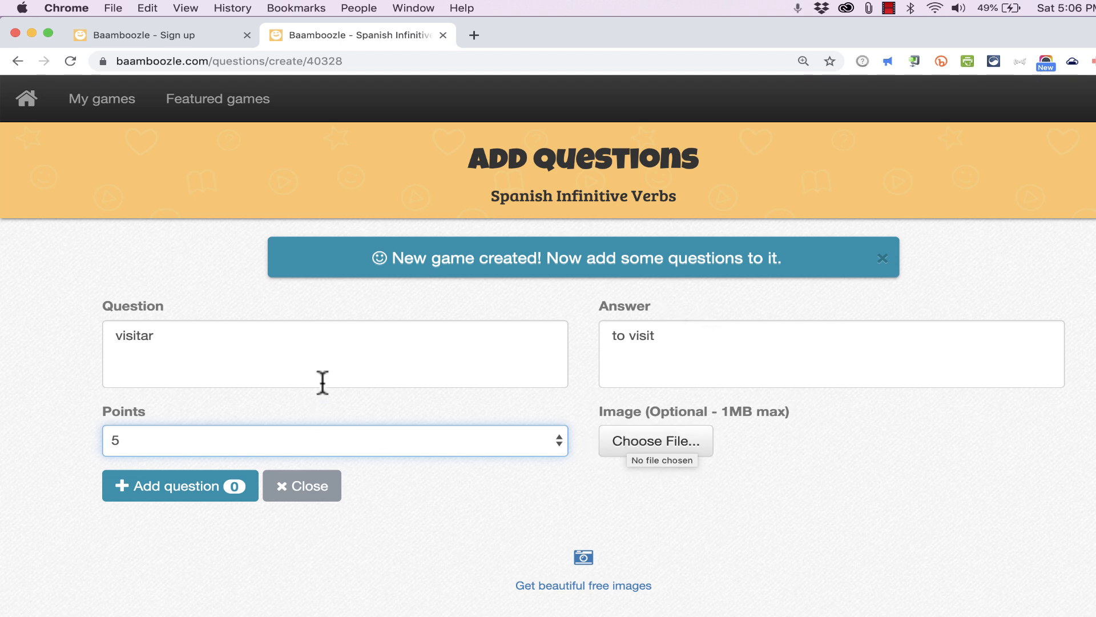
# Cancel the question's file chooser and open the Pixabay free-image site in a new tab.
pyautogui.click(655, 441)
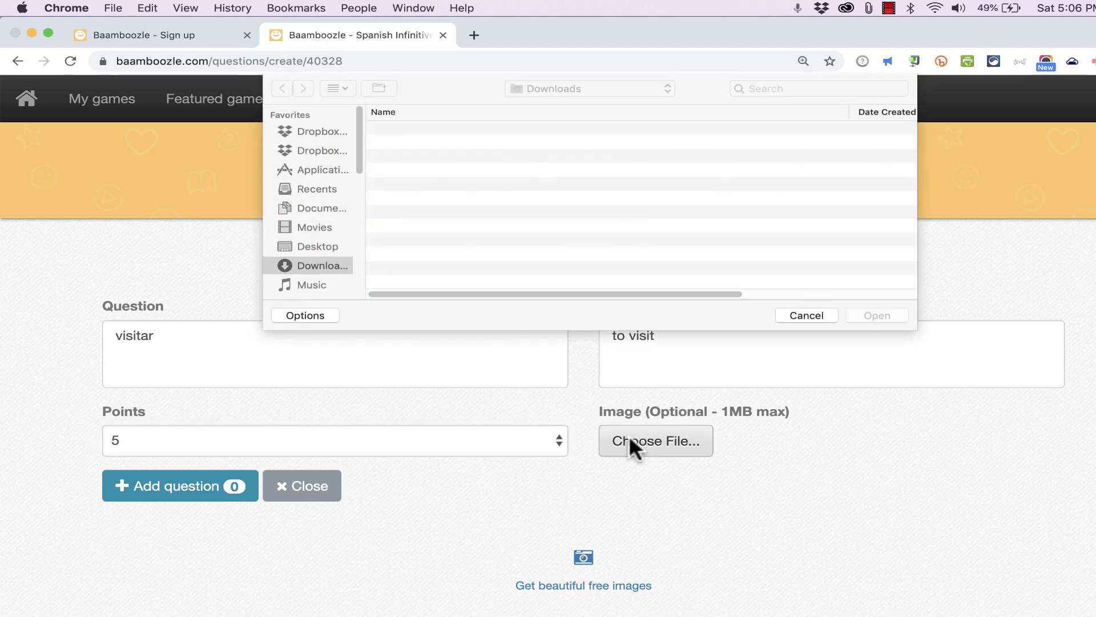
pyautogui.click(806, 315)
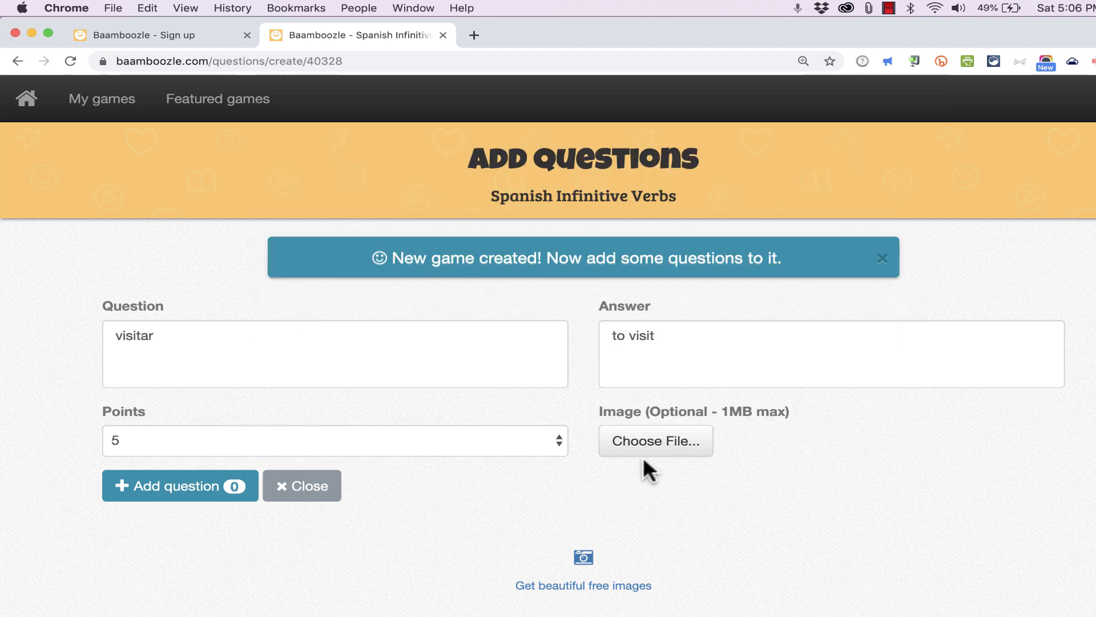
pyautogui.moveTo(963, 532)
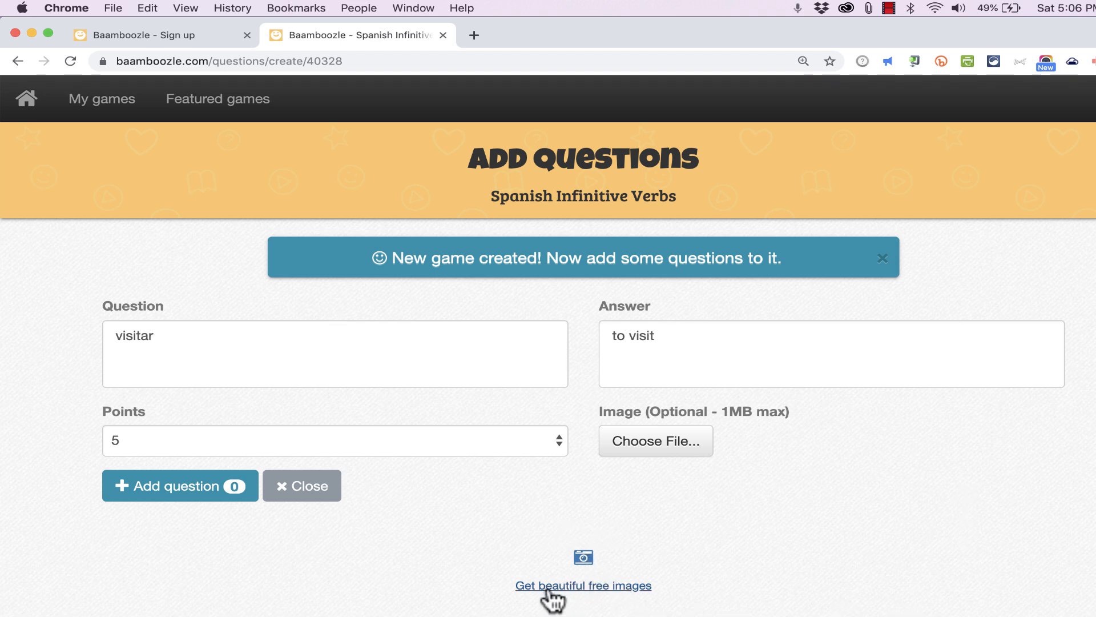
pyautogui.click(583, 585)
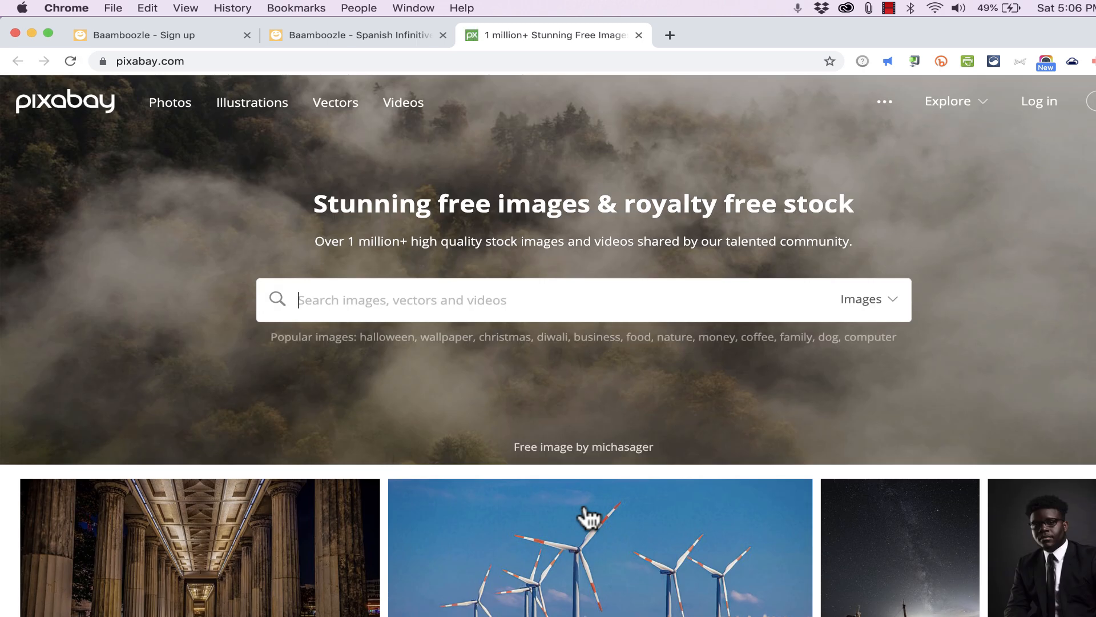
pyautogui.moveTo(572, 371)
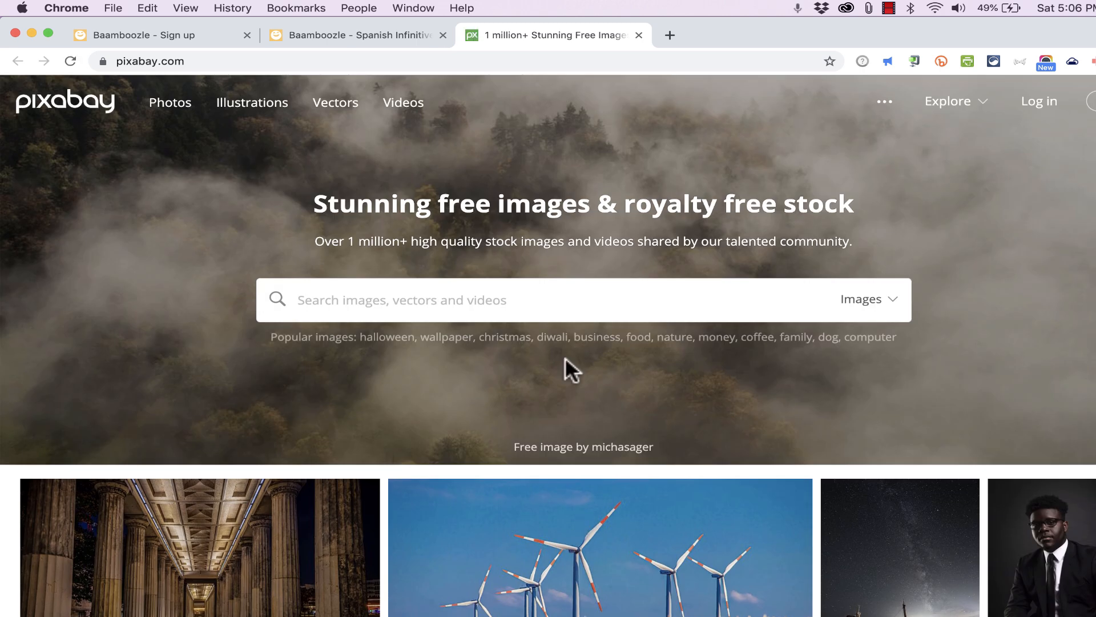
# Search Pixabay for 'visit' images, then close Pixabay to return to the visitar draft.
pyautogui.click(419, 300)
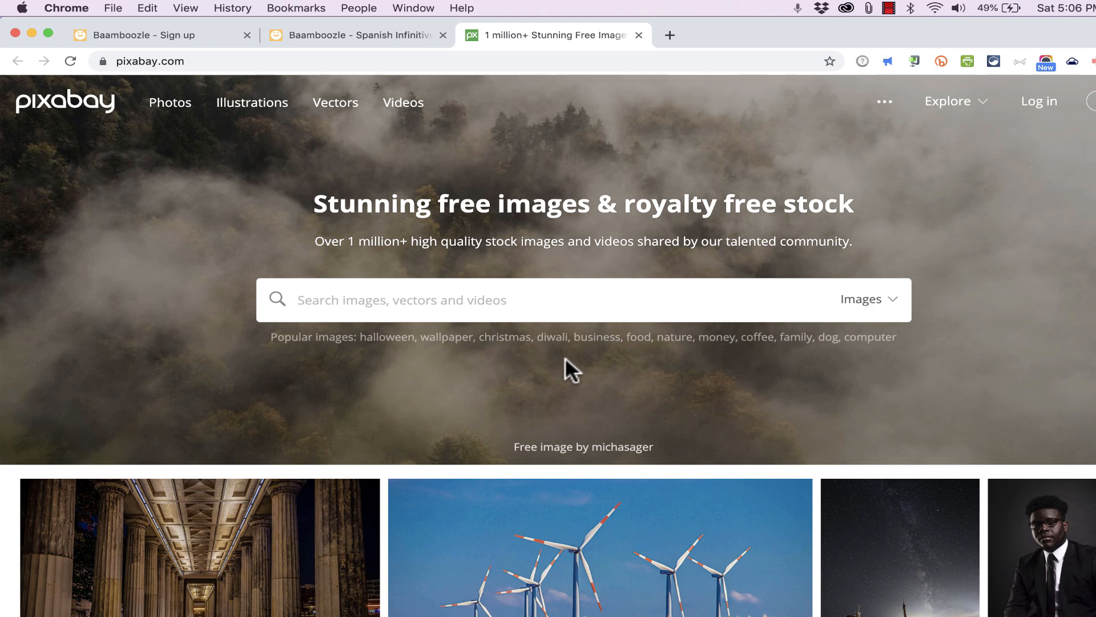
pyautogui.write('visit')
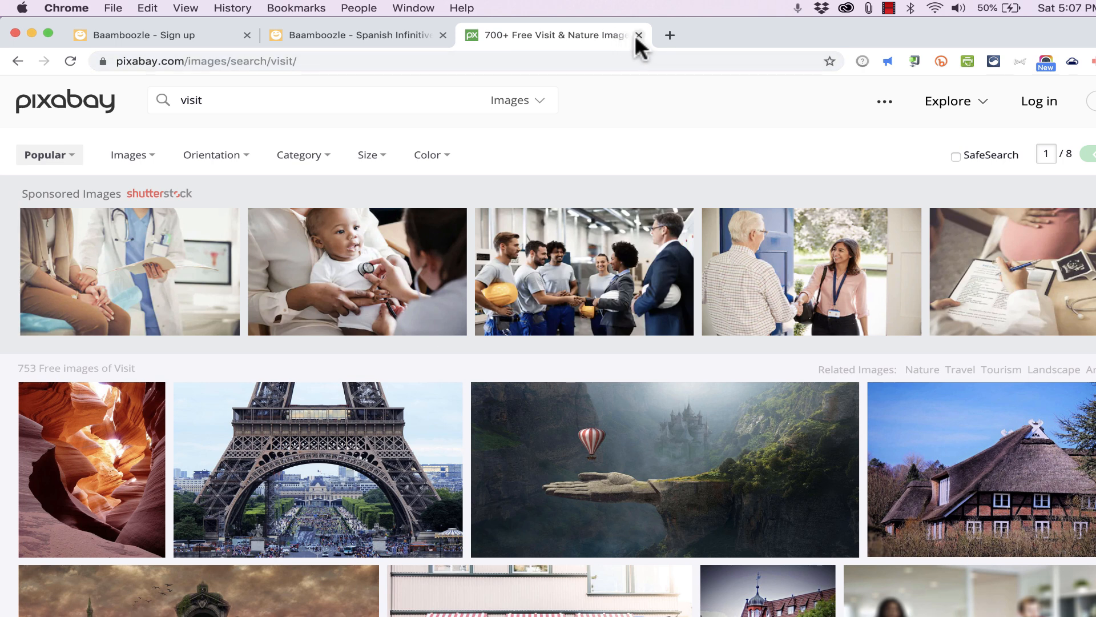
pyautogui.click(637, 35)
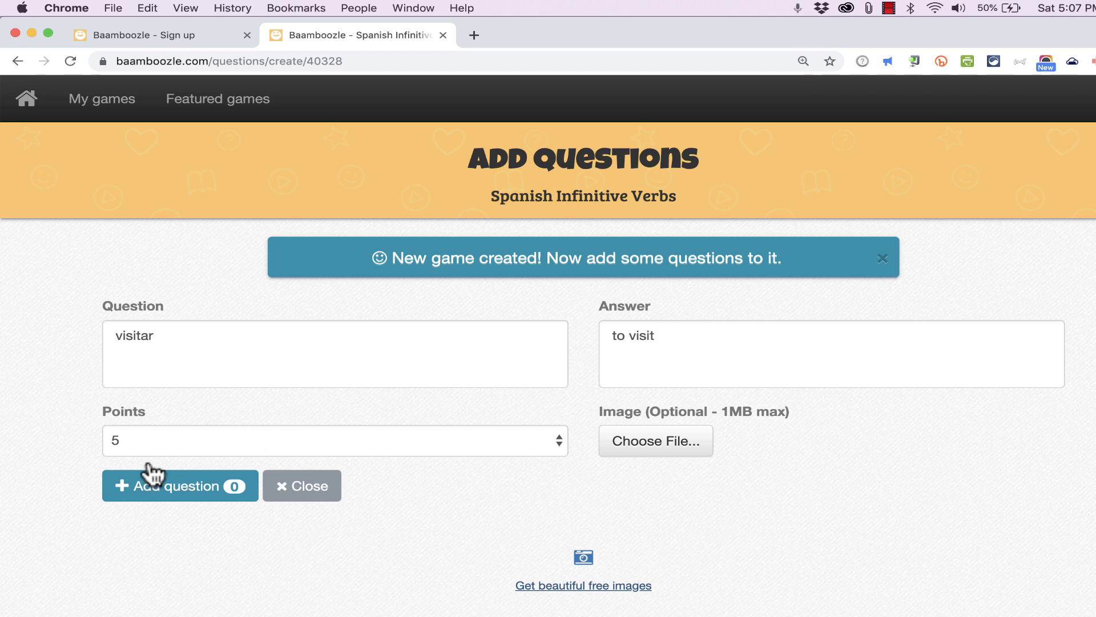
pyautogui.moveTo(396, 489)
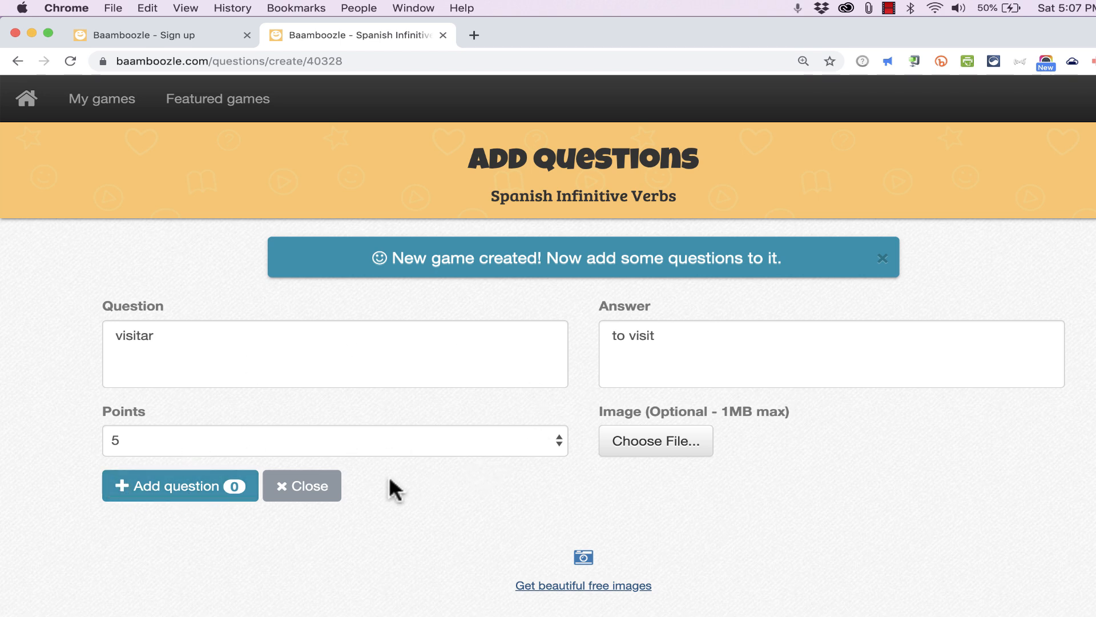
# Save visitar (5 points), then add Practicar, to practice, worth 10 points.
pyautogui.click(180, 485)
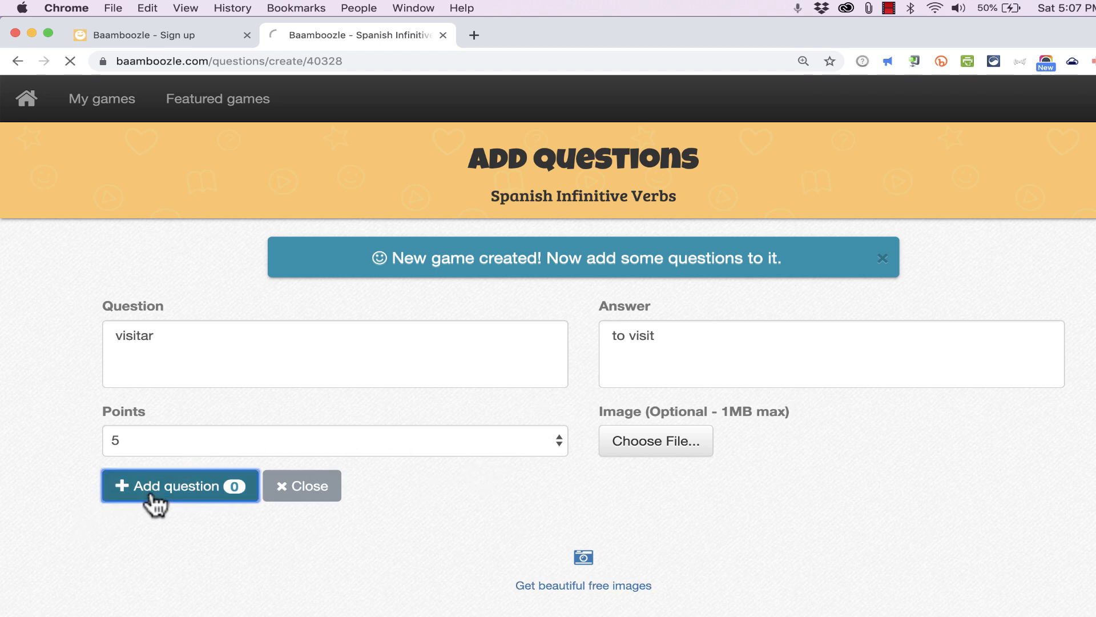
pyautogui.click(178, 485)
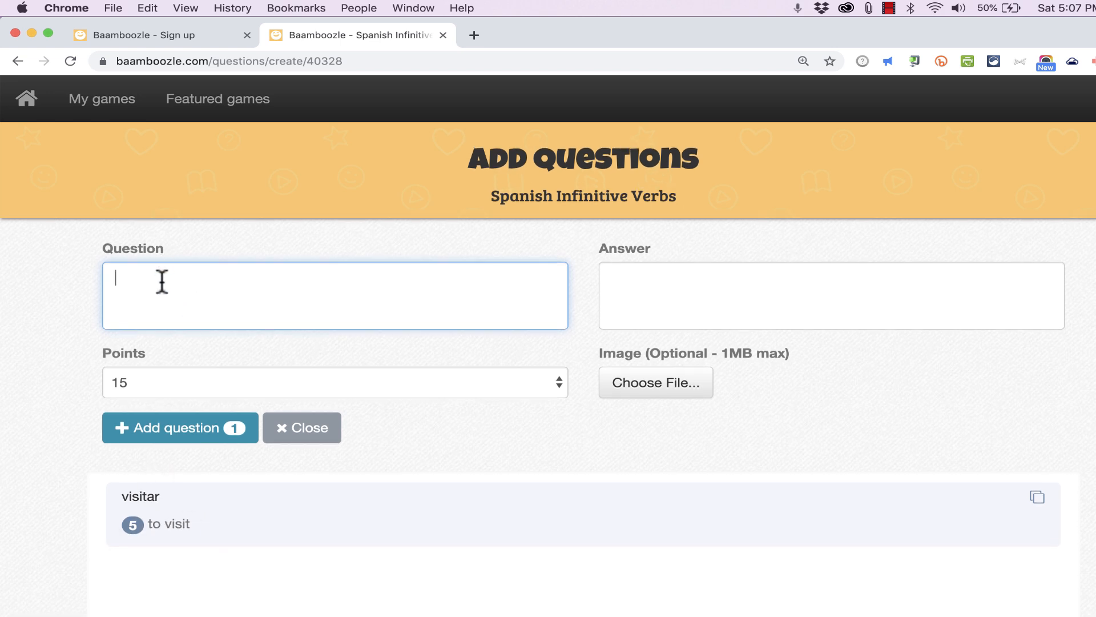
pyautogui.write('Practicar')
pyautogui.click(831, 295)
pyautogui.write('to practice')
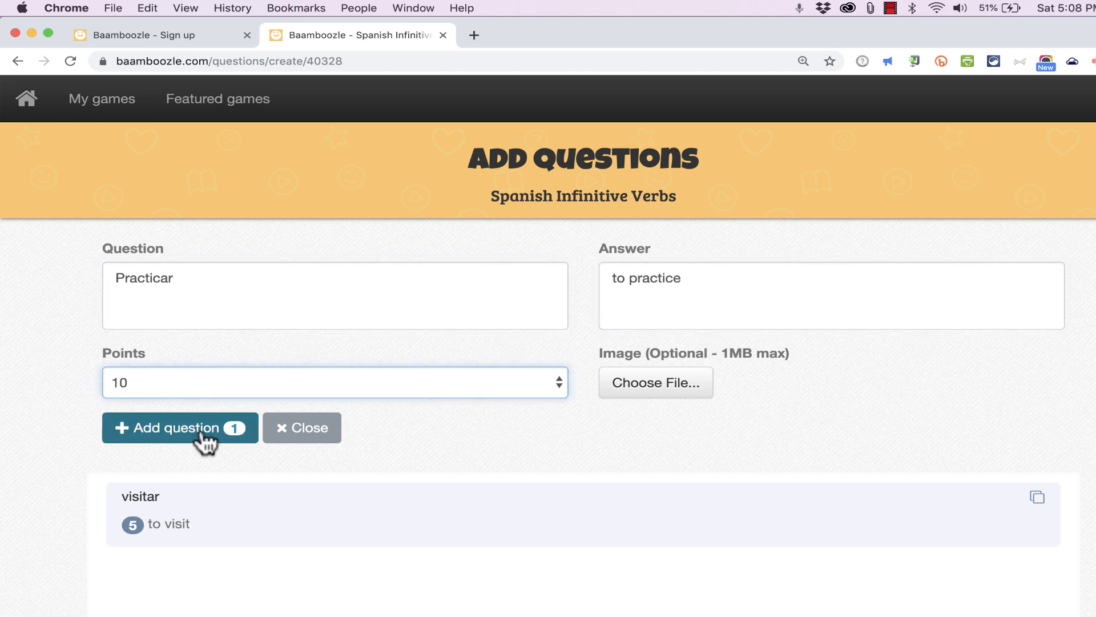
pyautogui.click(180, 427)
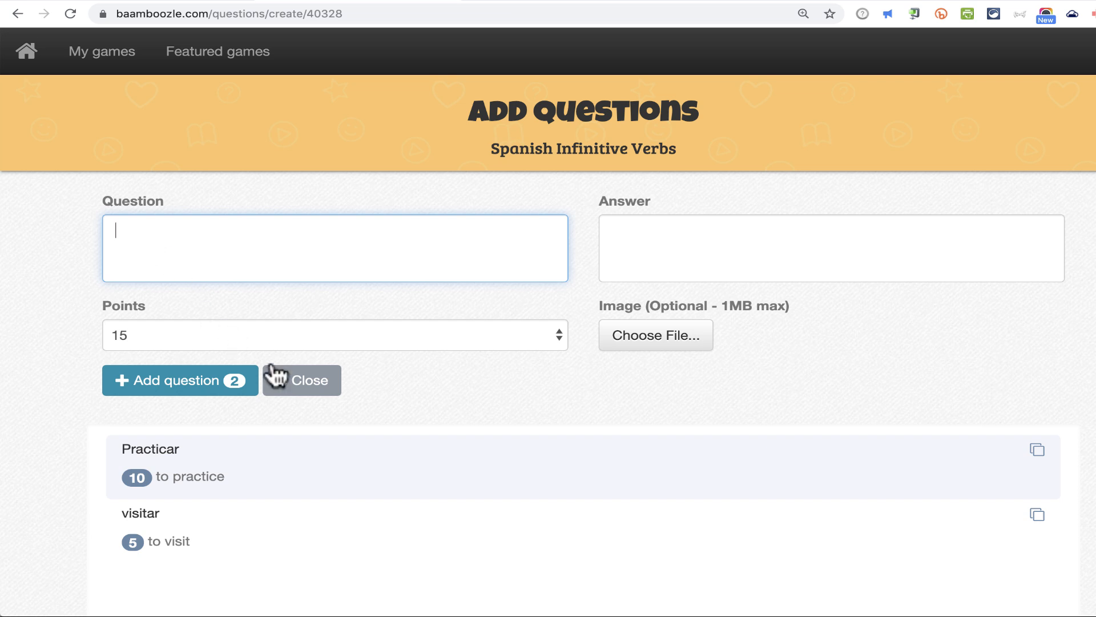
pyautogui.moveTo(1004, 472)
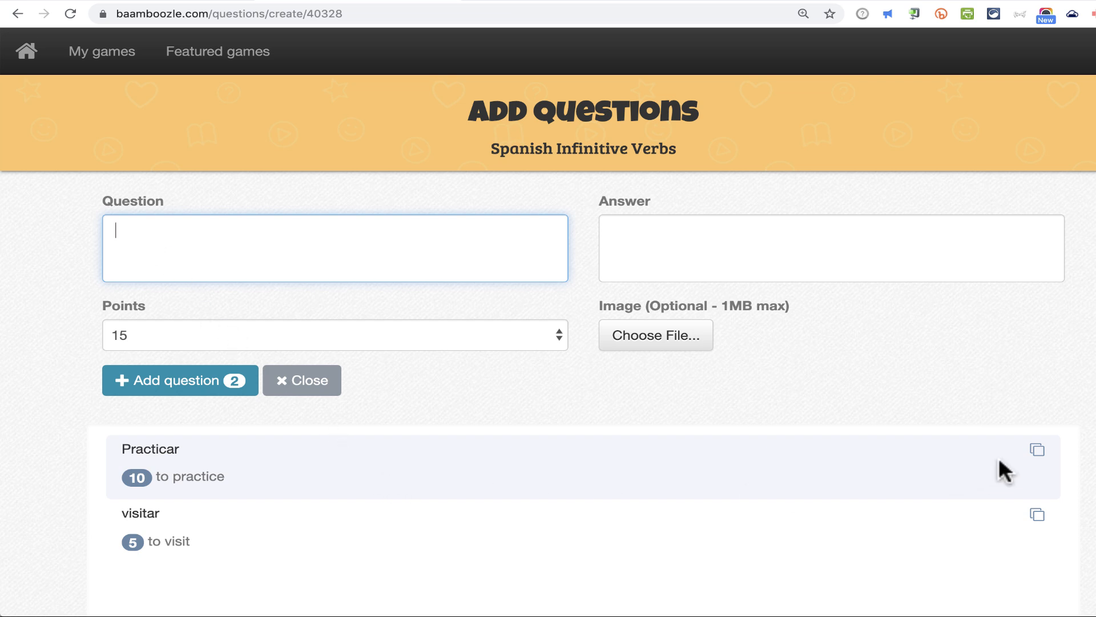
# Duplicate the Practicar question into a fresh 15-point draft and edit its question text.
pyautogui.click(1036, 449)
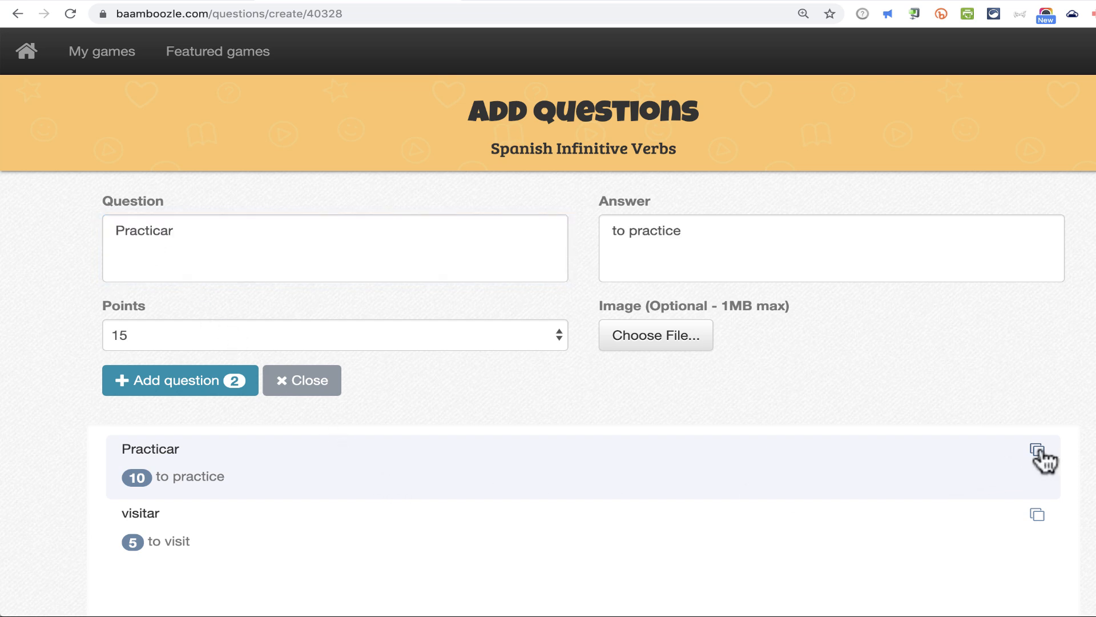
pyautogui.moveTo(741, 262)
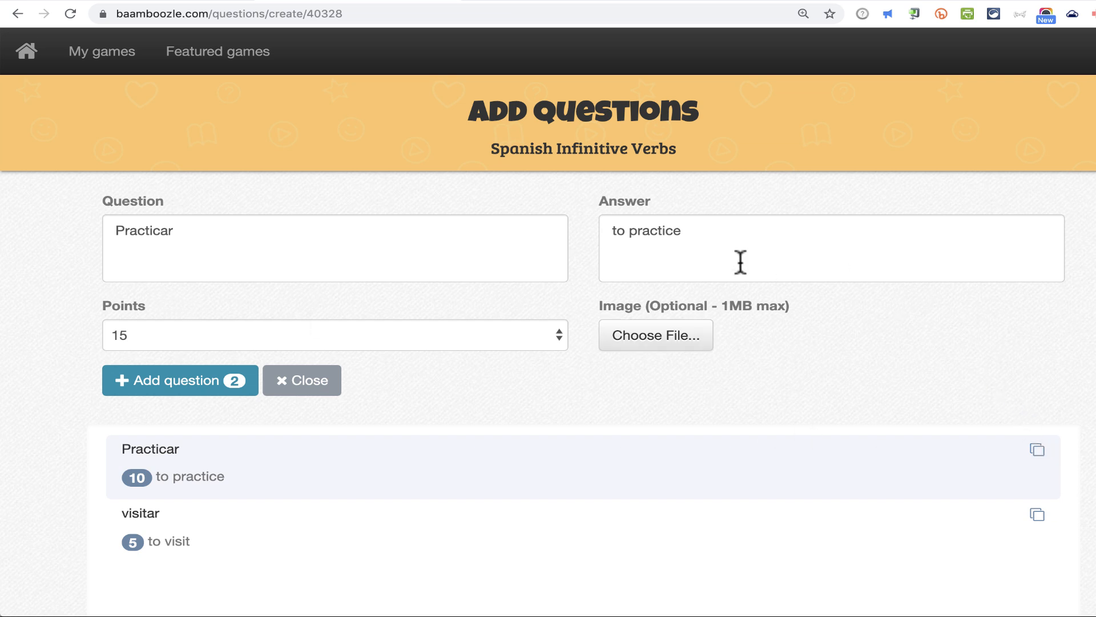
pyautogui.moveTo(370, 294)
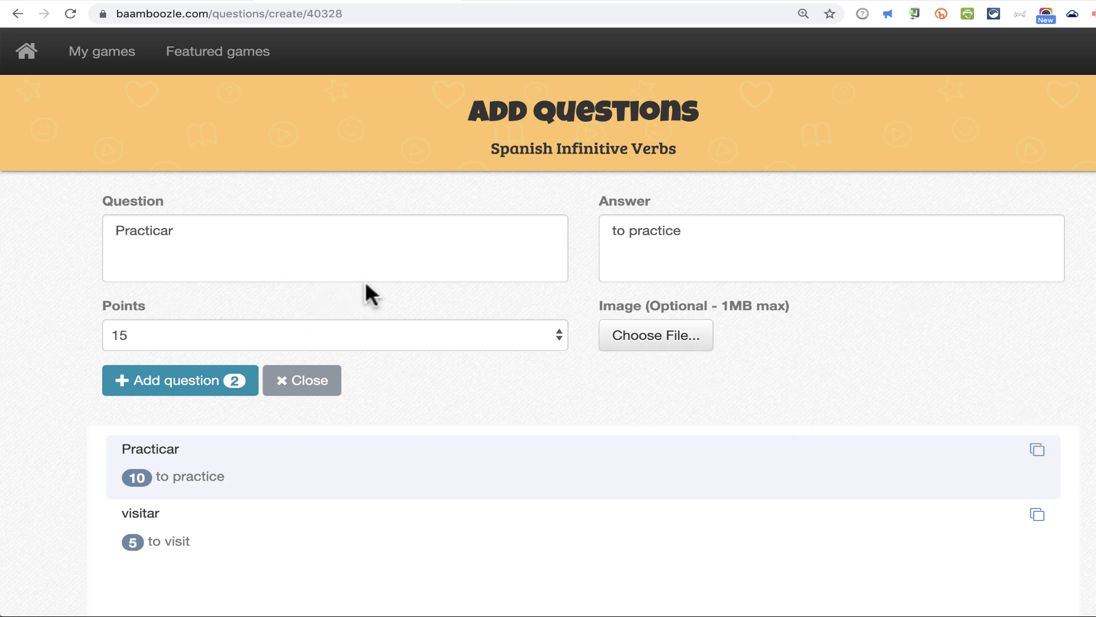
pyautogui.click(334, 248)
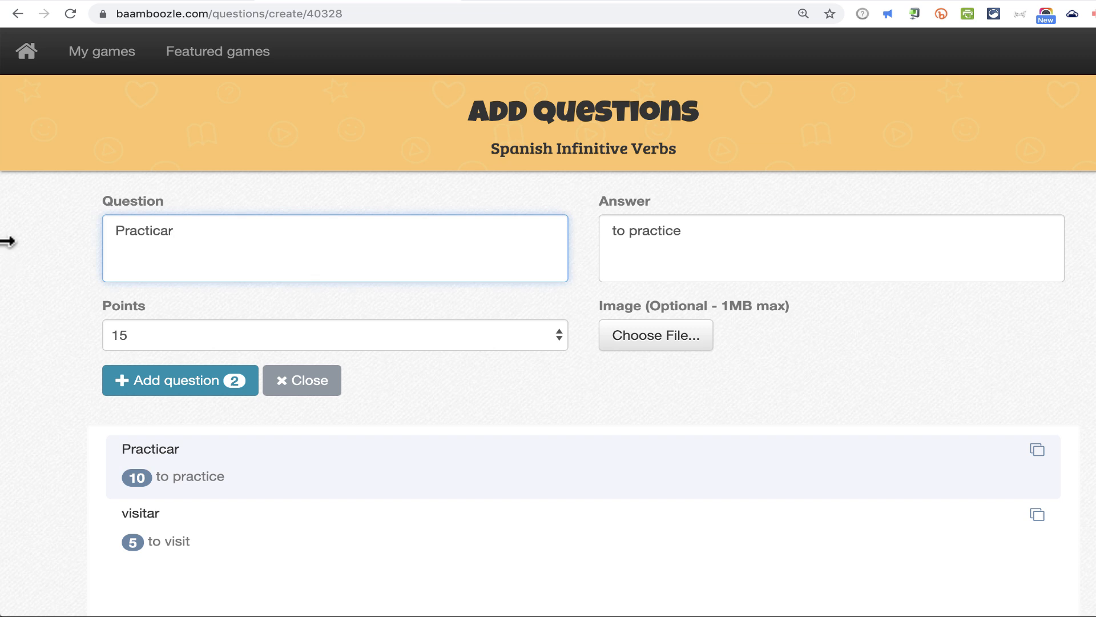
# Add trabajar with answer 'to work' at 20 points.
pyautogui.write('trabajar')
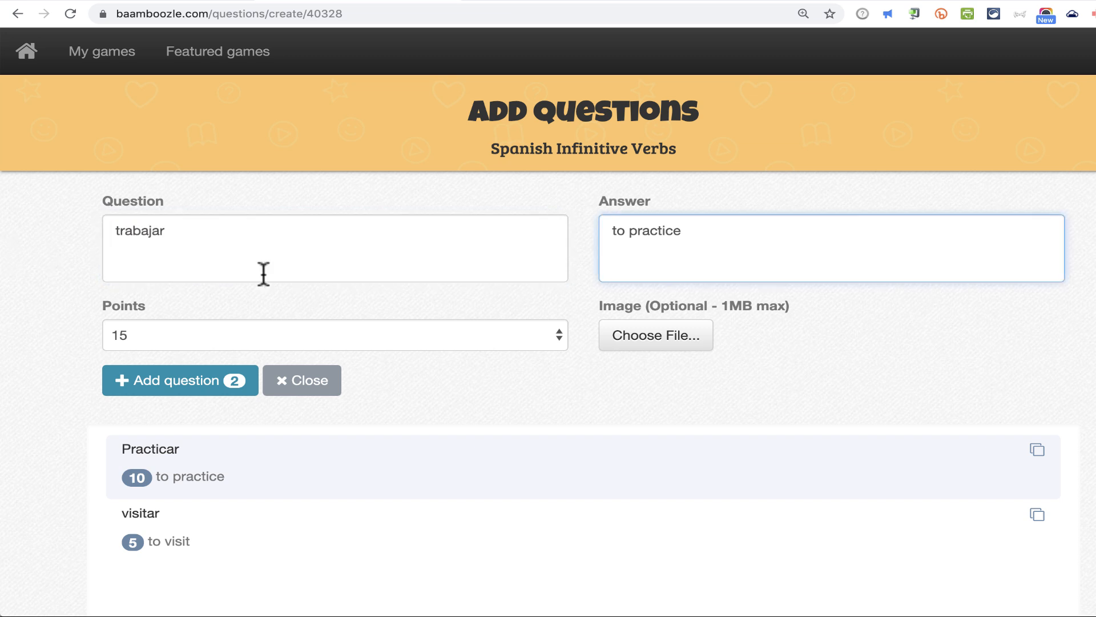
pyautogui.moveTo(648, 230)
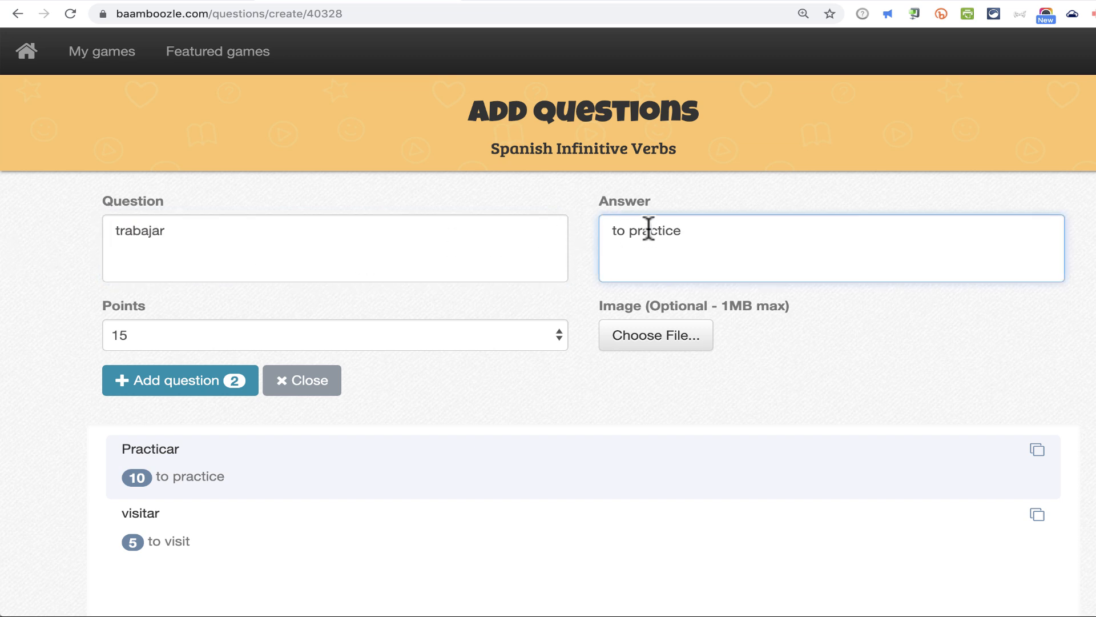
pyautogui.write('to work')
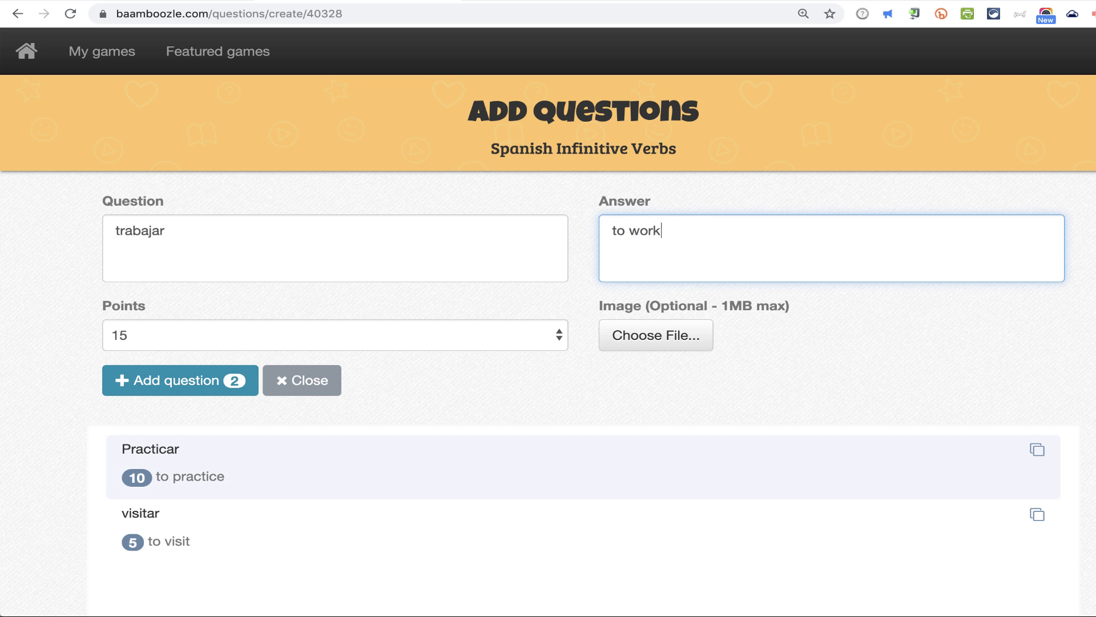
pyautogui.click(334, 335)
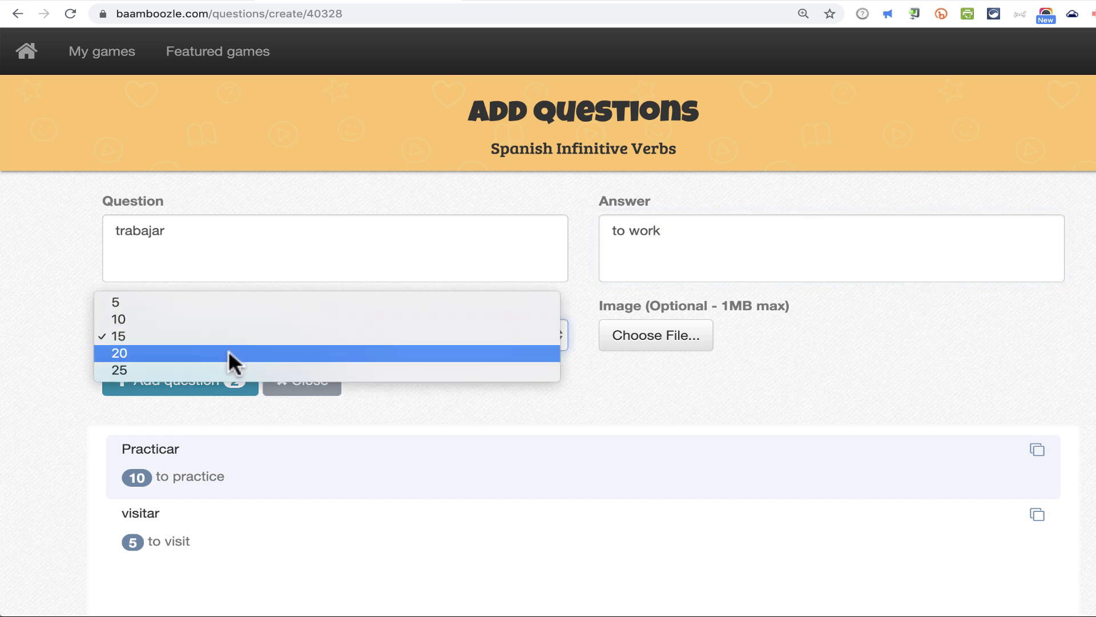
pyautogui.click(118, 352)
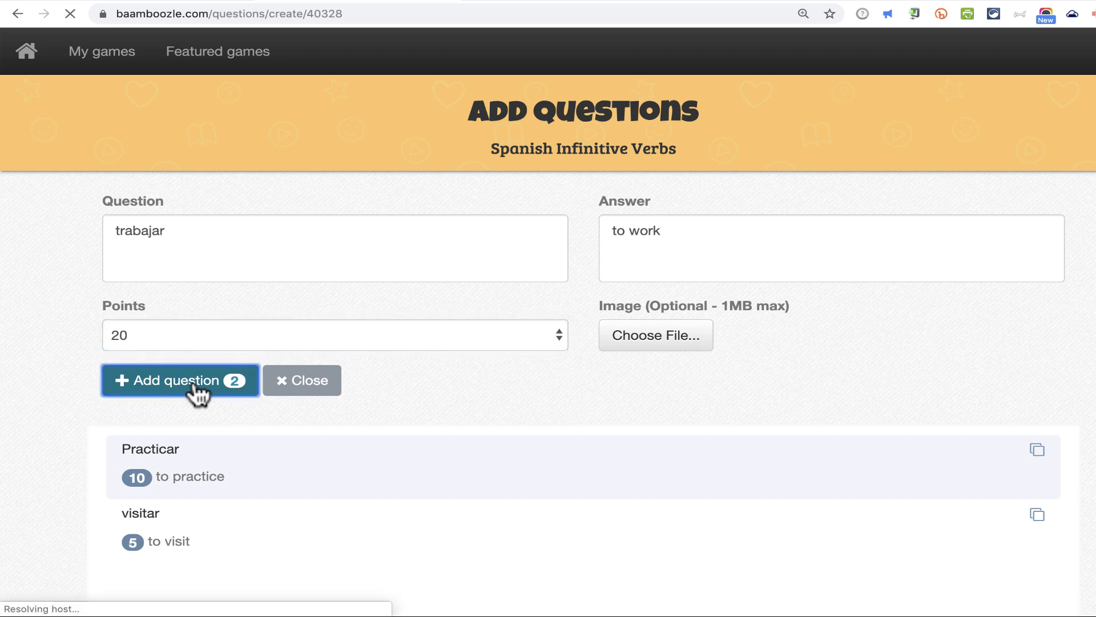
pyautogui.click(180, 380)
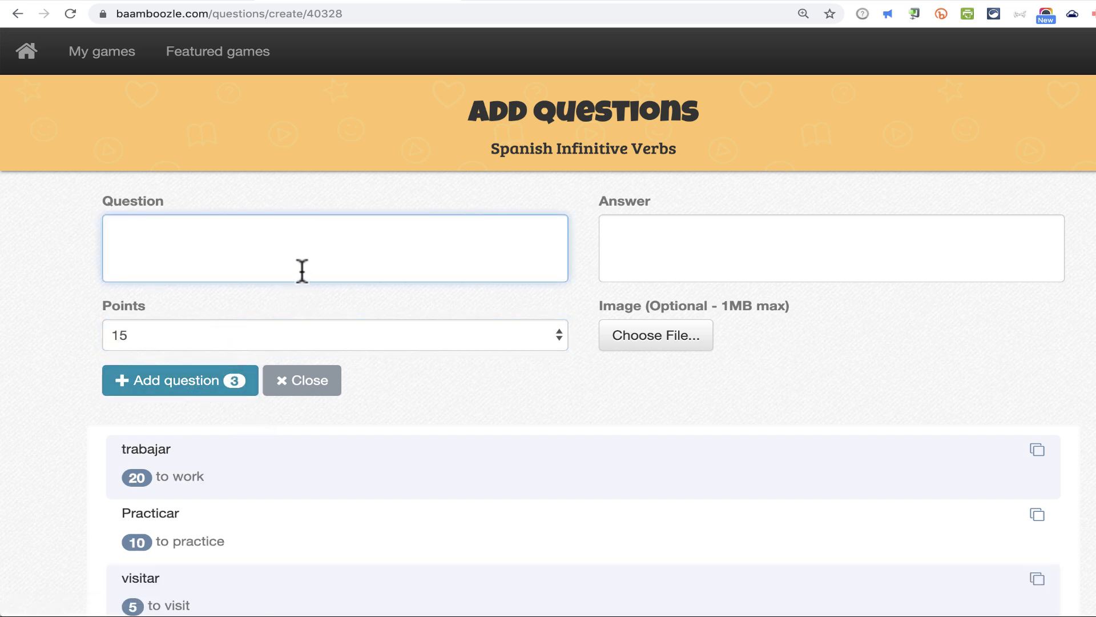
pyautogui.moveTo(280, 358)
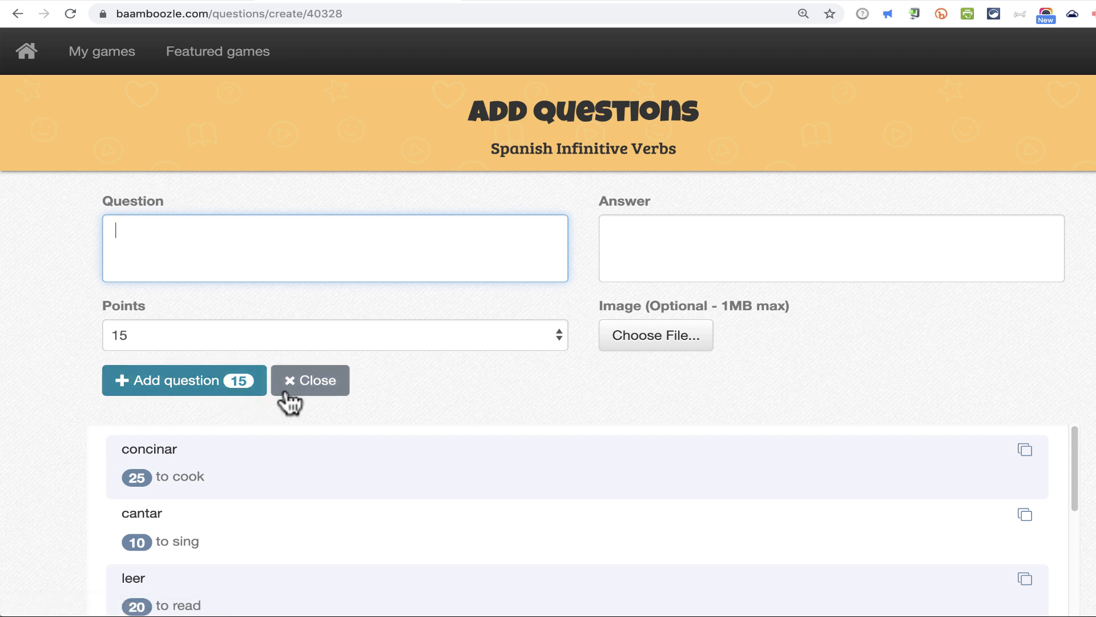
# Finish adding questions once the game holds fifteen verbs, including concinar, cantar and leer.
pyautogui.click(310, 380)
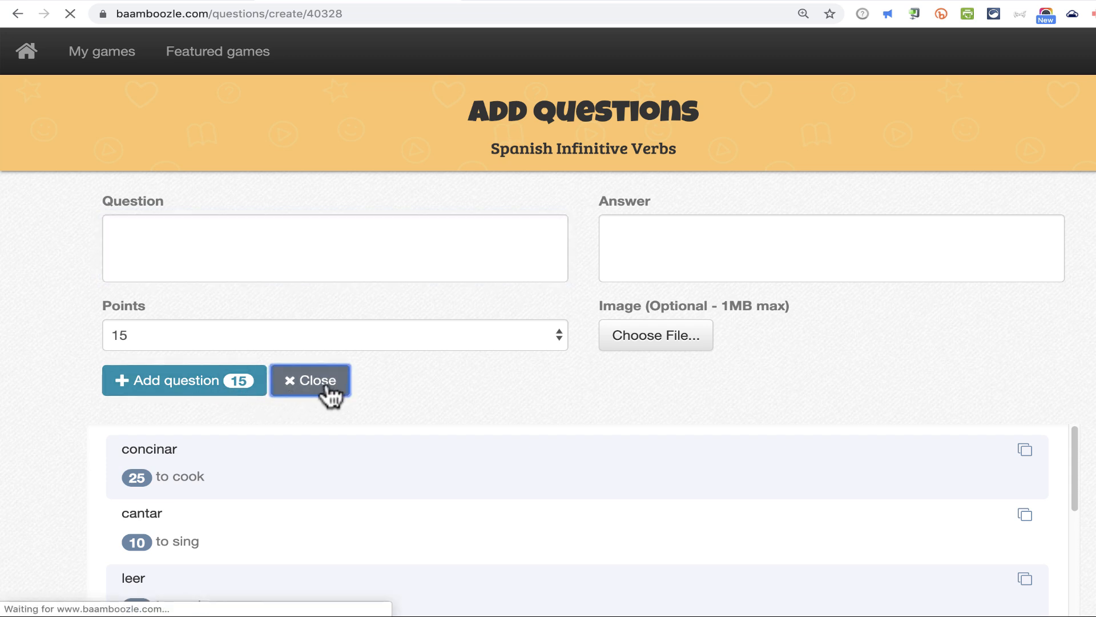
# Close the editor and toggle the preview to show each verb's English answer.
pyautogui.click(311, 380)
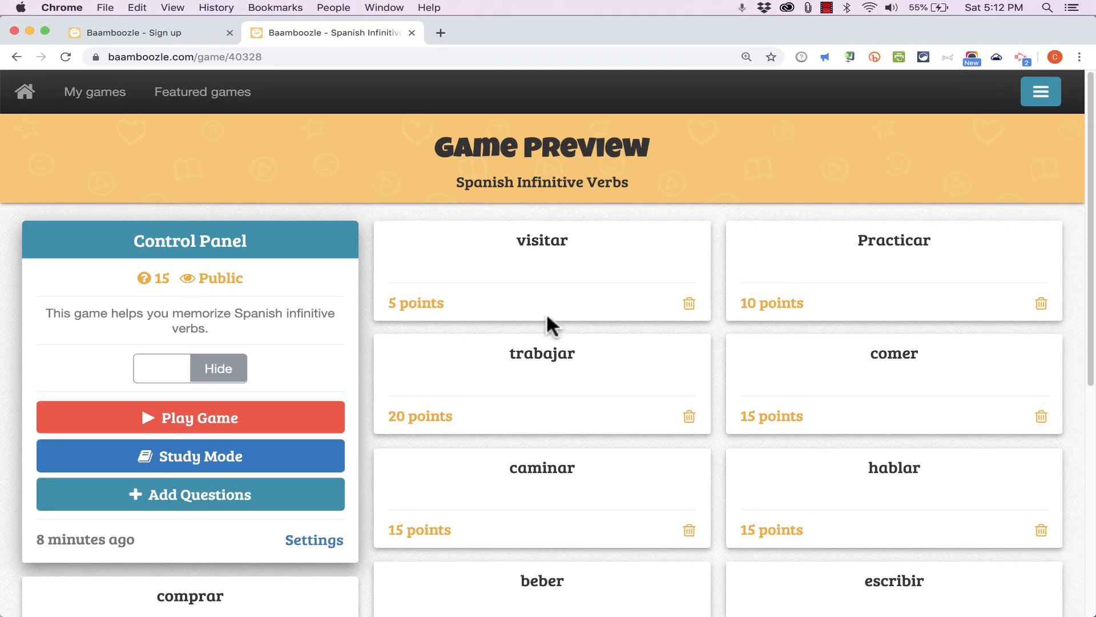
pyautogui.scroll(-3)
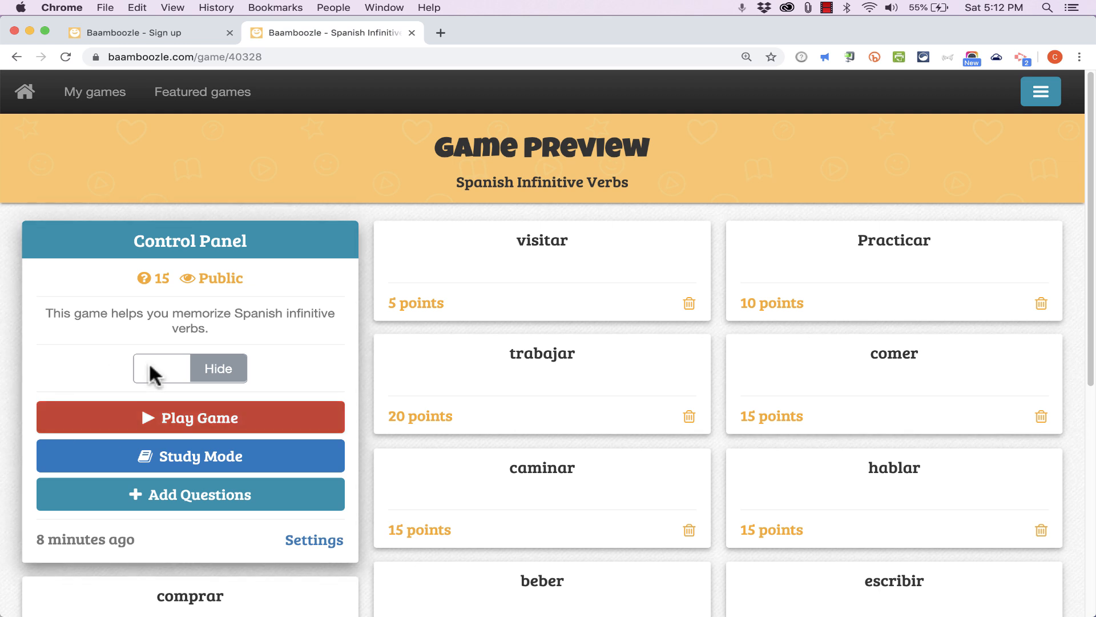
pyautogui.click(162, 368)
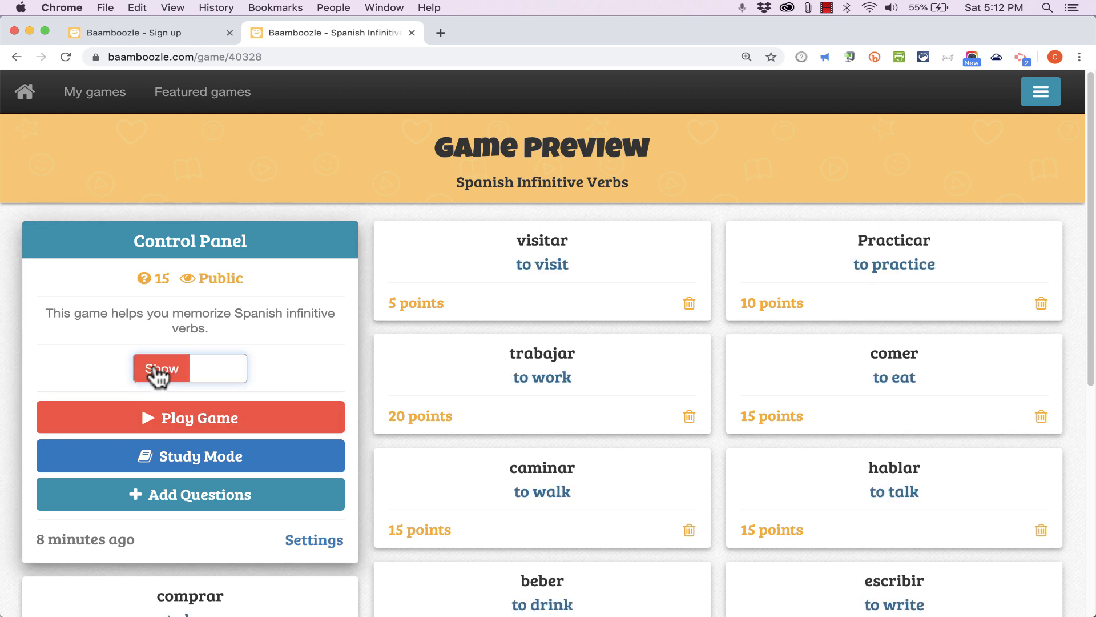
pyautogui.click(161, 368)
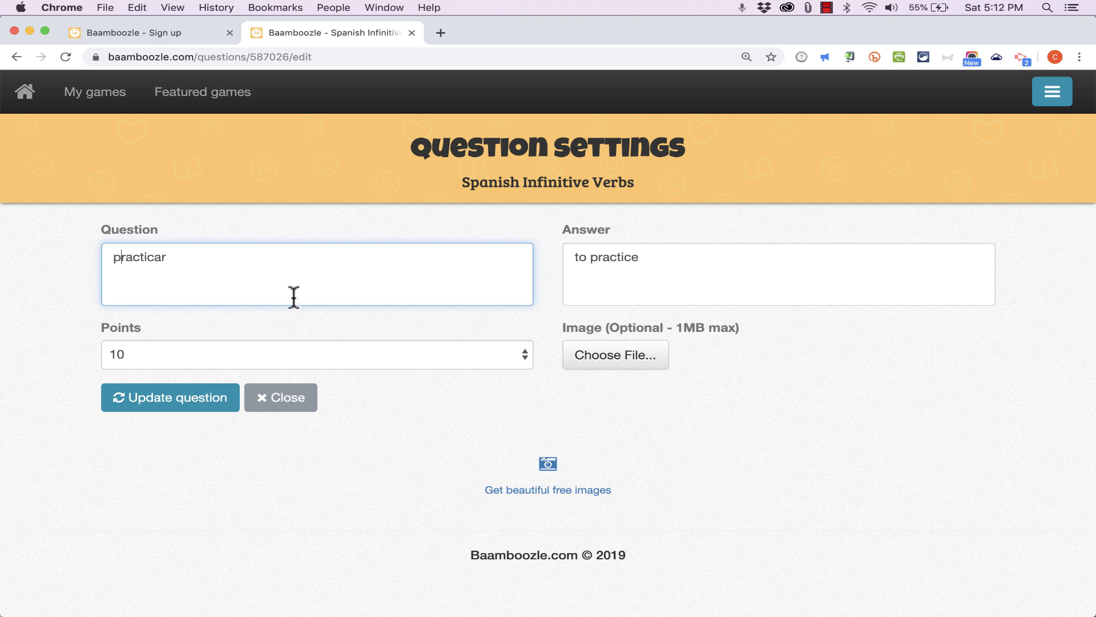
# Save Practicar corrected to lowercase 'practicar' and return to the add-questions page.
pyautogui.click(280, 398)
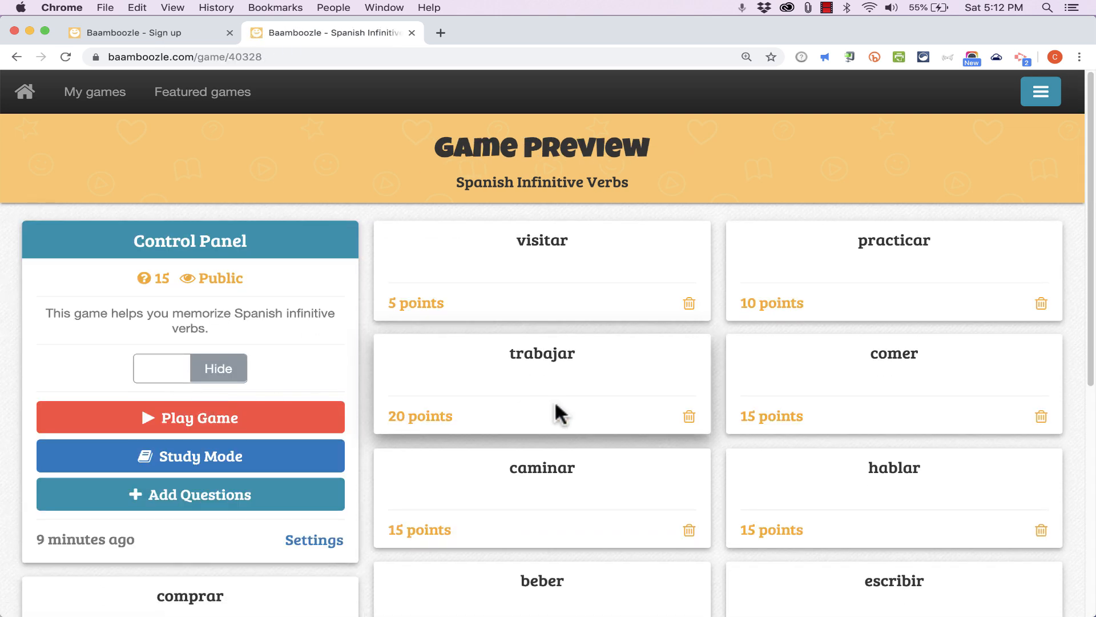
pyautogui.moveTo(202, 464)
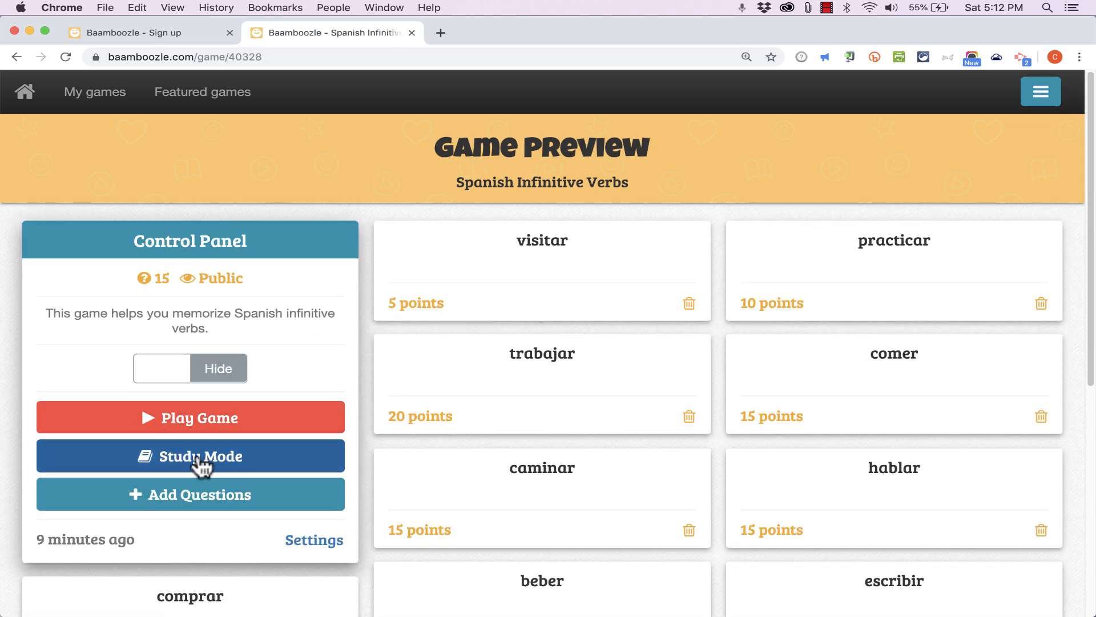
pyautogui.moveTo(910, 260)
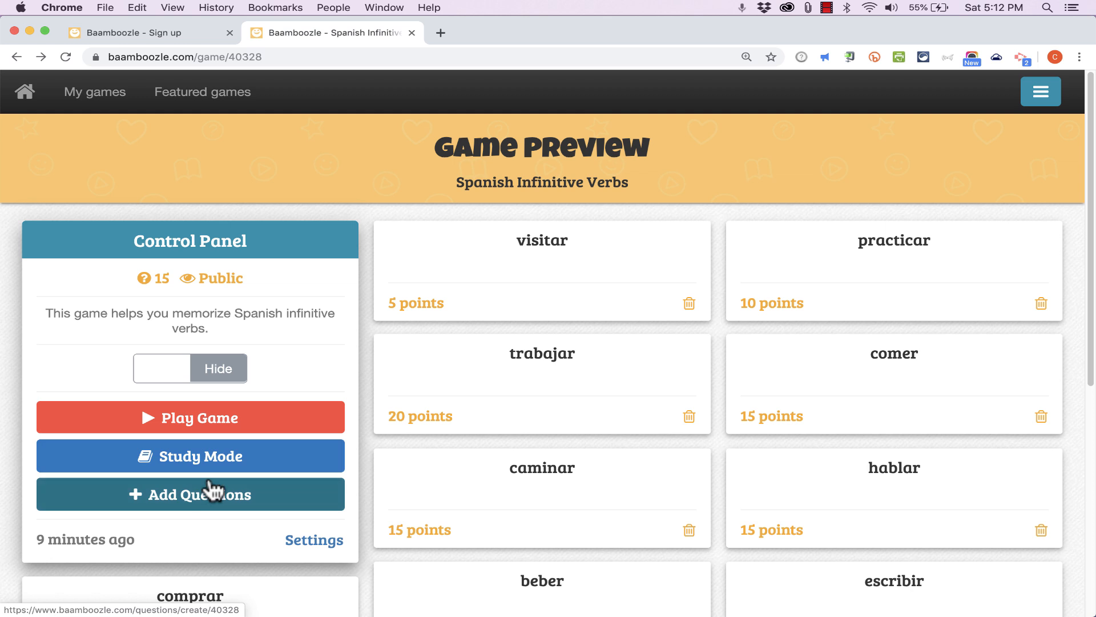
pyautogui.click(190, 494)
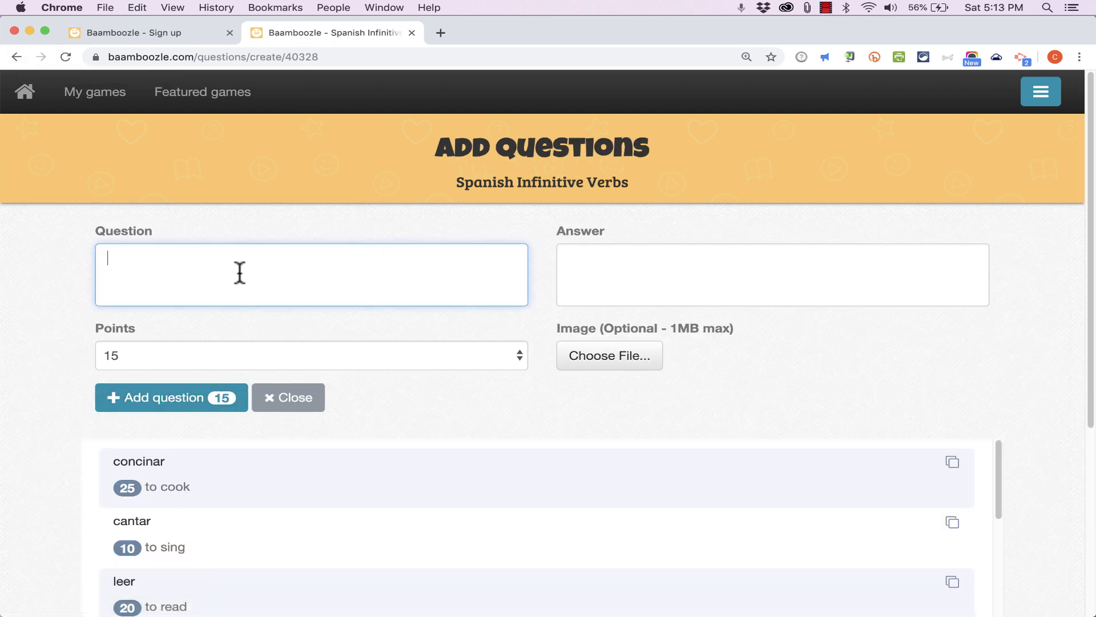
pyautogui.click(287, 398)
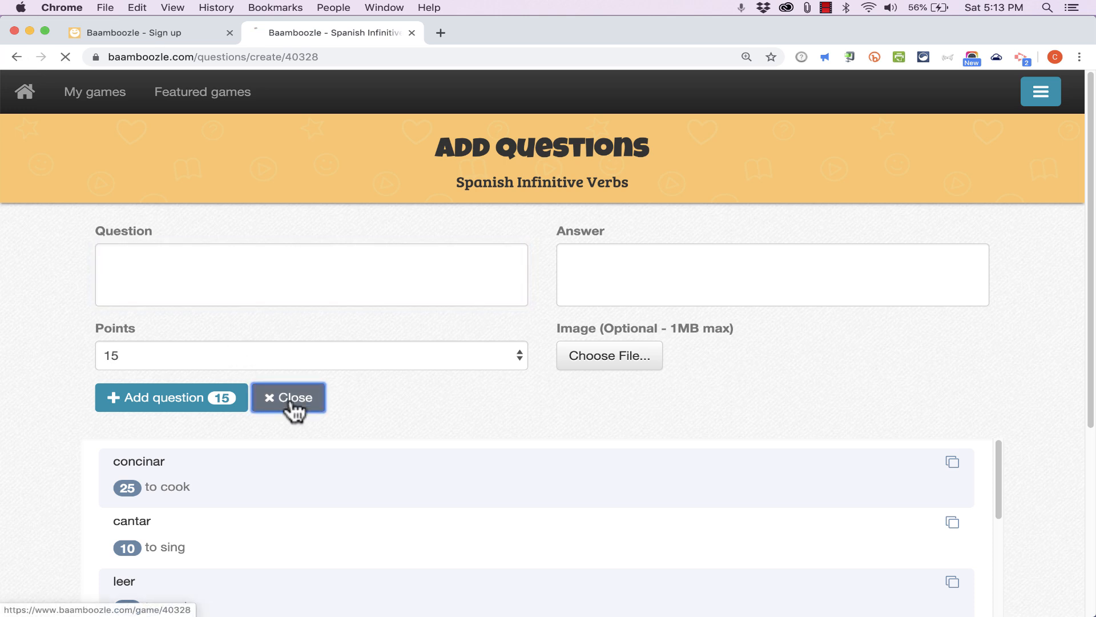
# Close the question editor and go to the Baamboozle home page.
pyautogui.click(287, 398)
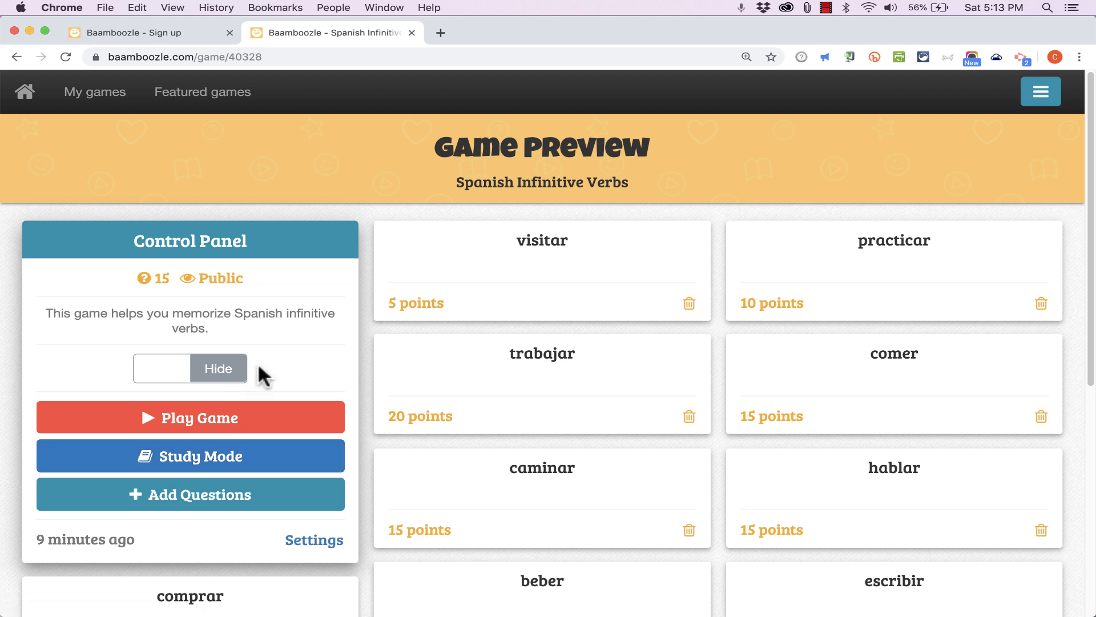
pyautogui.moveTo(138, 160)
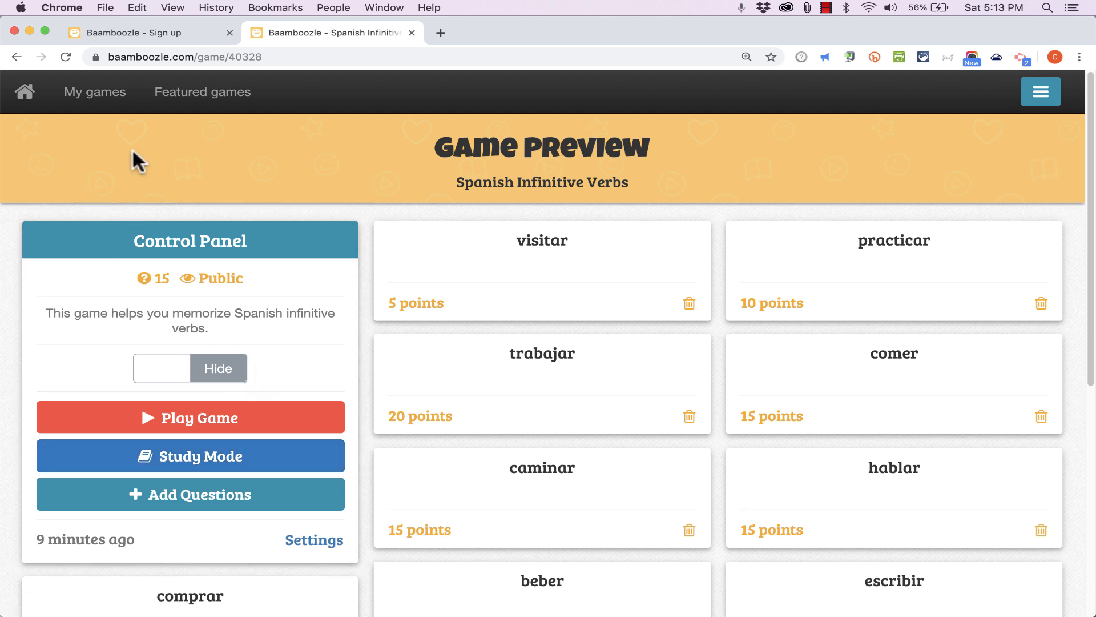
pyautogui.moveTo(94, 92)
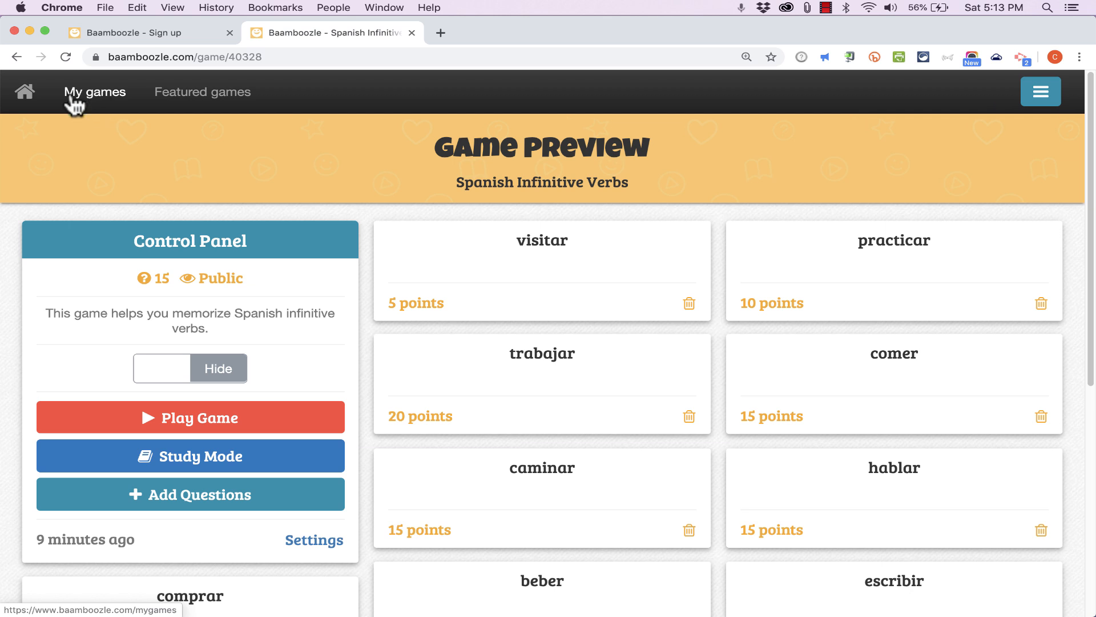
pyautogui.click(24, 91)
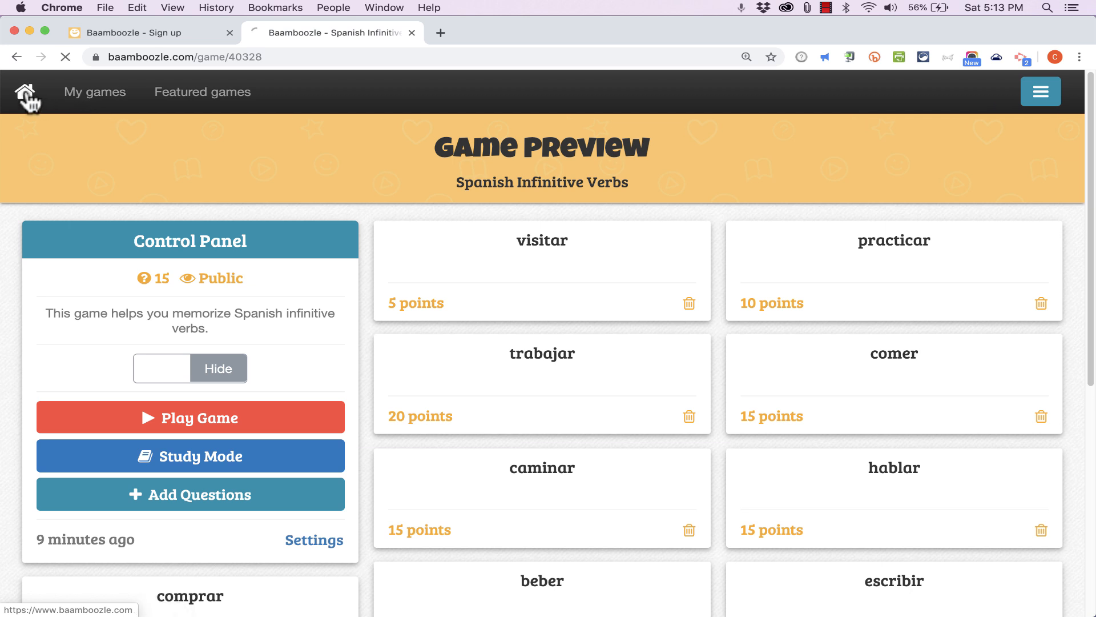
pyautogui.click(24, 91)
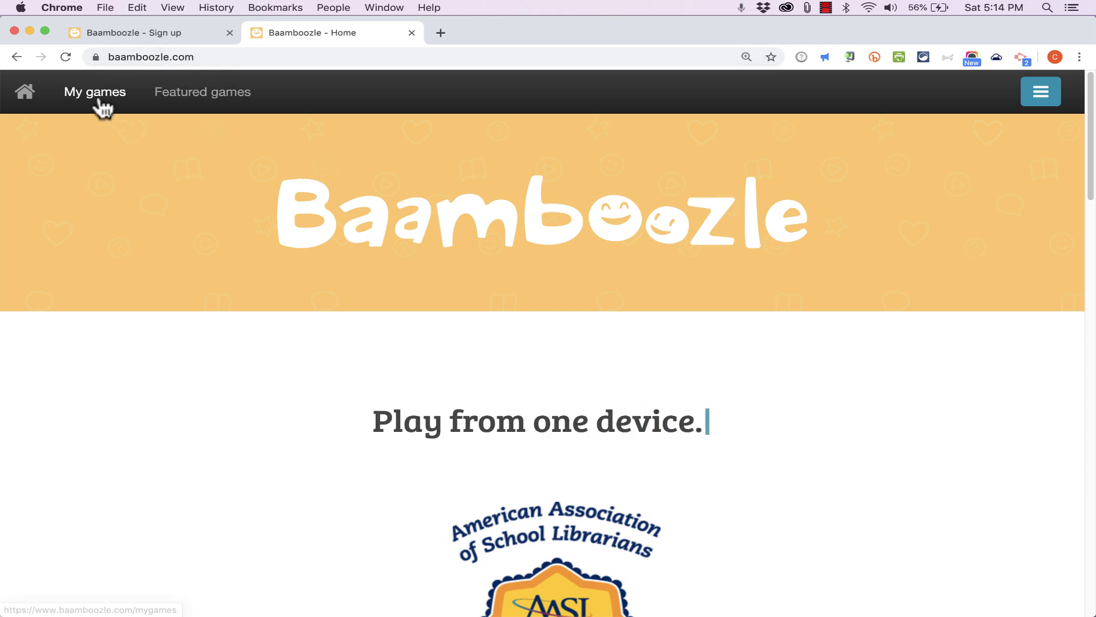
# Open Spanish Infinitive Verbs in Study Mode, mark cantar as known, and go back.
pyautogui.click(94, 91)
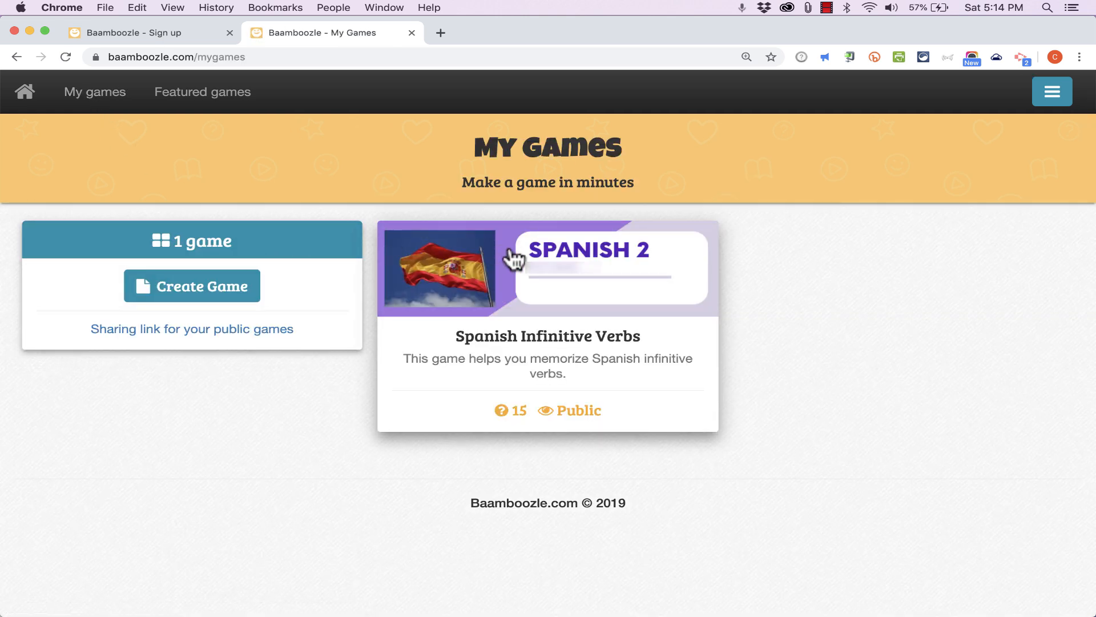
pyautogui.moveTo(556, 358)
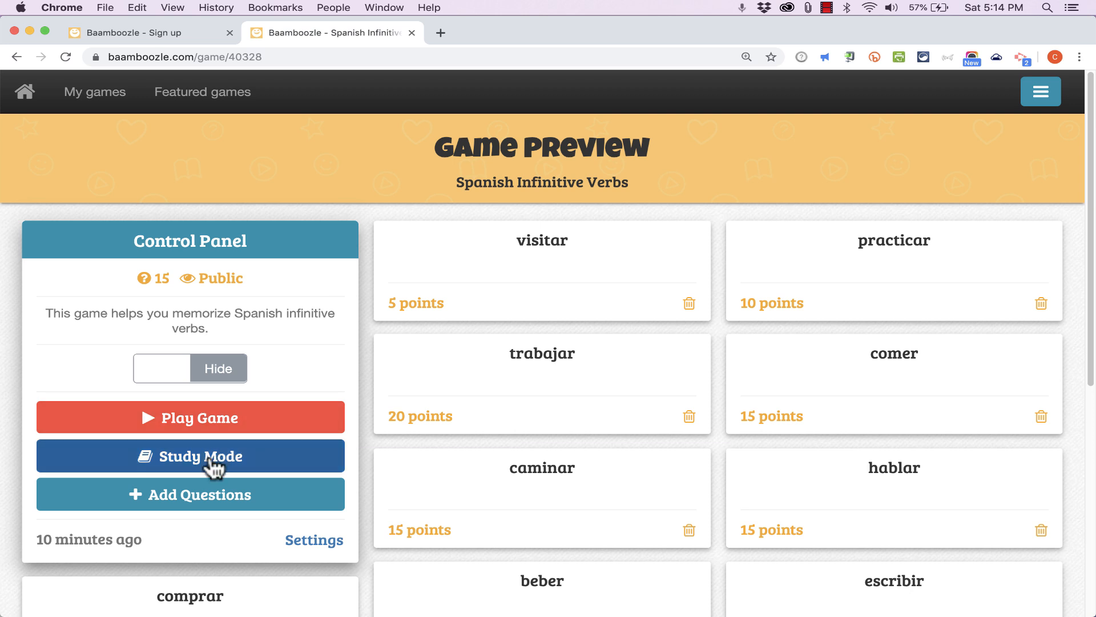
pyautogui.moveTo(190, 456)
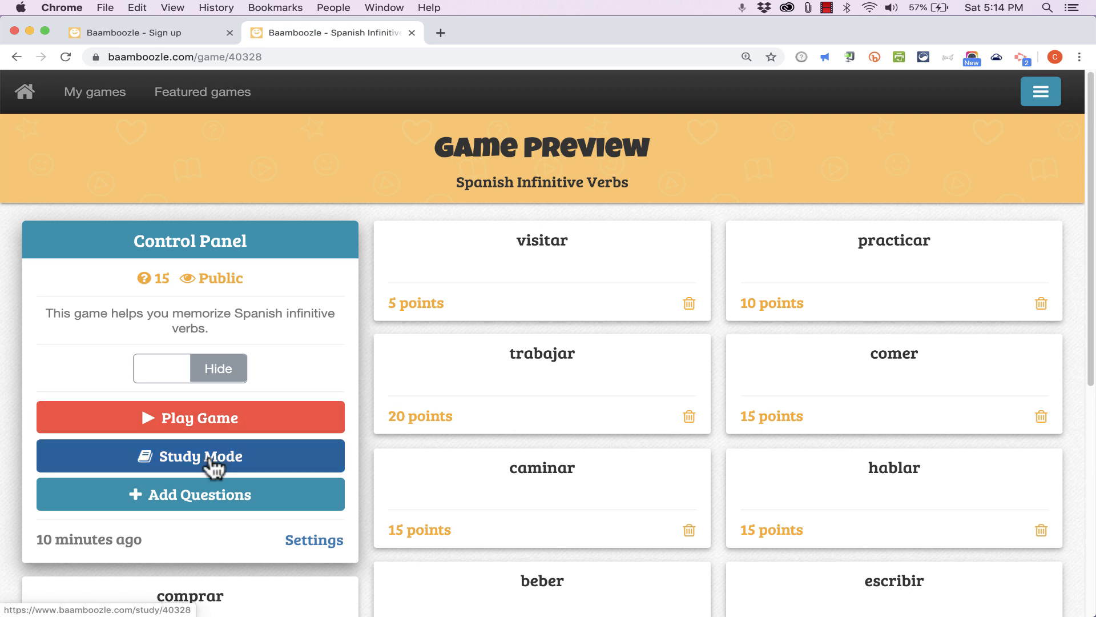
pyautogui.click(190, 455)
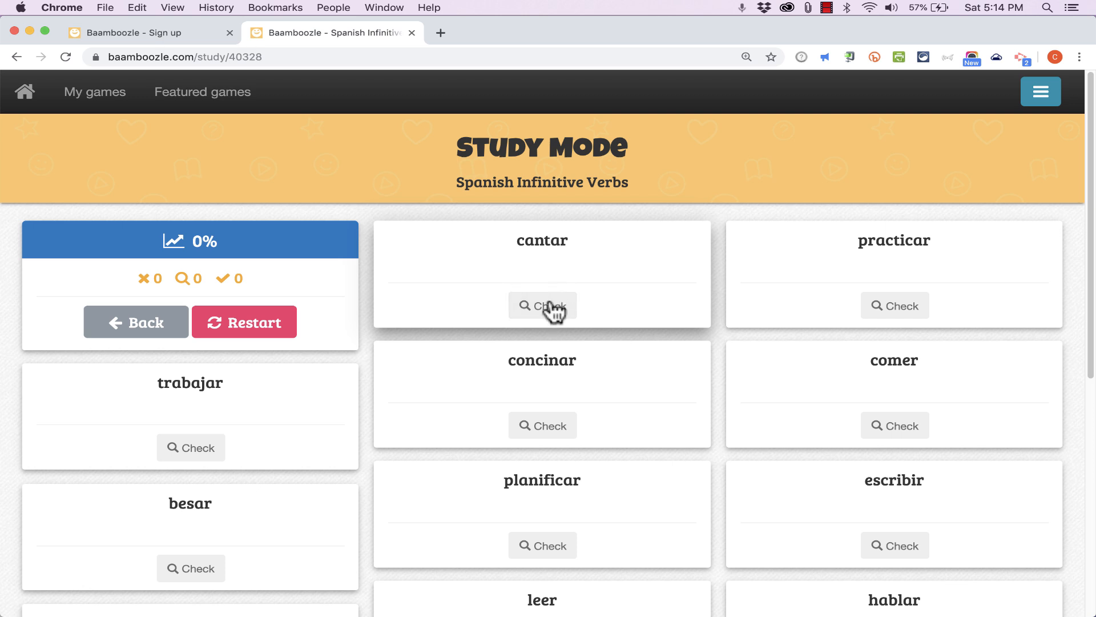
pyautogui.click(542, 305)
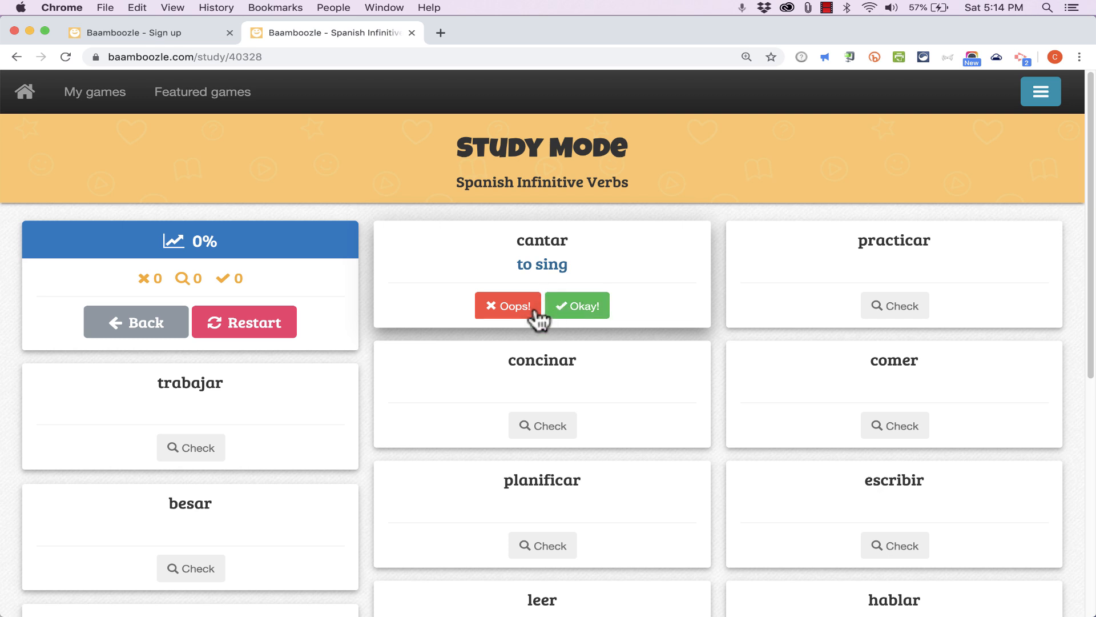
pyautogui.click(577, 305)
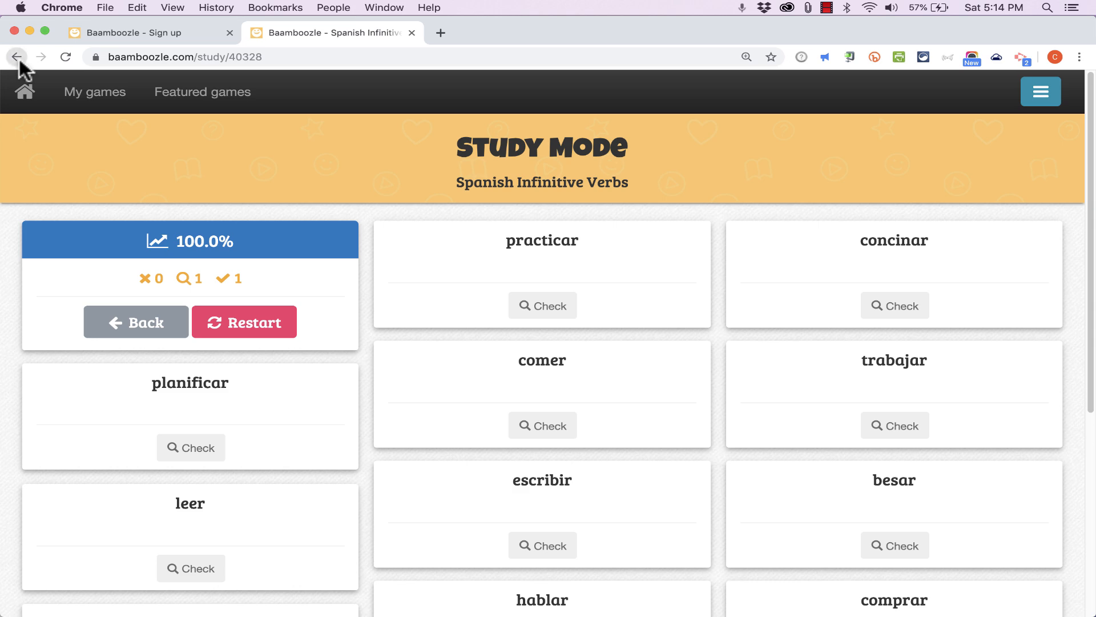
pyautogui.click(17, 56)
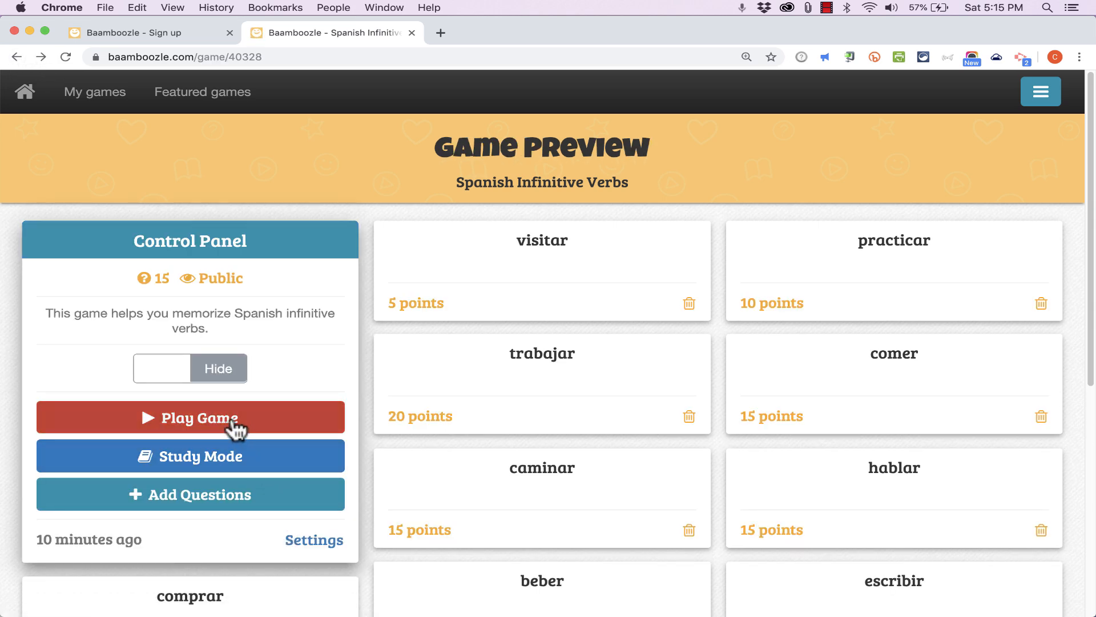
# Play with 3 teams, answer tile 7 (planificar), then return to the preview.
pyautogui.click(189, 417)
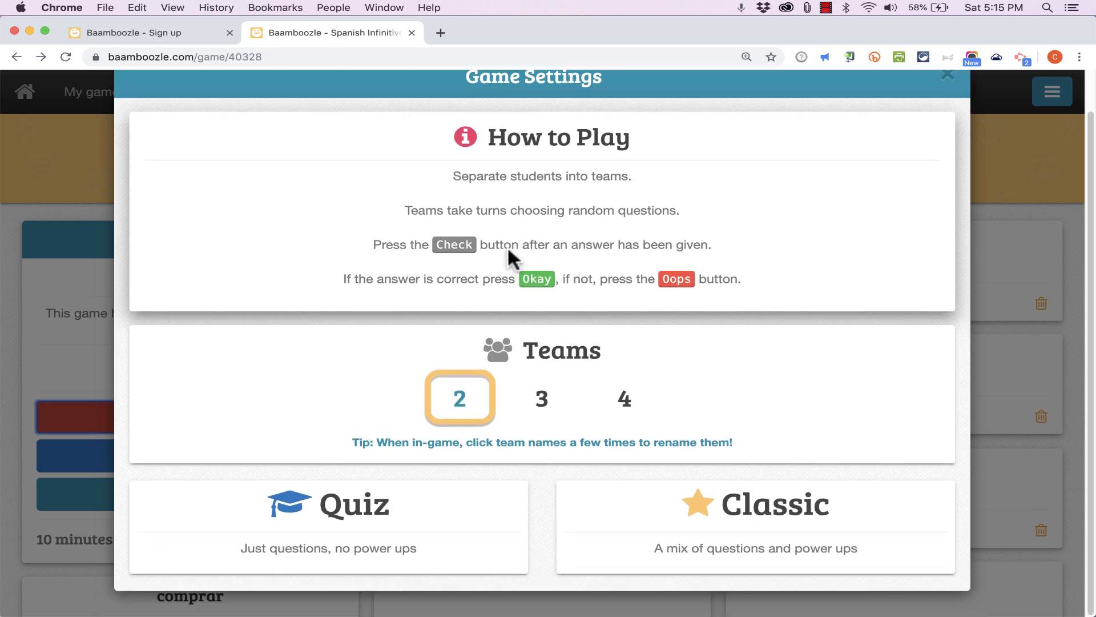
pyautogui.moveTo(563, 416)
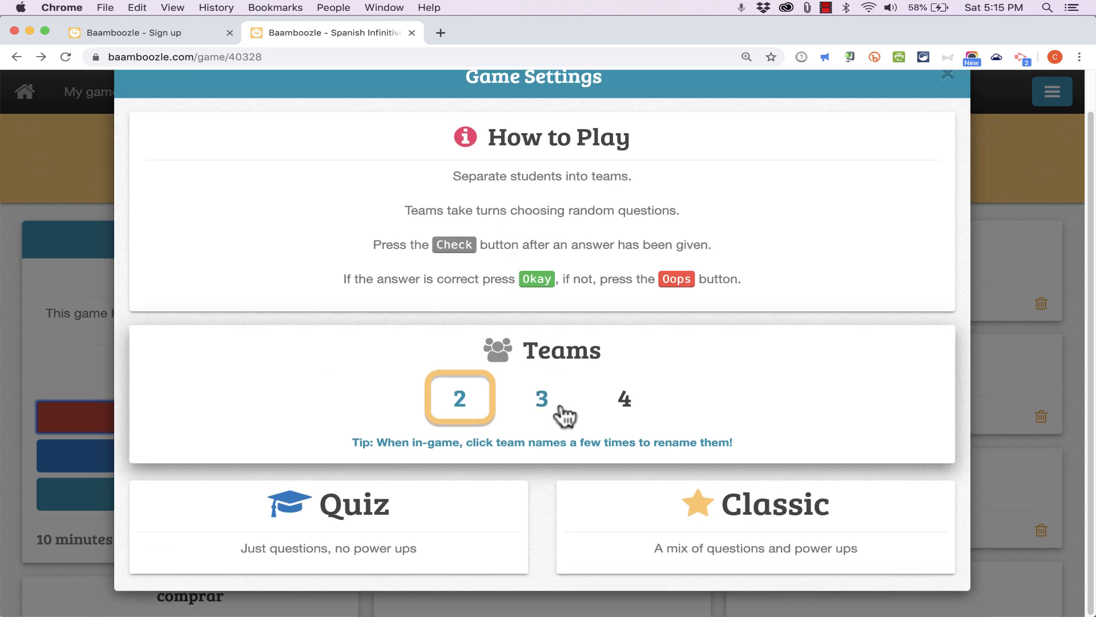
pyautogui.click(542, 398)
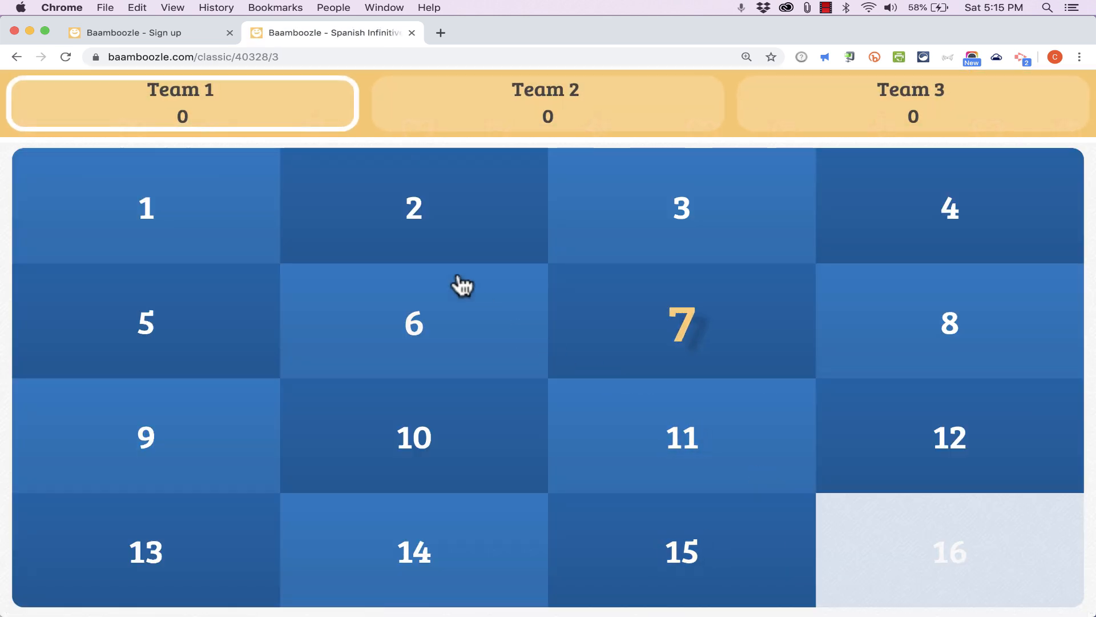
pyautogui.moveTo(677, 336)
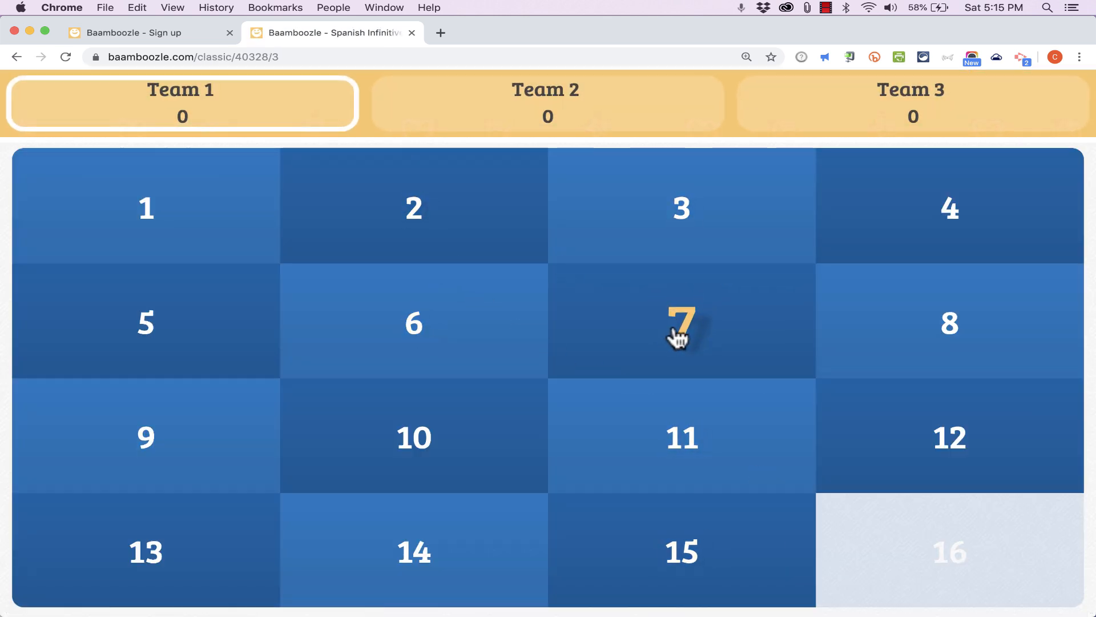
pyautogui.click(681, 322)
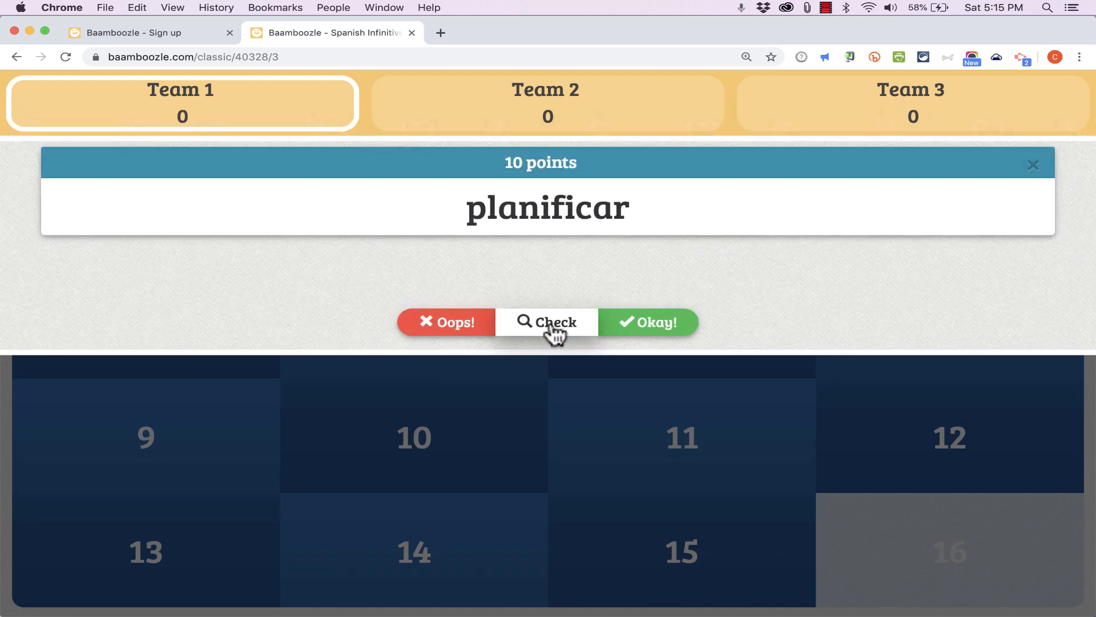
pyautogui.click(547, 322)
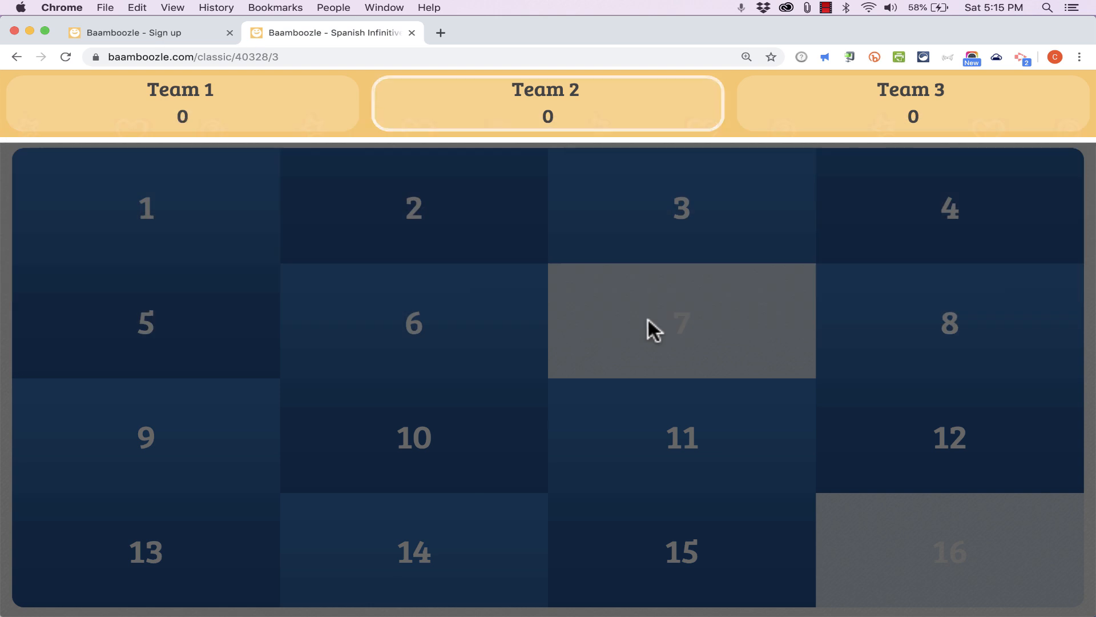
pyautogui.click(16, 57)
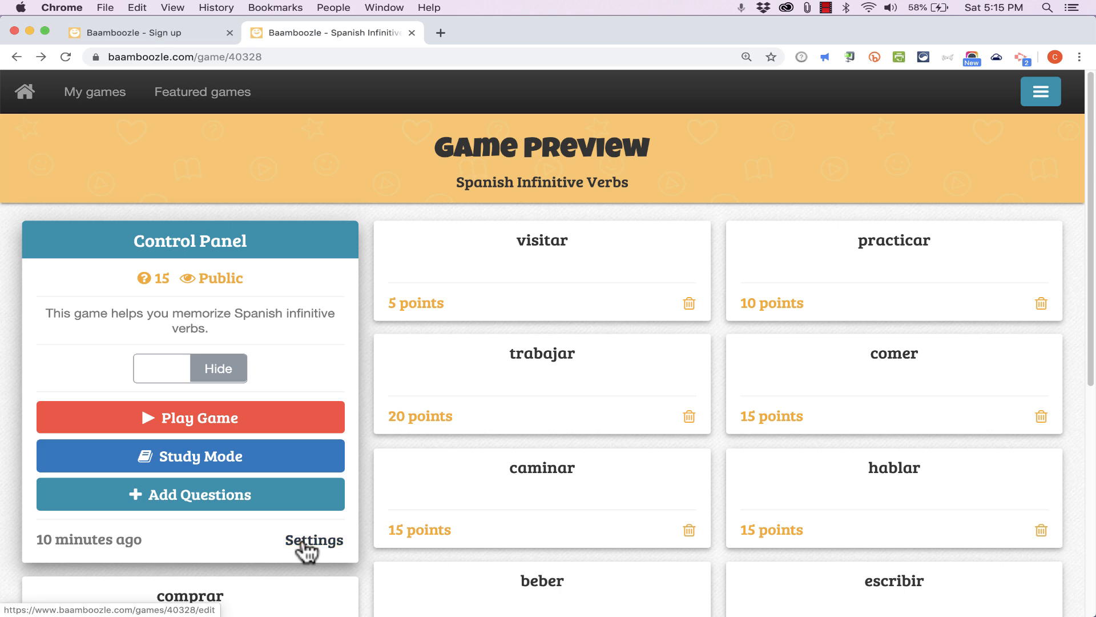
# Set Spanish Infinitive Verbs to Private in its settings and save the update.
pyautogui.click(313, 540)
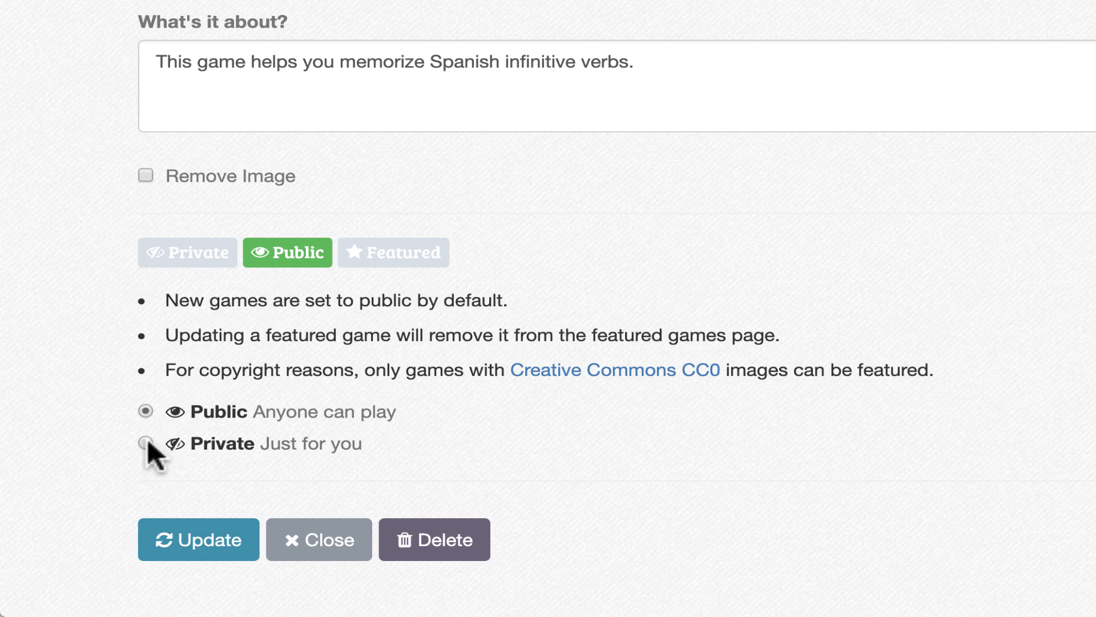
pyautogui.click(146, 442)
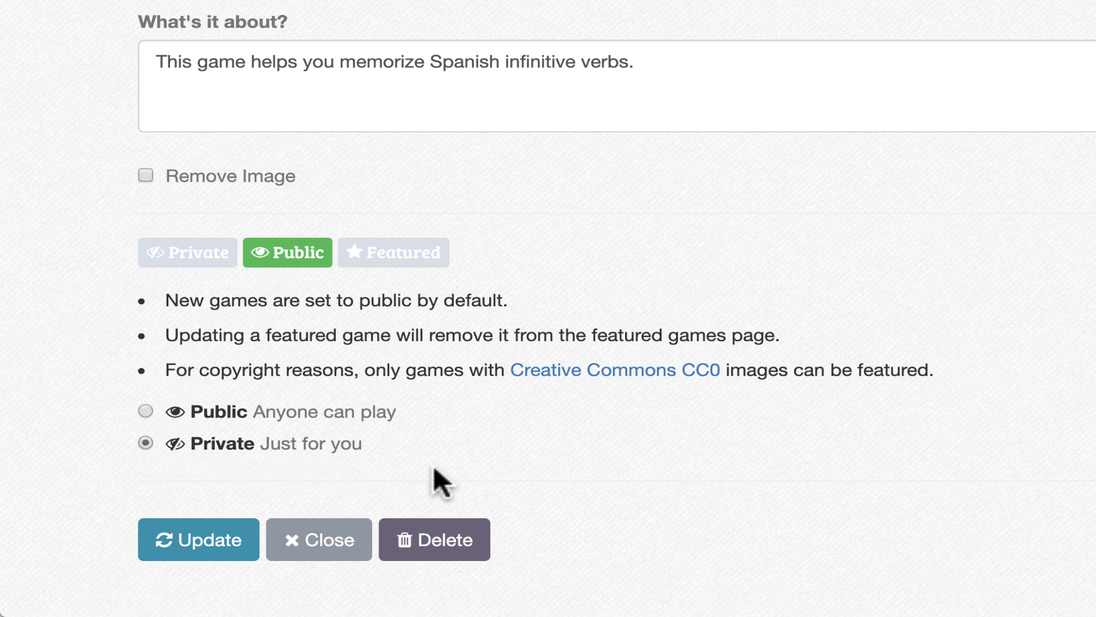
pyautogui.moveTo(367, 496)
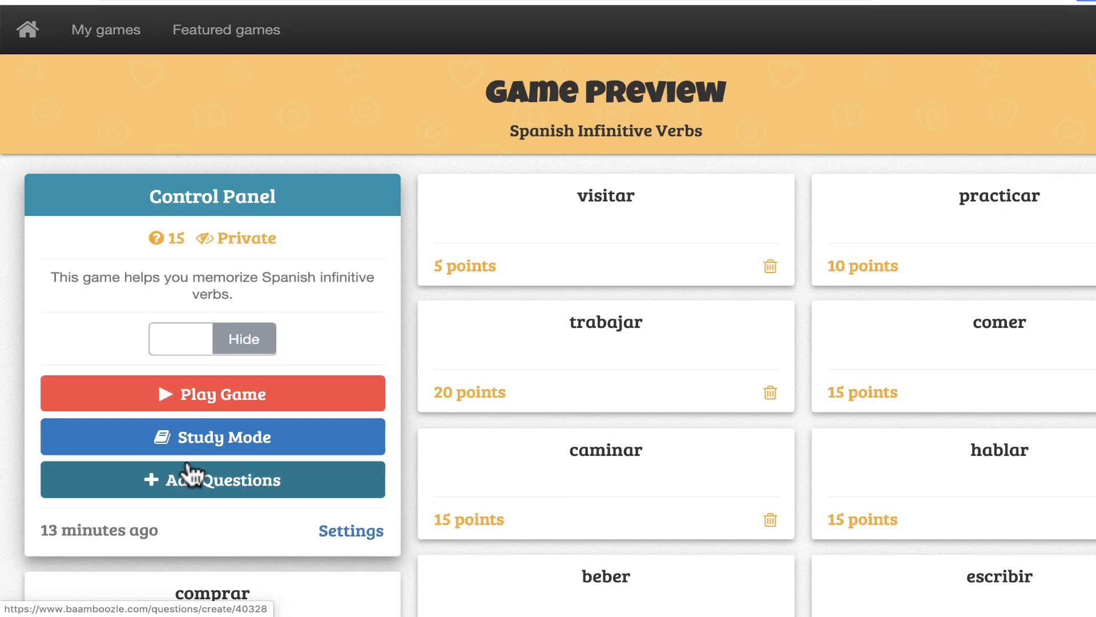
pyautogui.click(351, 530)
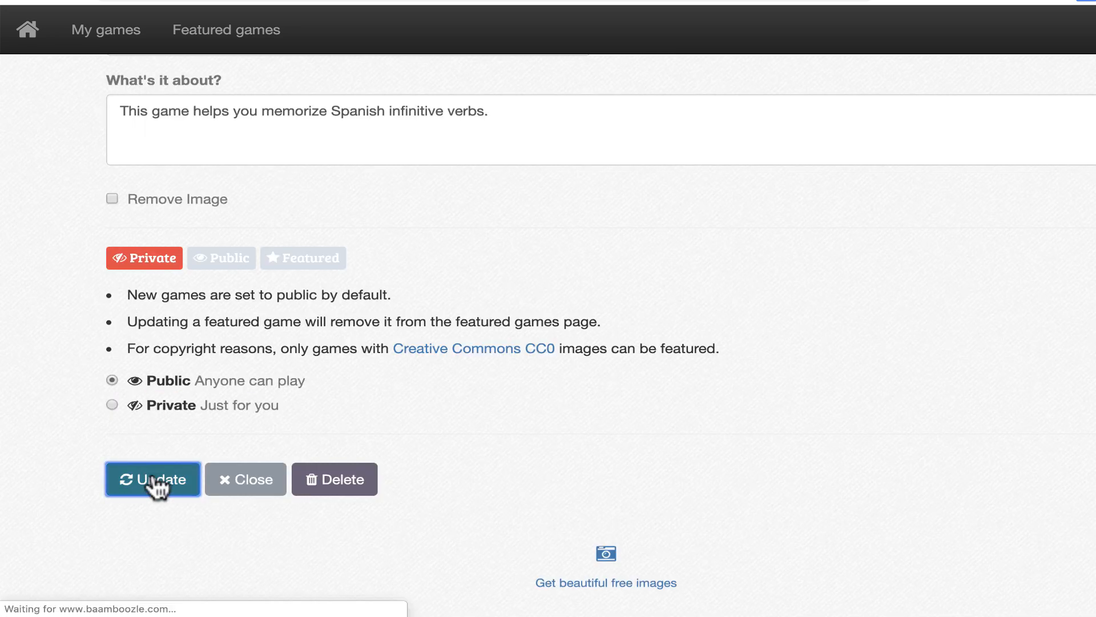
pyautogui.click(152, 479)
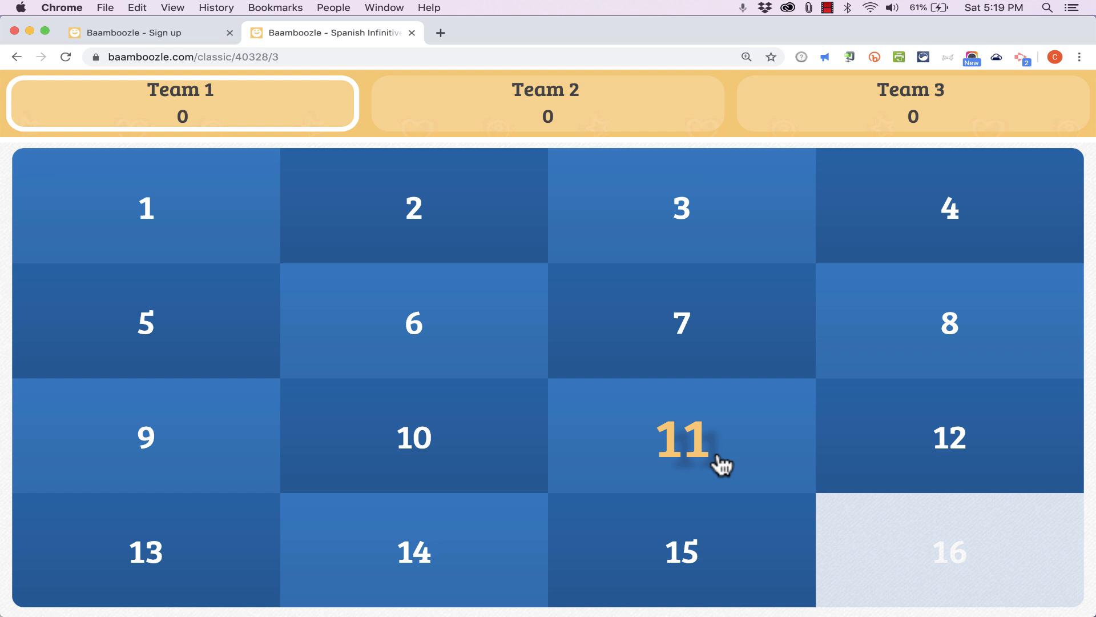
# Open question 11 on the three-team game board.
pyautogui.click(682, 437)
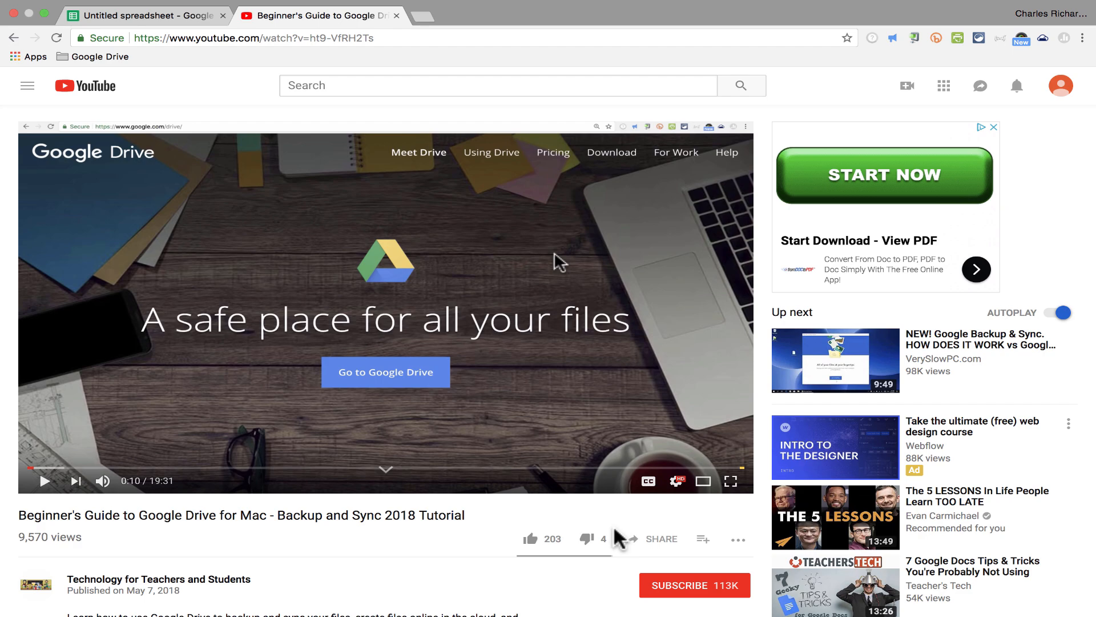
# Subscribe to Technology for Teachers and Students and scroll down to the suggestions.
pyautogui.click(695, 585)
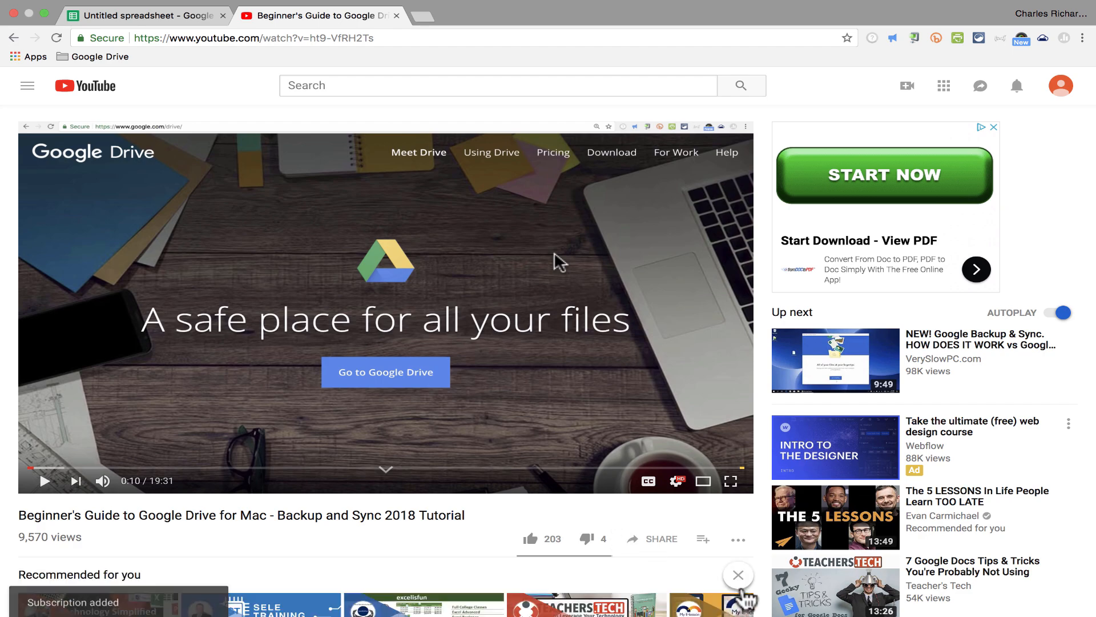
pyautogui.scroll(-3)
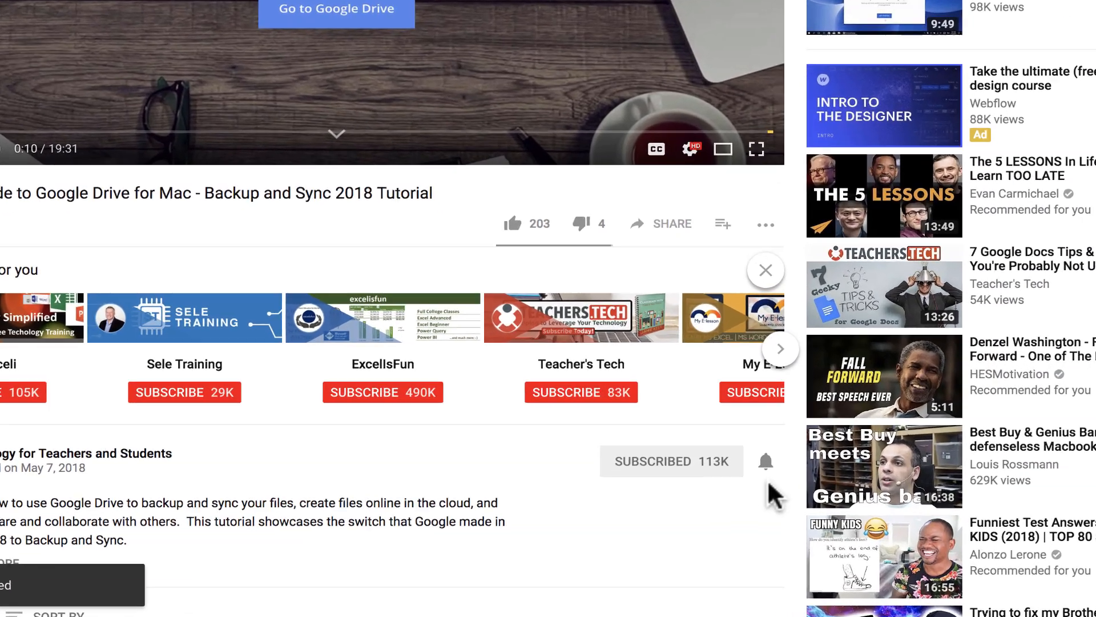